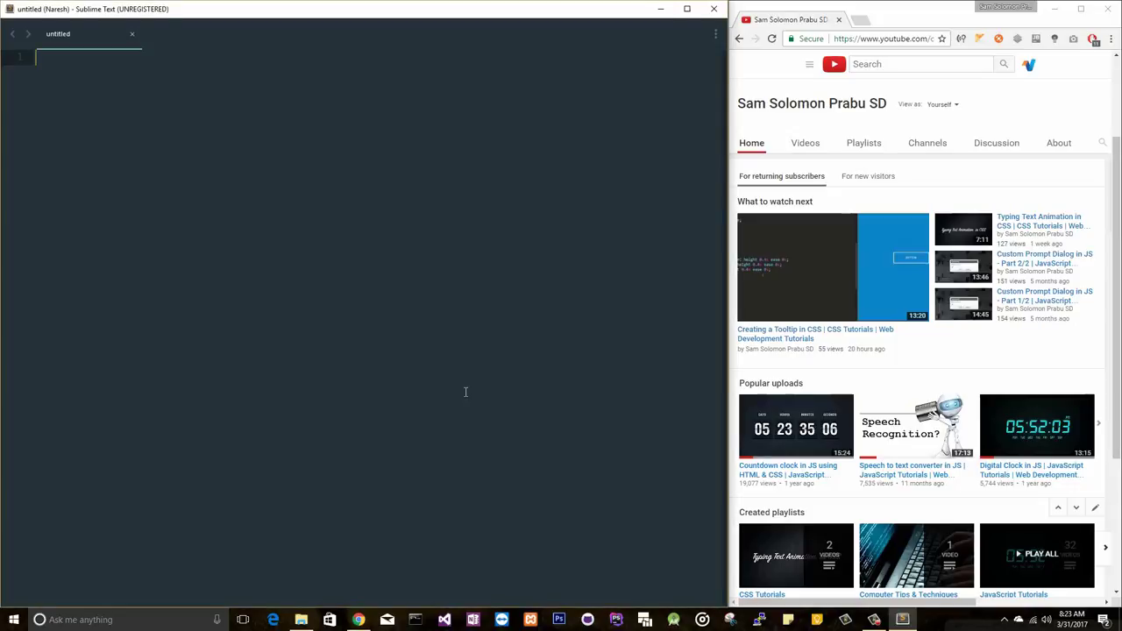
# - Write the title line 'Analog Clock in JS' in a new file and start saving it
pyautogui.write('Analog')
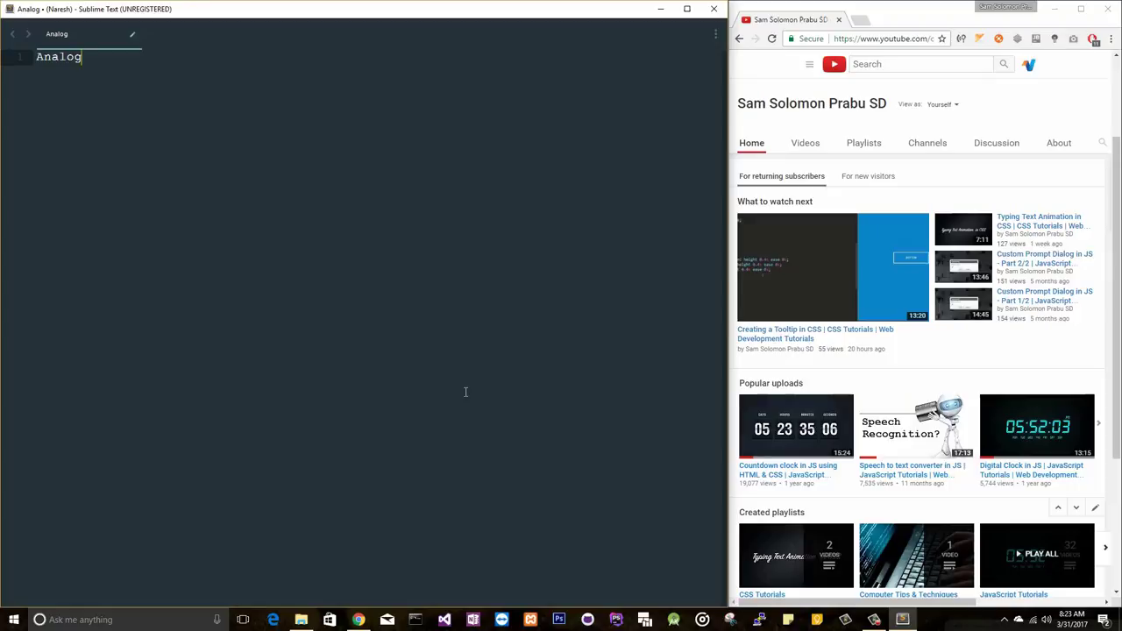
pyautogui.write('Clco')
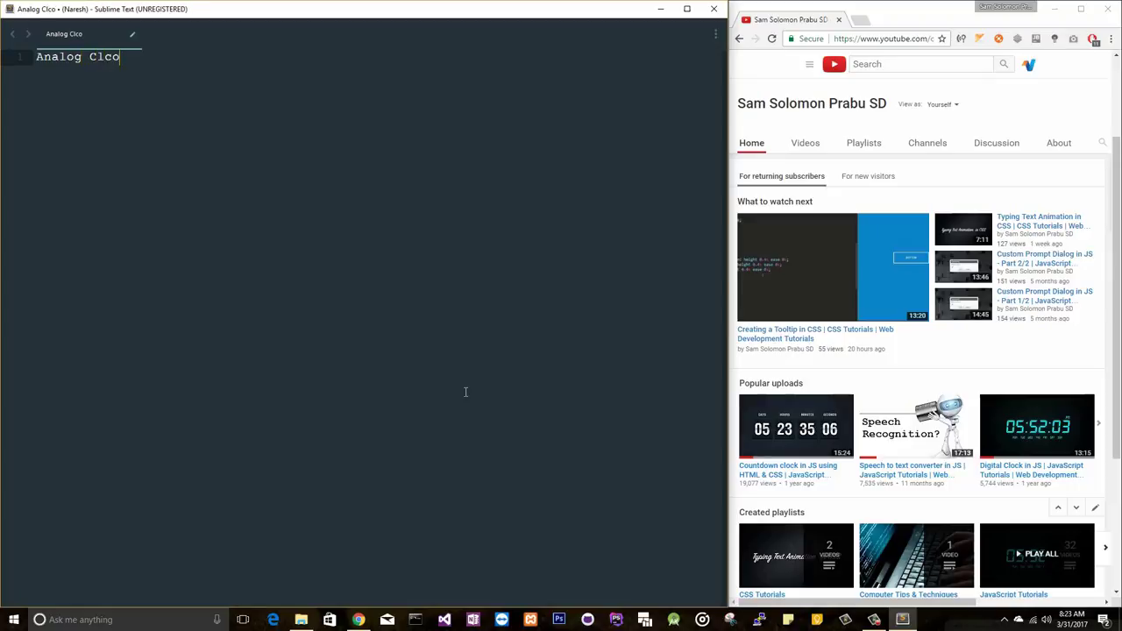
pyautogui.write('ck i')
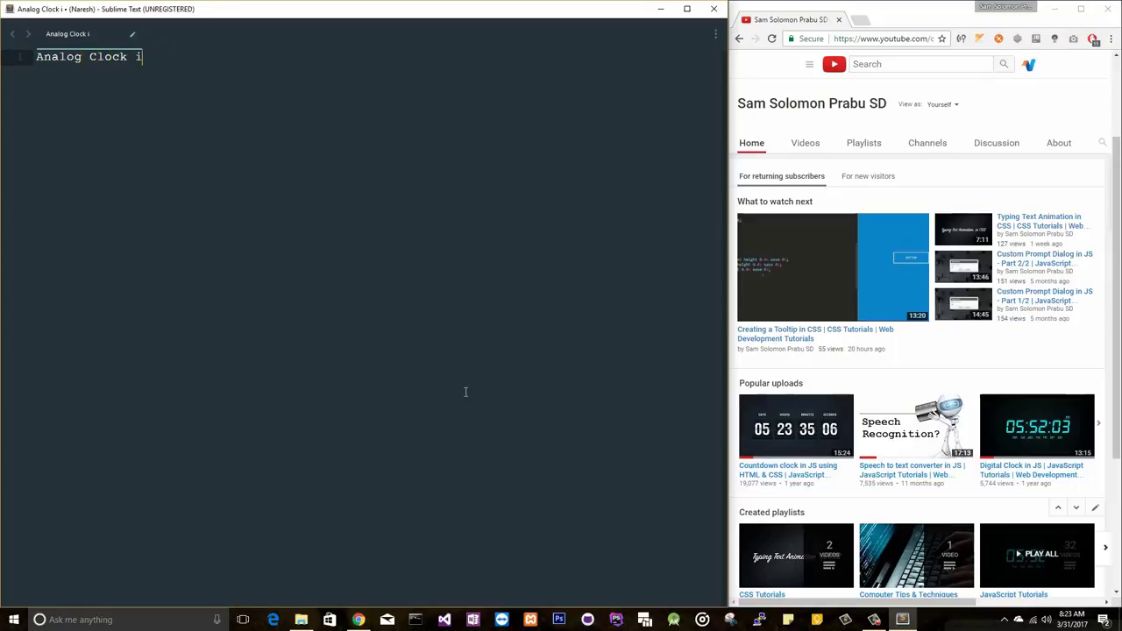
pyautogui.press('ctrl+s')
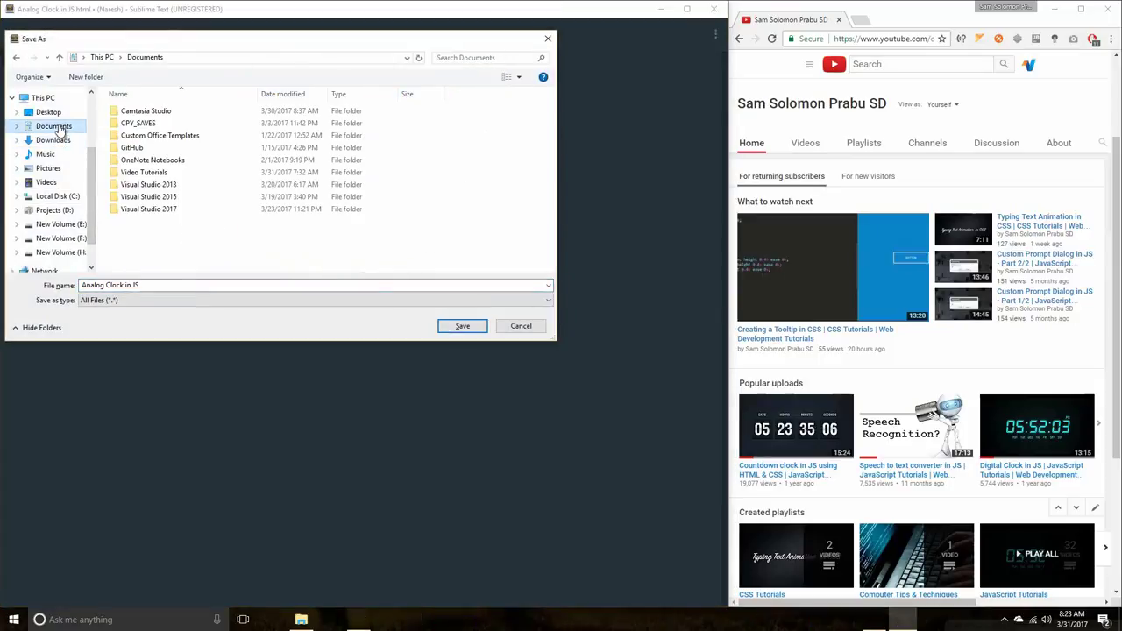
# - Create a '27_Analog Clock' folder under Documents > Video Tutorials > JS Tutorials in the save dialog
pyautogui.doubleClick(144, 172)
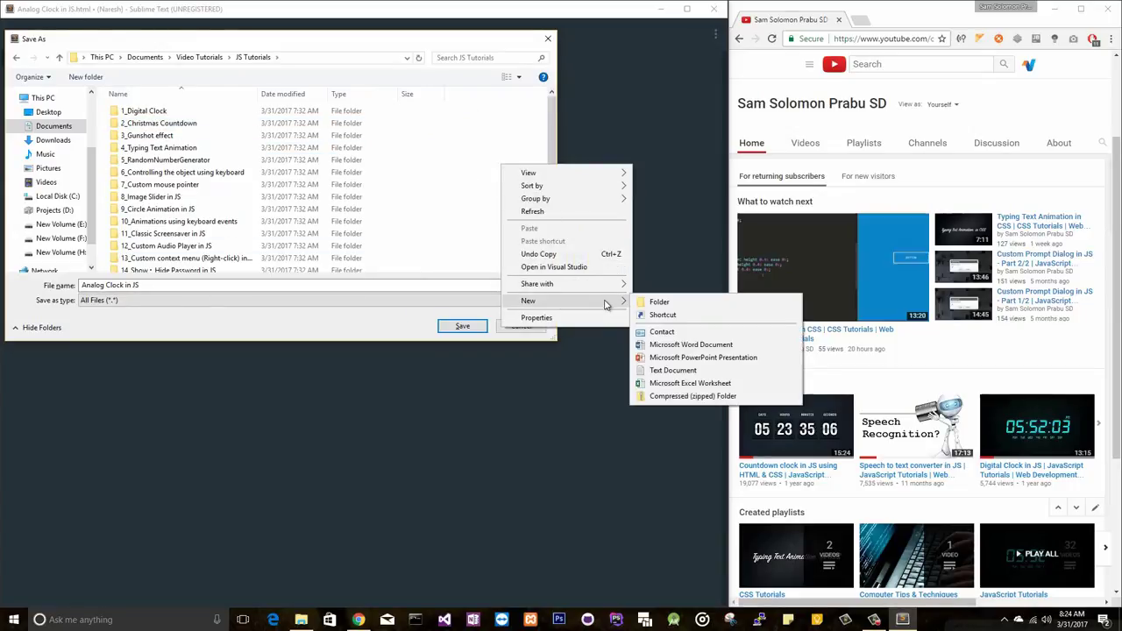
pyautogui.click(659, 301)
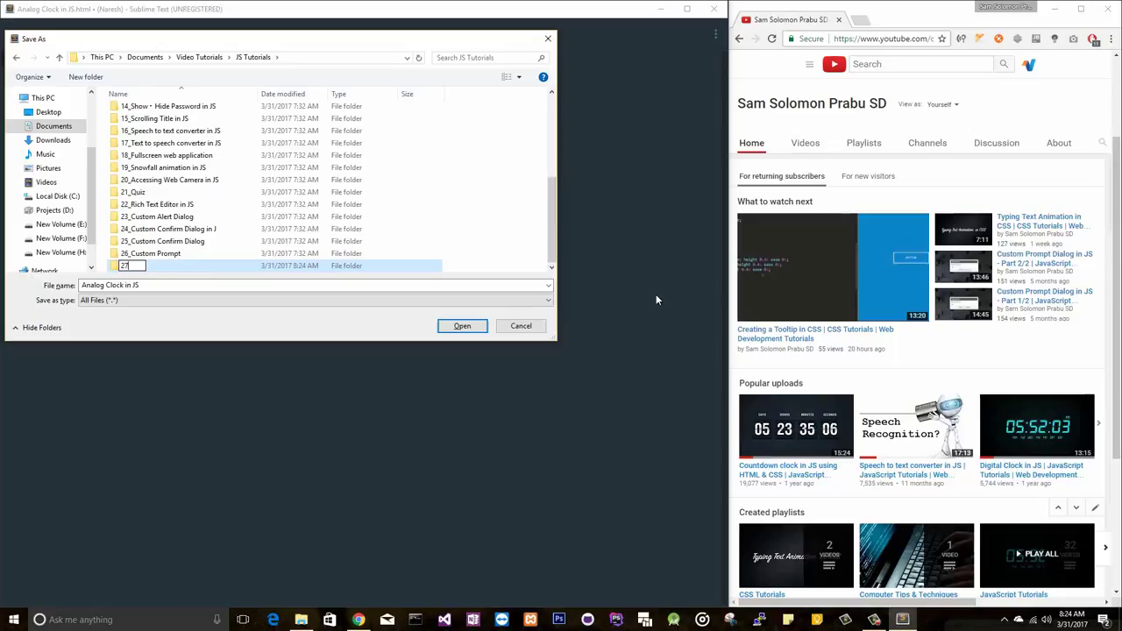
pyautogui.write('_Analog Clock')
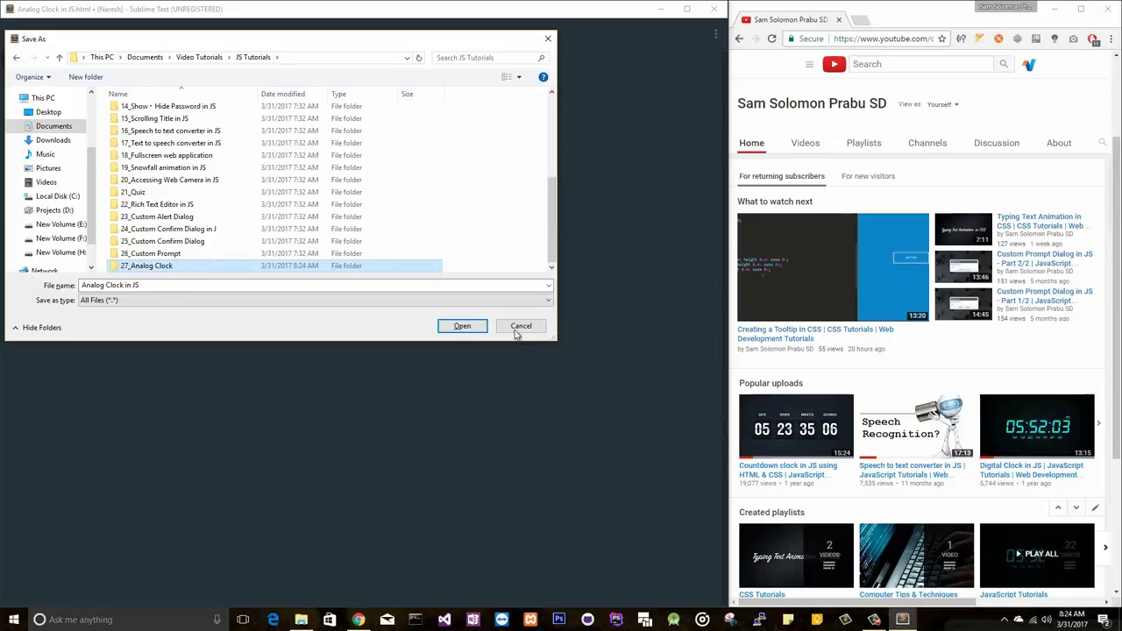
pyautogui.click(463, 325)
pyautogui.write('styles.css')
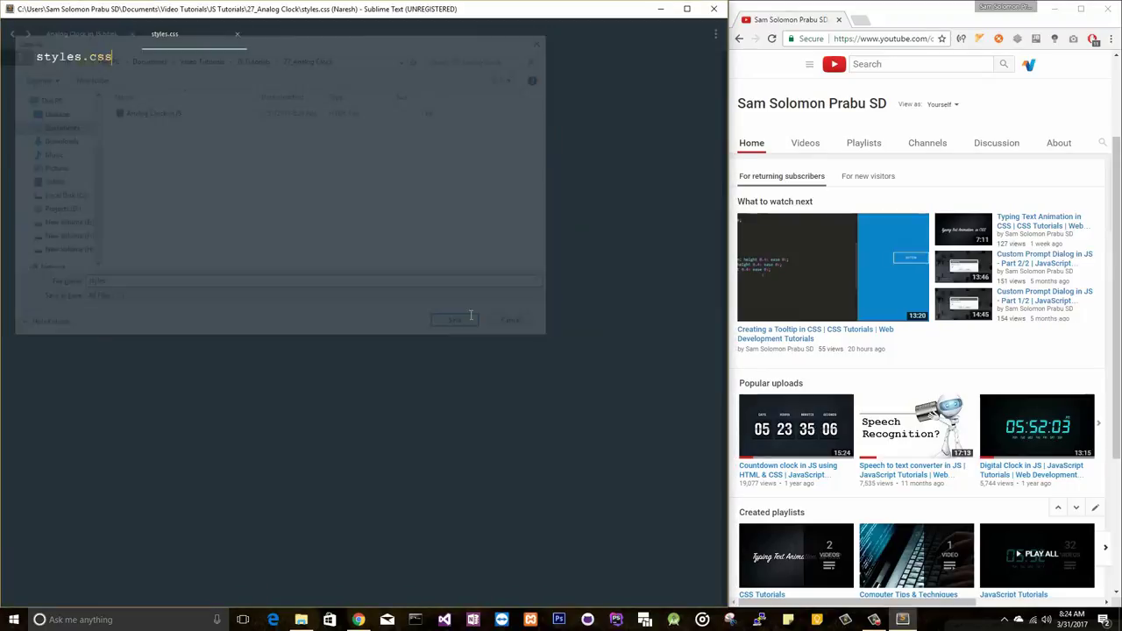
# - Save styles.css and a new script.js into the 27_Analog Clock folder
pyautogui.click(454, 319)
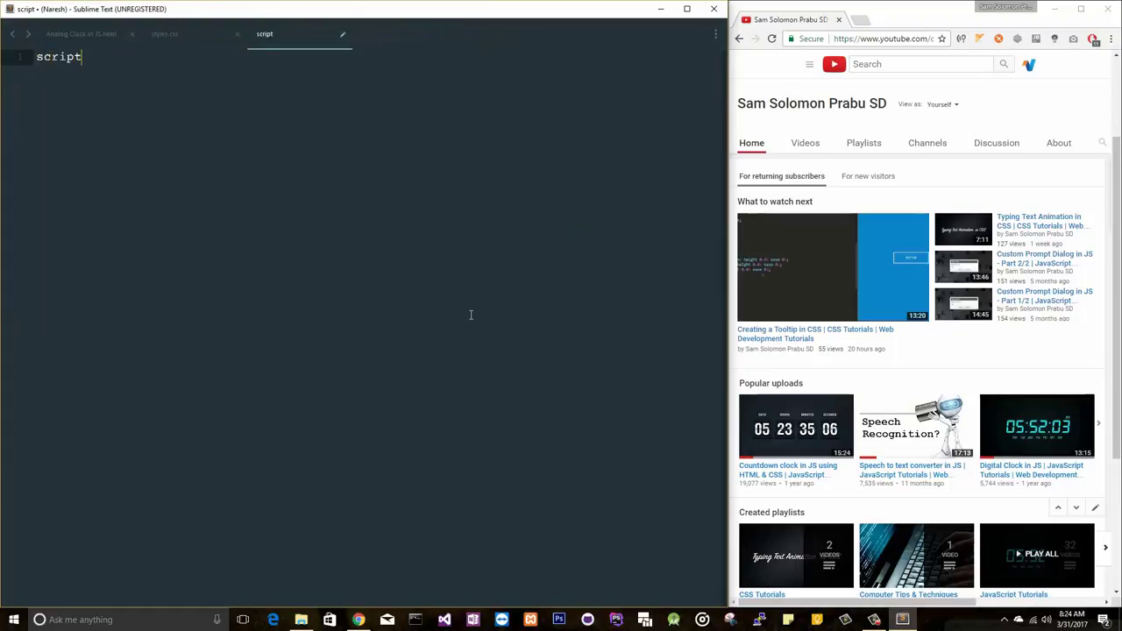
pyautogui.write('.js')
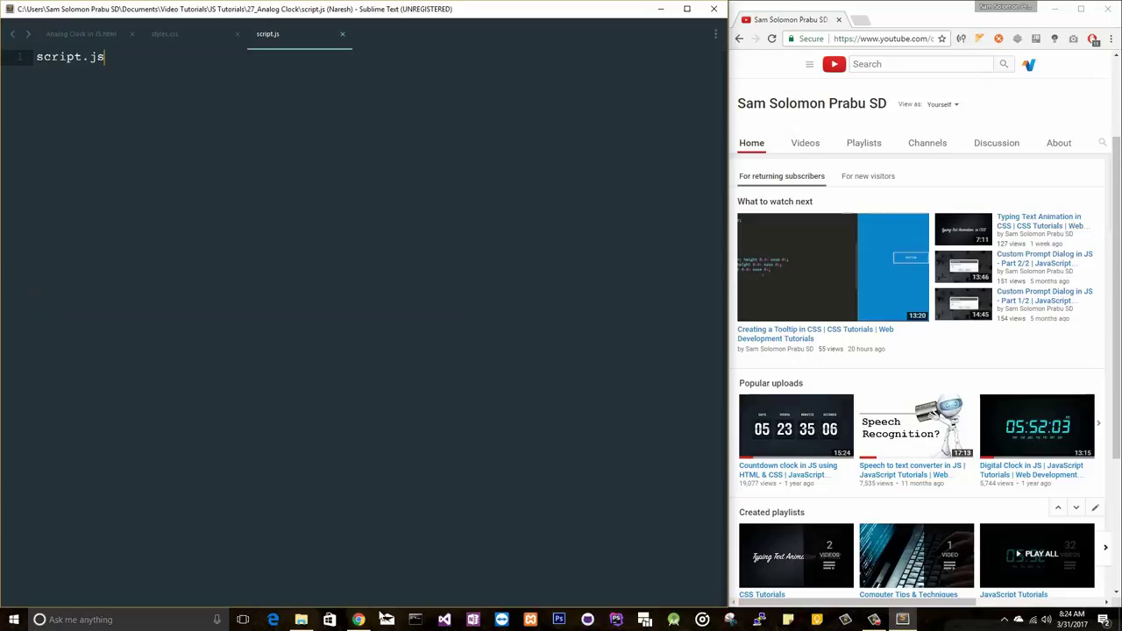
pyautogui.click(302, 621)
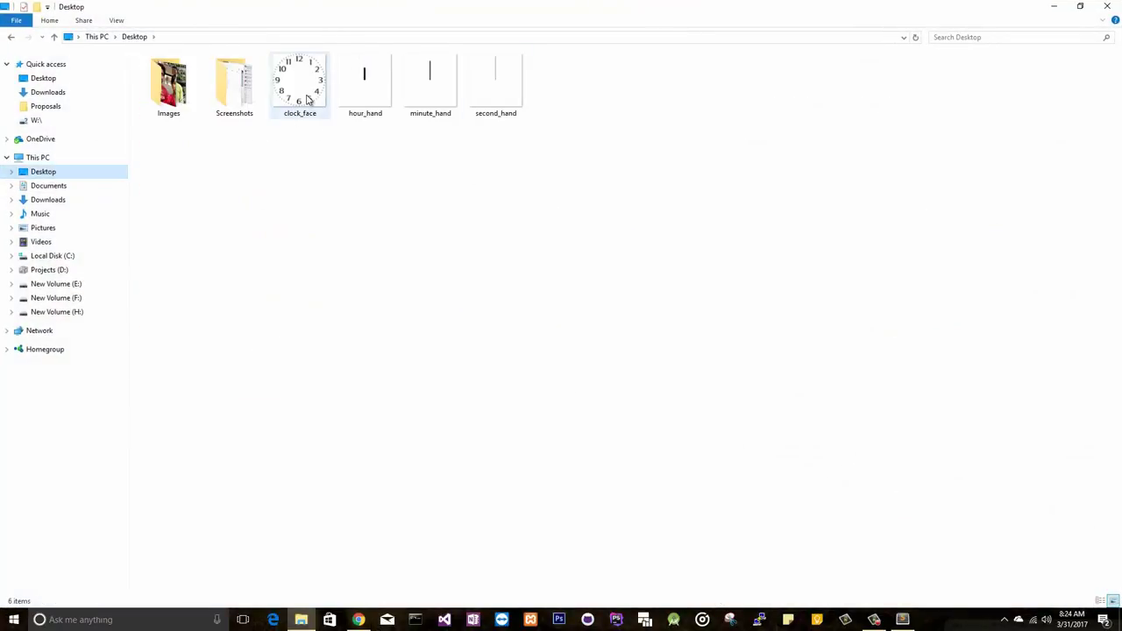
# - Copy the four clock images from the Desktop and open the 27_Analog Clock folder
pyautogui.click(365, 79)
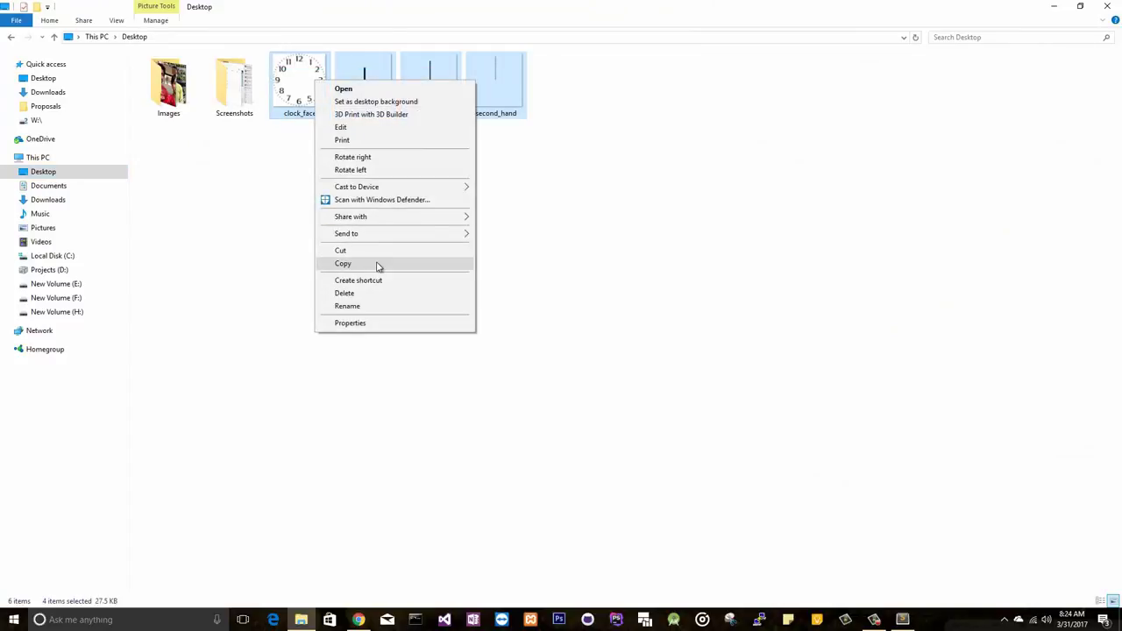
pyautogui.click(49, 186)
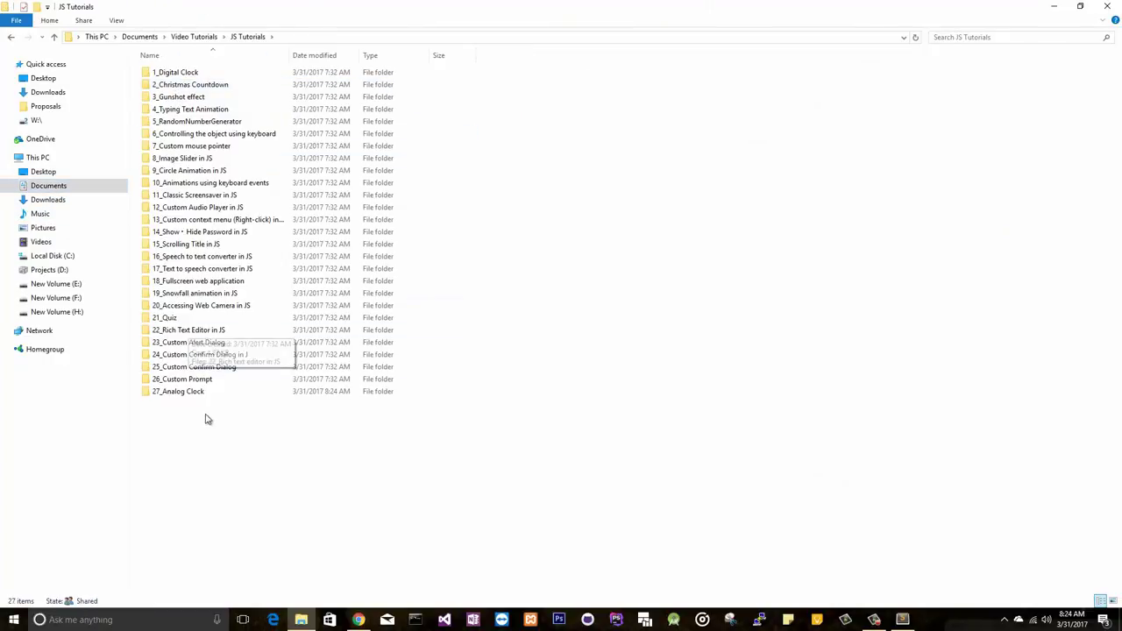
pyautogui.doubleClick(179, 390)
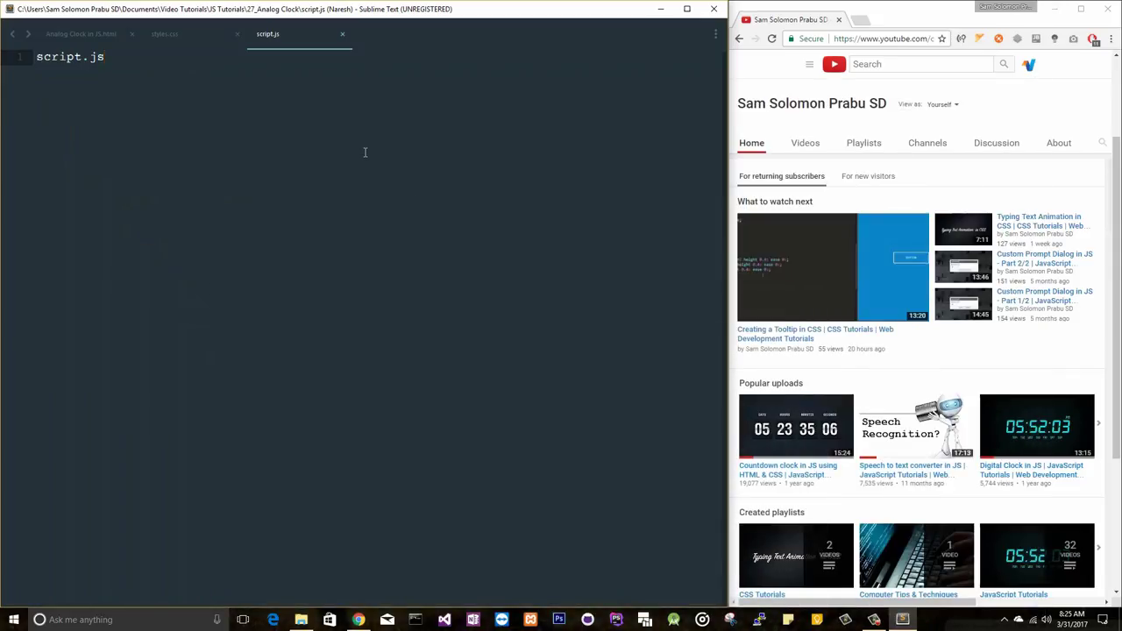
# - Title the HTML page Analog Clock and expand div.container > div.clock with three img tags
pyautogui.click(80, 33)
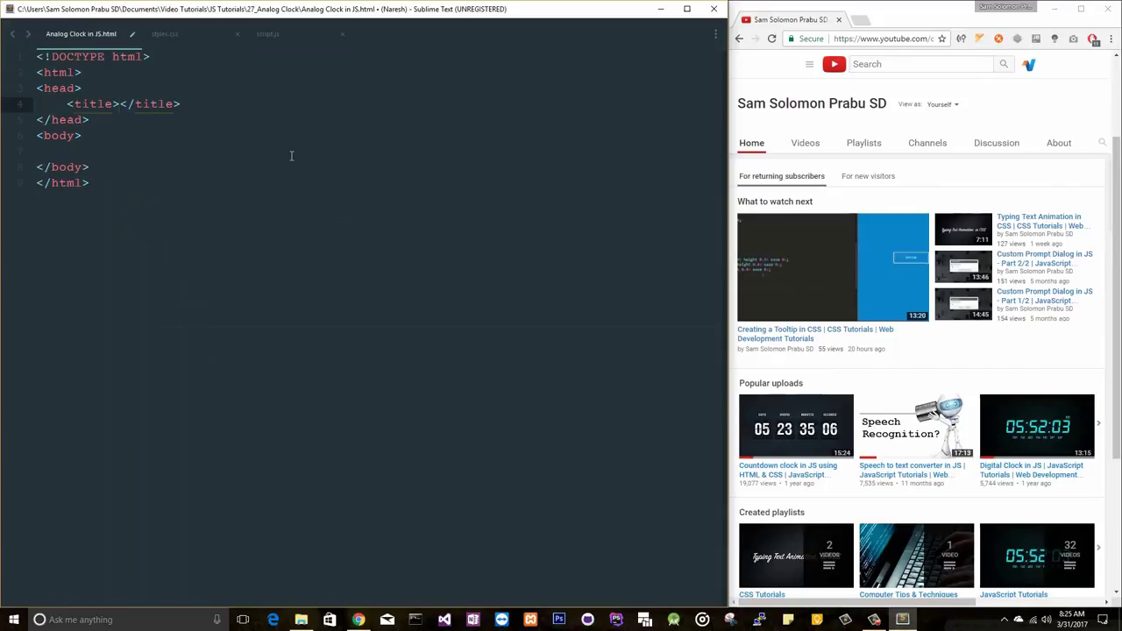
pyautogui.write('Anal')
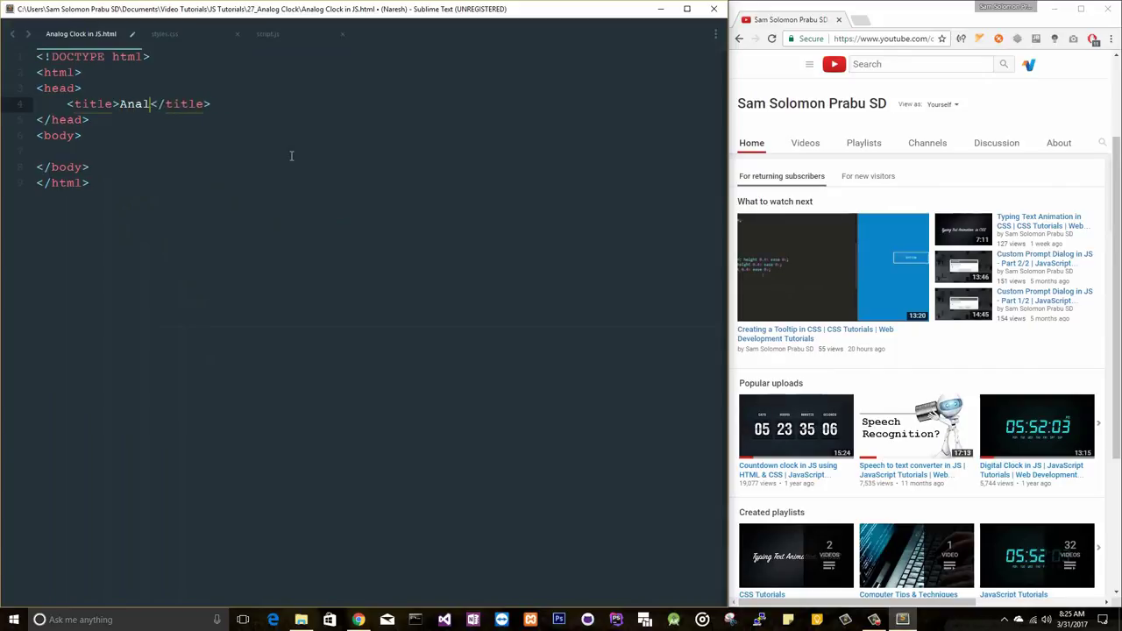
pyautogui.write('og Clock')
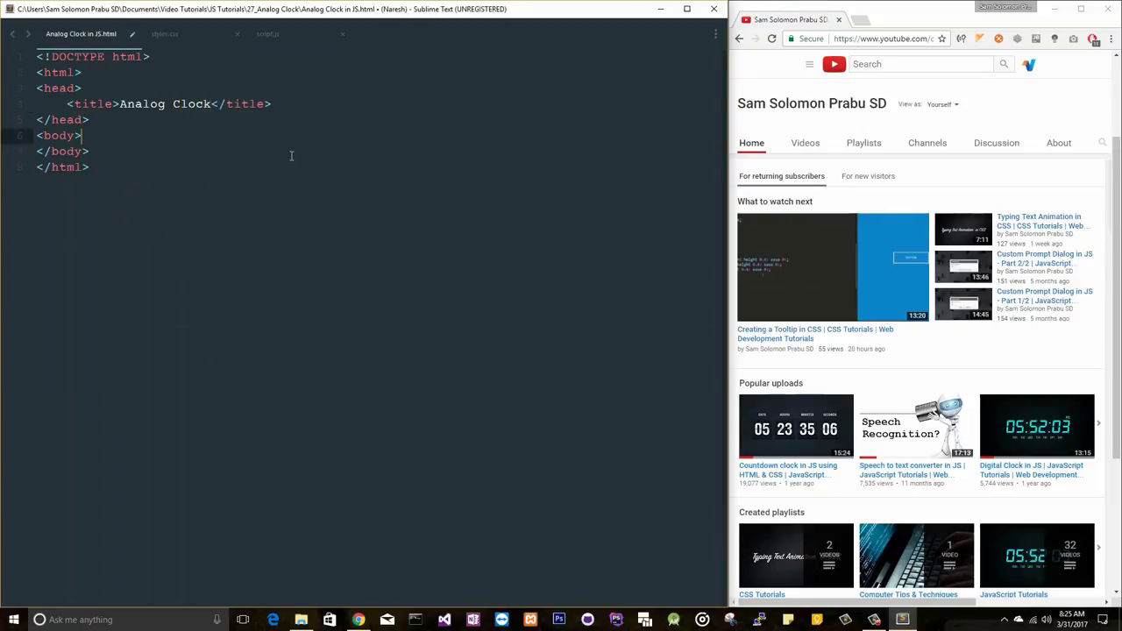
pyautogui.write('div.c')
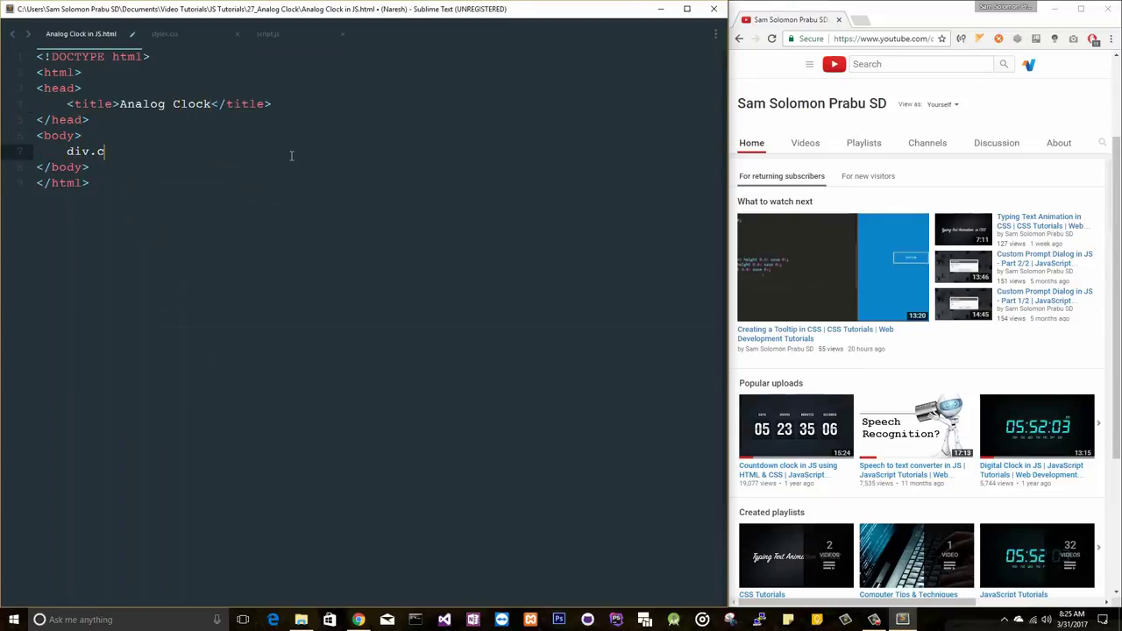
pyautogui.write('ontainer">')
pyautogui.write('<div class="clock">')
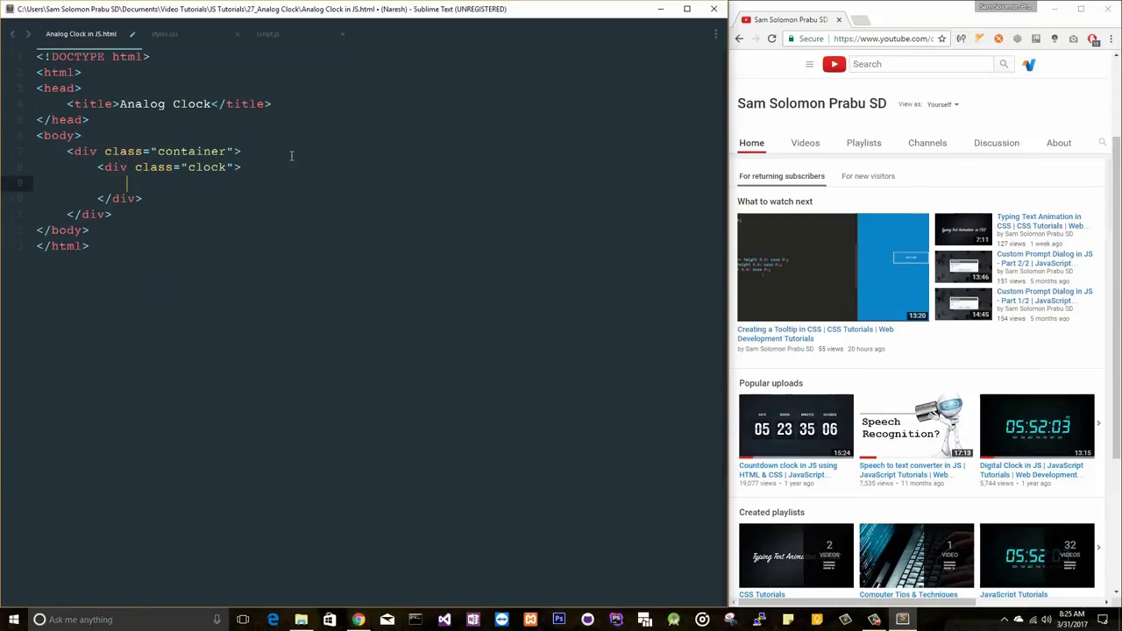
pyautogui.write('img*3')
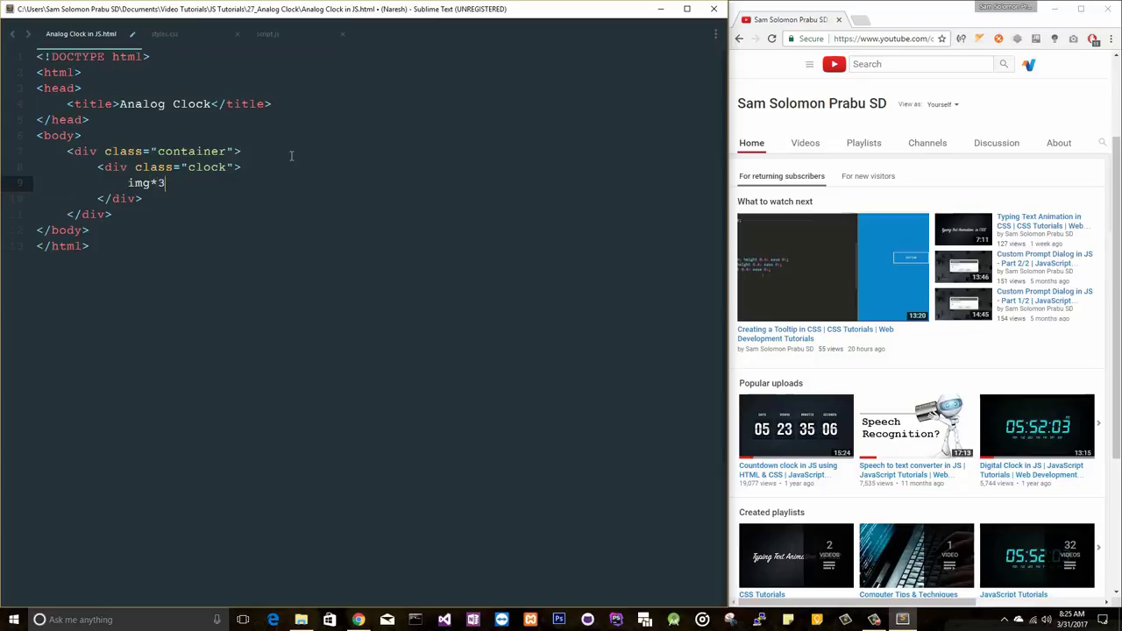
pyautogui.press('Tab')
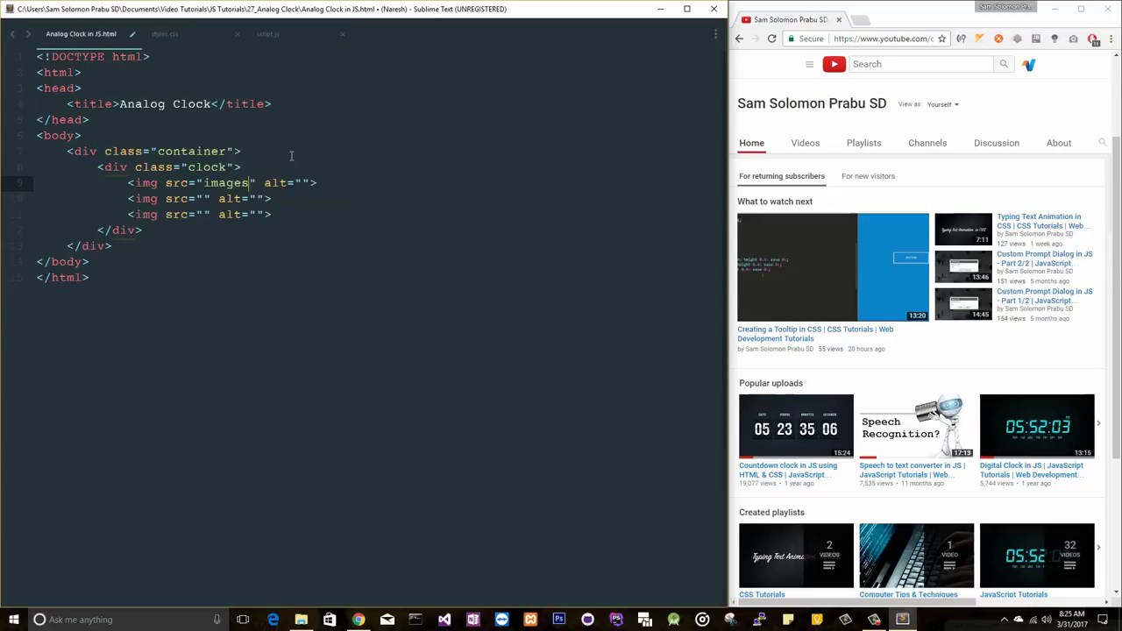
# - Point the three images at images/hour_hand.png, minute_hand.png and second_hand.png
pyautogui.write('/hour_hand.pn')
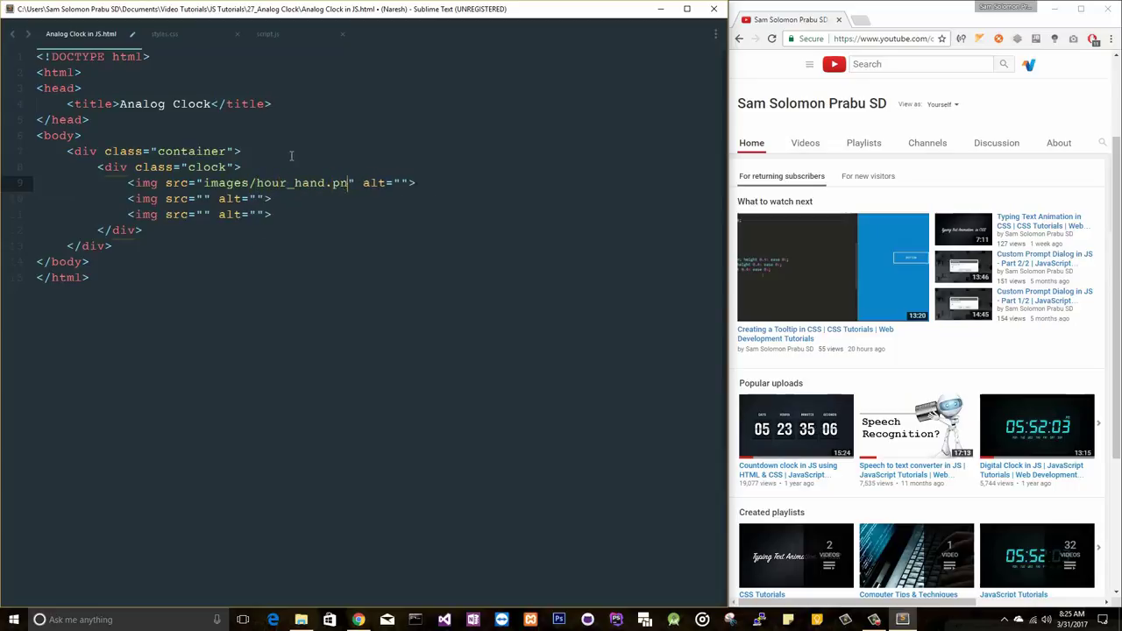
pyautogui.write('g')
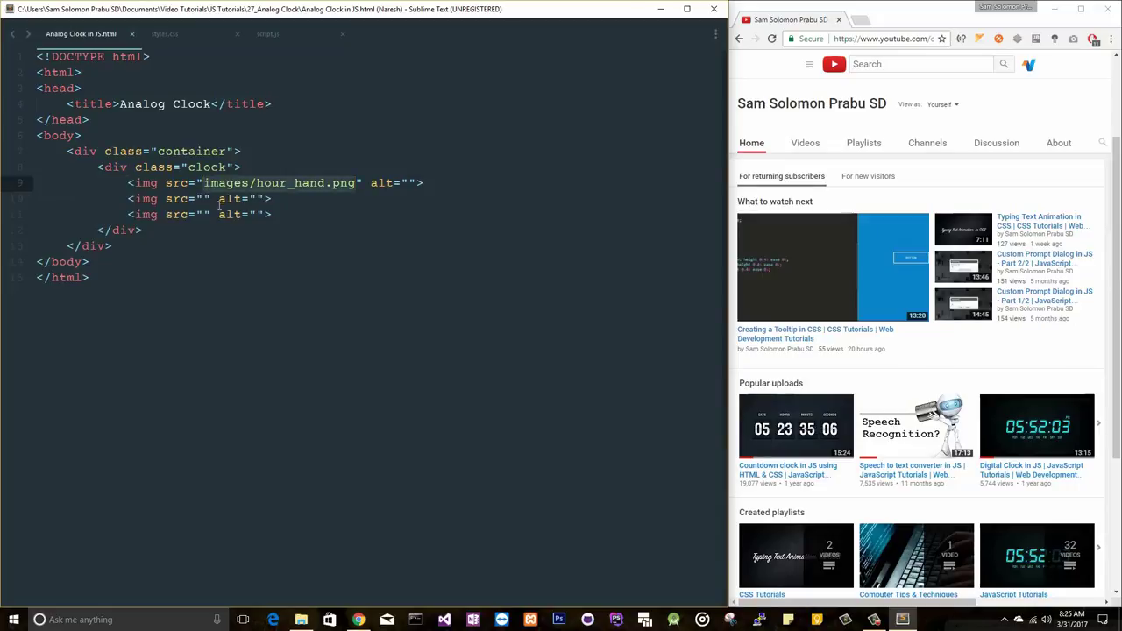
pyautogui.write('images/hour_hand.png')
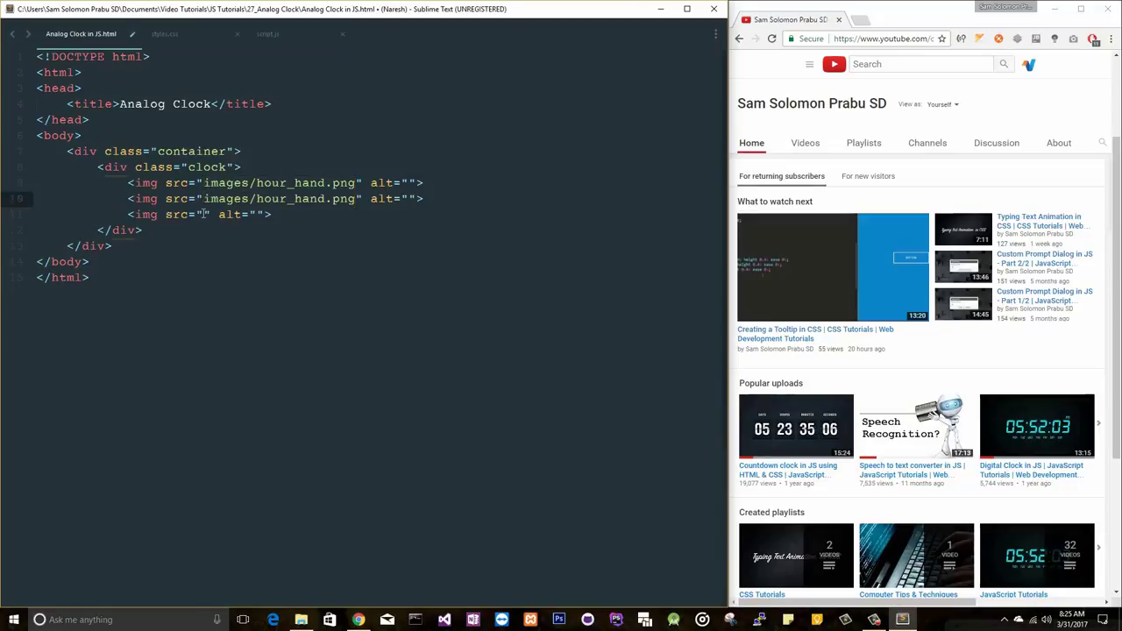
pyautogui.write('images/hour_hand.png')
pyautogui.click(275, 198)
pyautogui.write('minute')
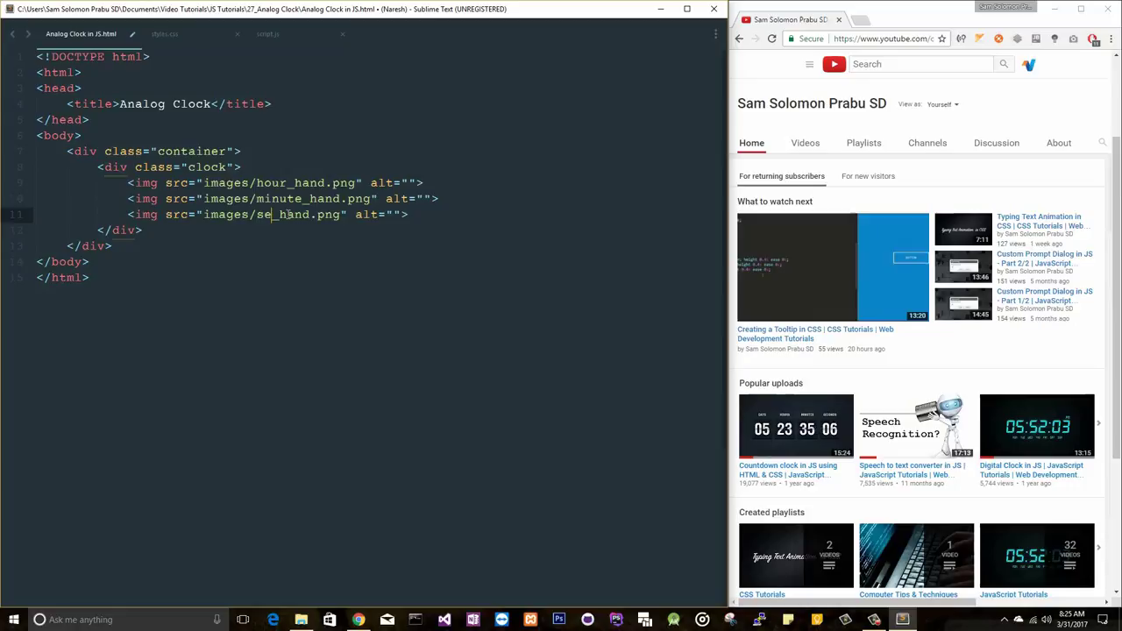
pyautogui.write('cond')
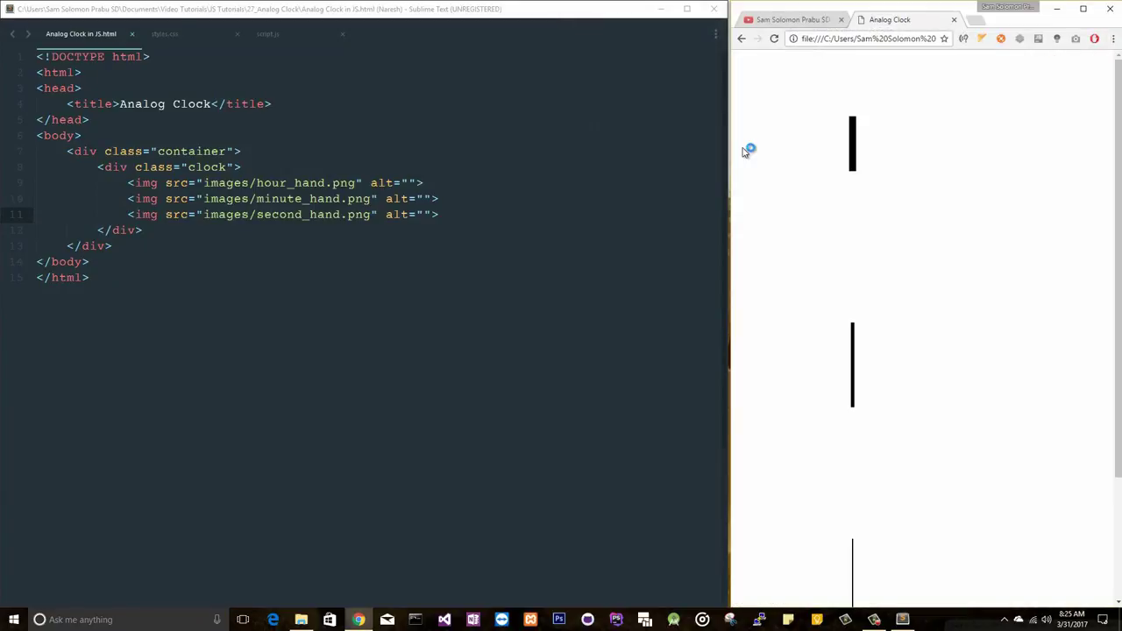
pyautogui.moveTo(751, 410)
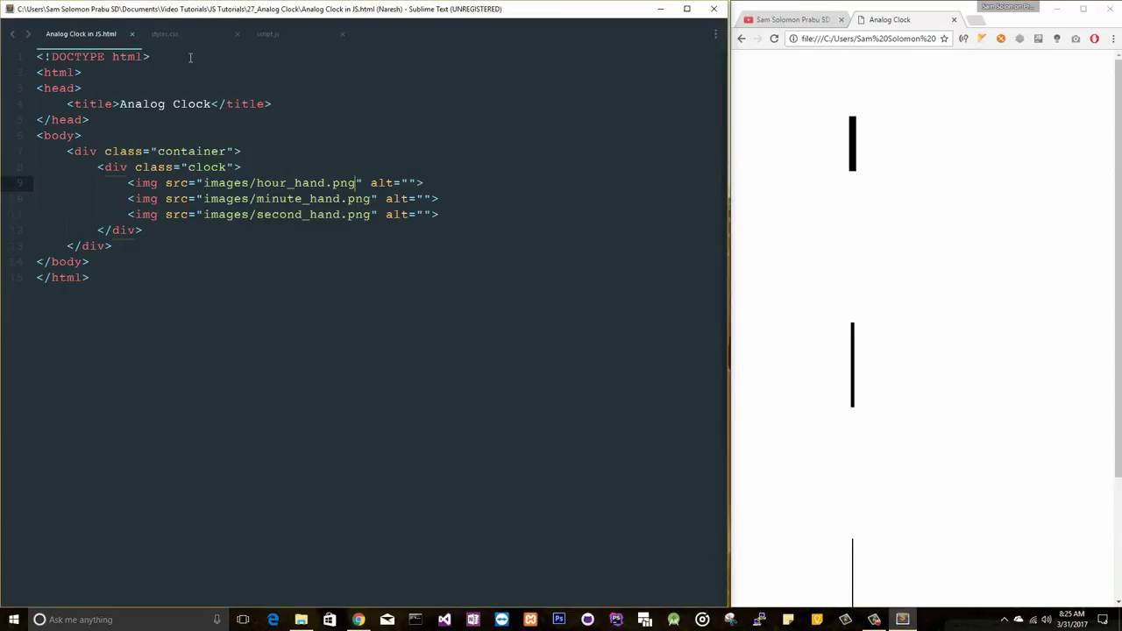
# - Add a text/javascript script tag loading script.js before the closing body tag
pyautogui.click(274, 104)
pyautogui.write('<link rel="stylesheet" href="styles.css">')
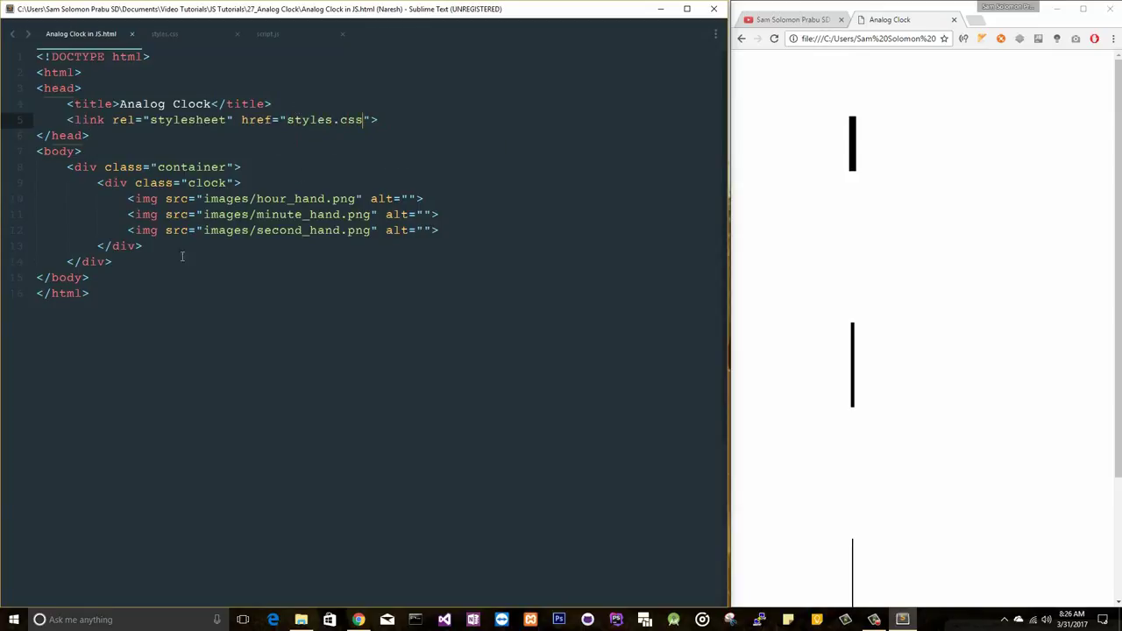
pyautogui.write('<Sc')
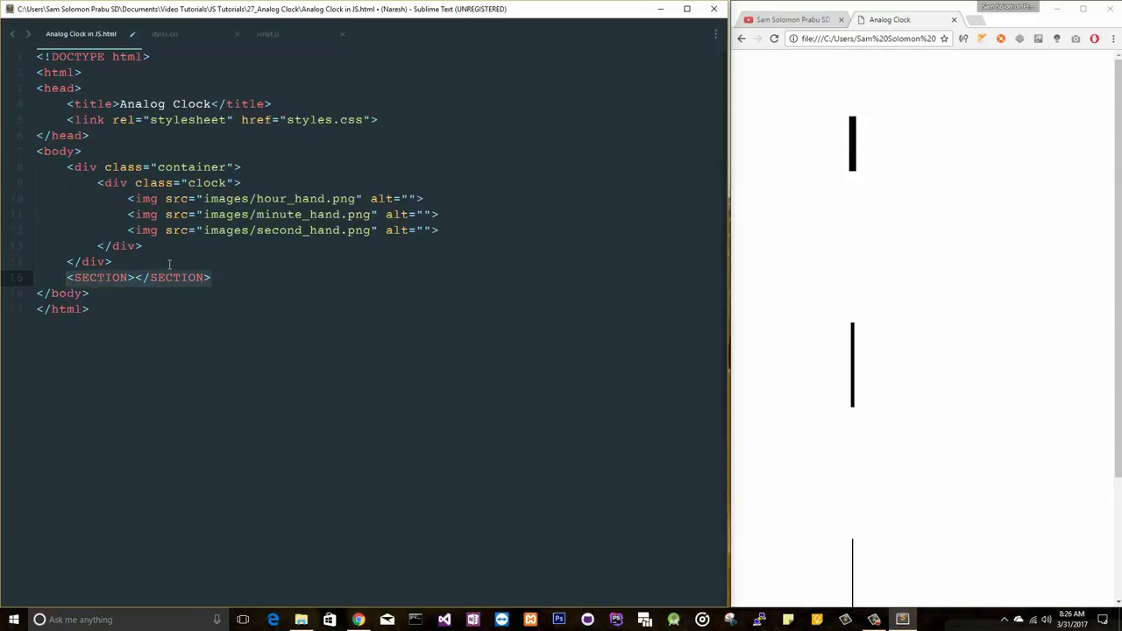
pyautogui.write('<script type="text/javascript"></script>')
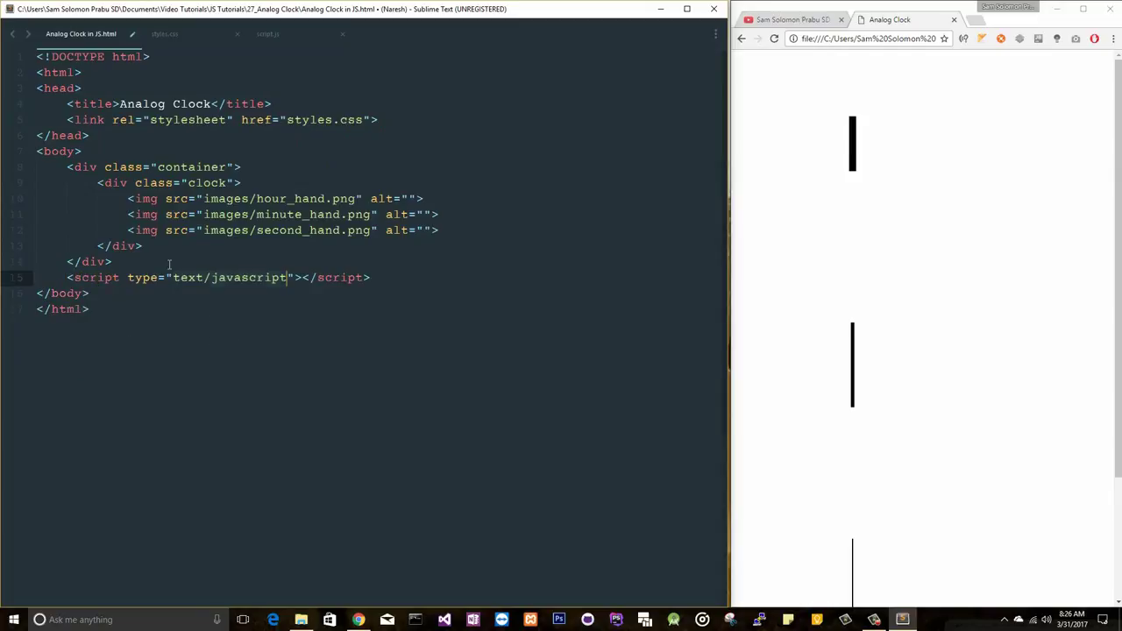
pyautogui.write('src="s')
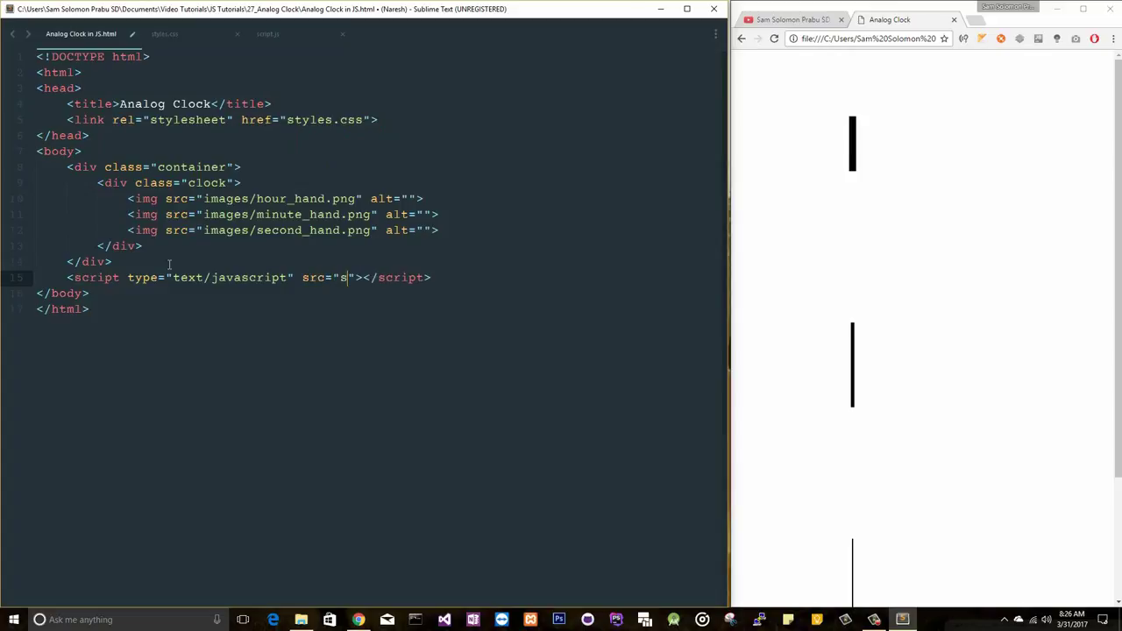
pyautogui.write('cript.js')
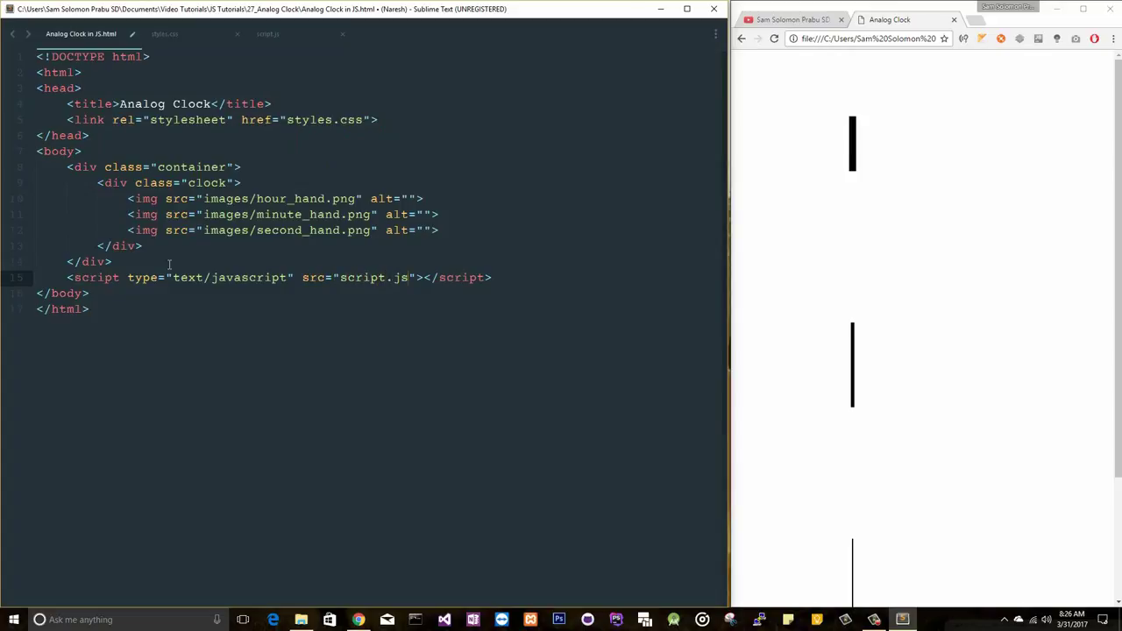
pyautogui.click(165, 33)
pyautogui.write('align-items:')
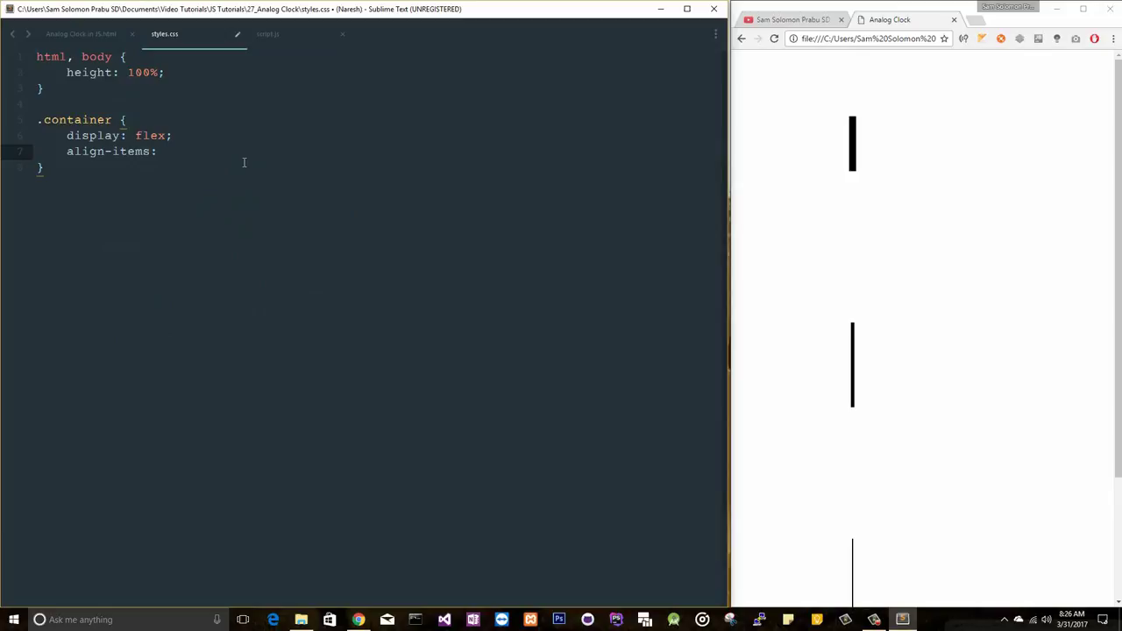
# - Centre the .container contents with flexbox align-items and justify-content center
pyautogui.write('center;;')
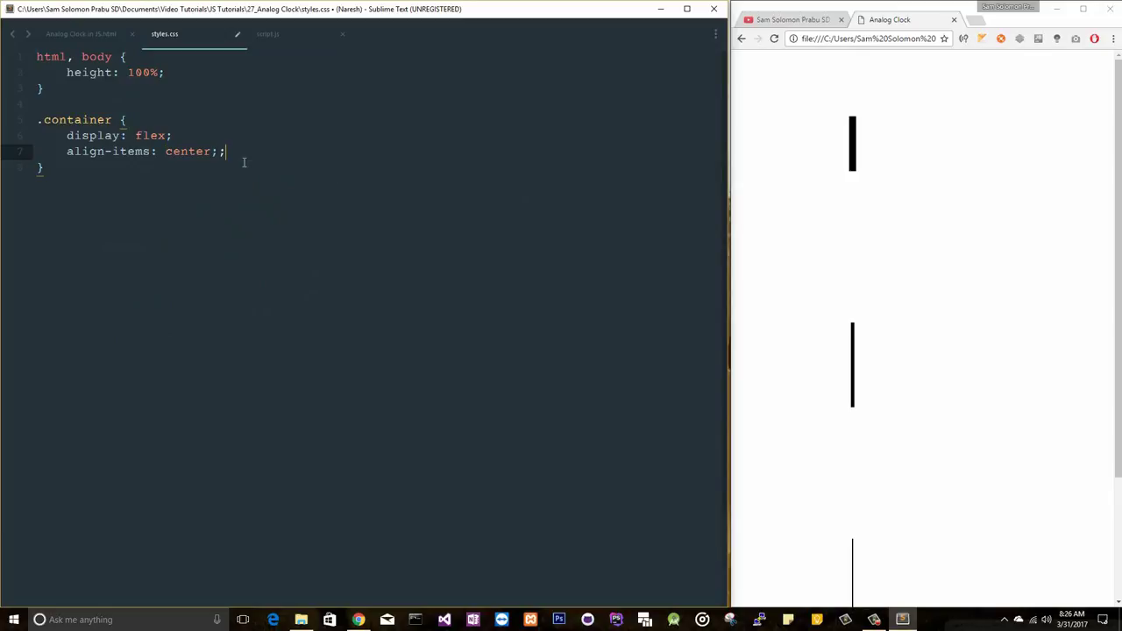
pyautogui.write('justify-content: center;')
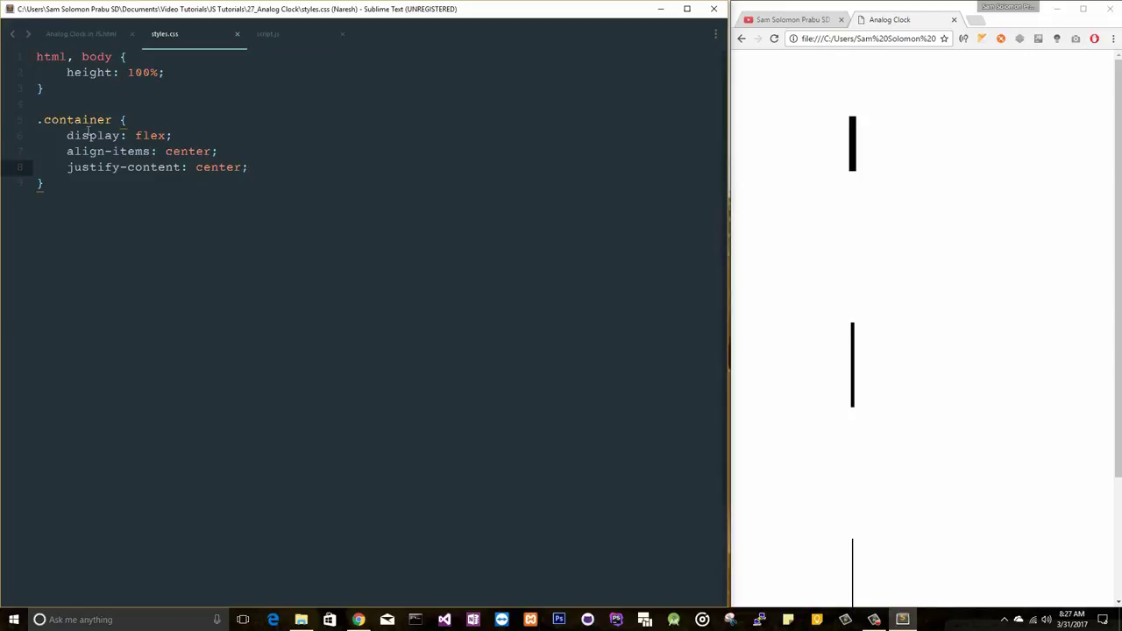
pyautogui.click(112, 56)
pyautogui.write(', .container')
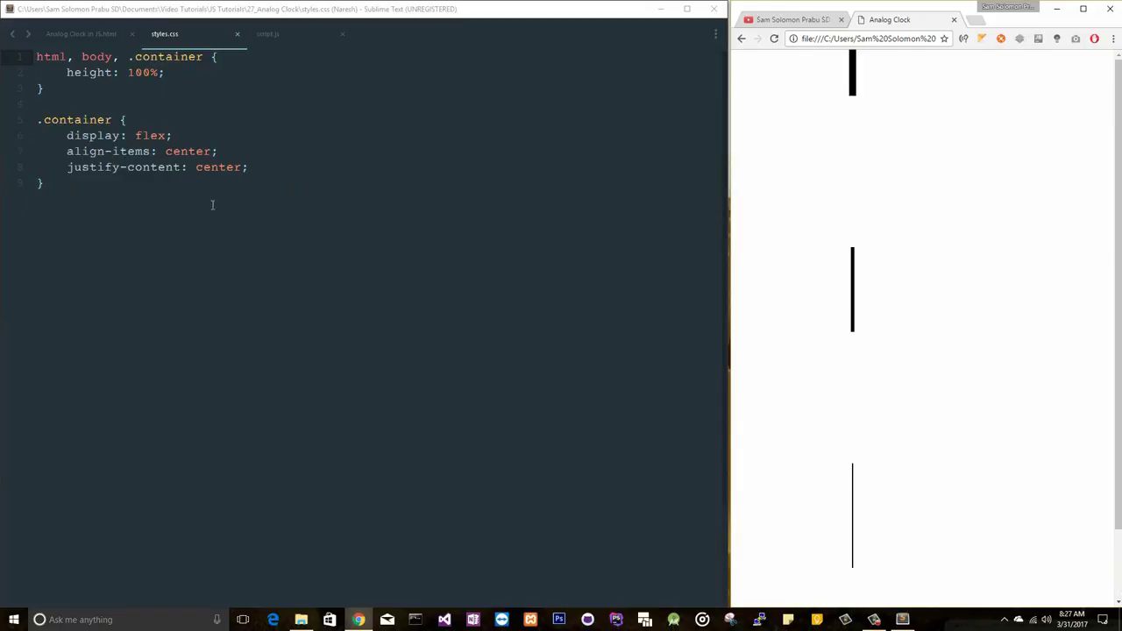
# - Add a .clock rule 400px square with background url(images/clock_face.jpg) and check it in Chrome
pyautogui.write('.clock {')
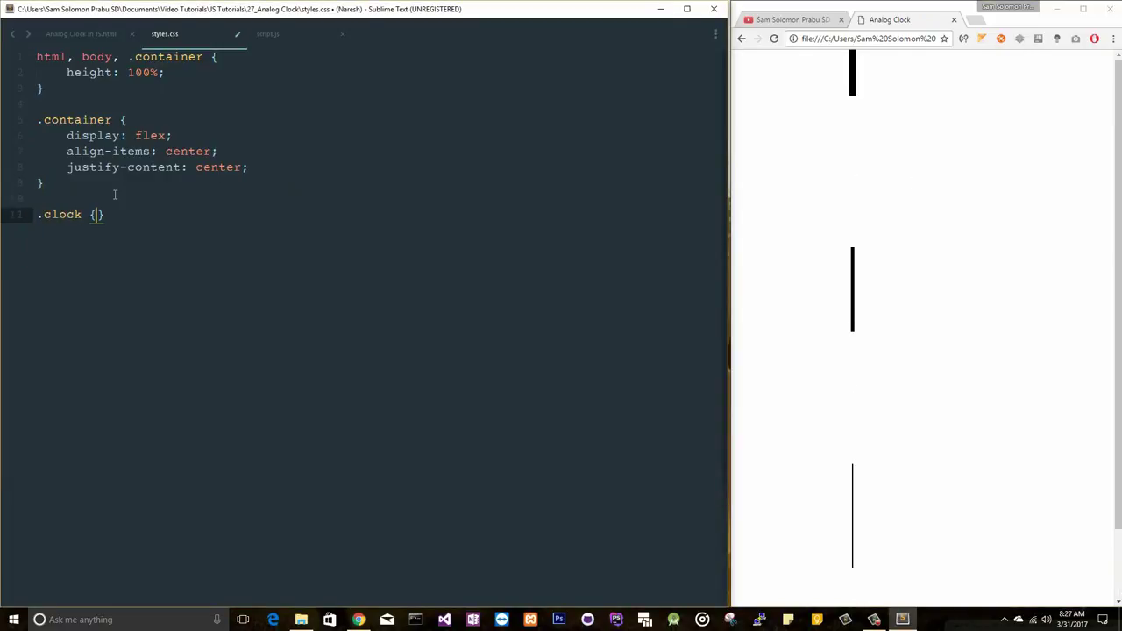
pyautogui.write('width: 400px;')
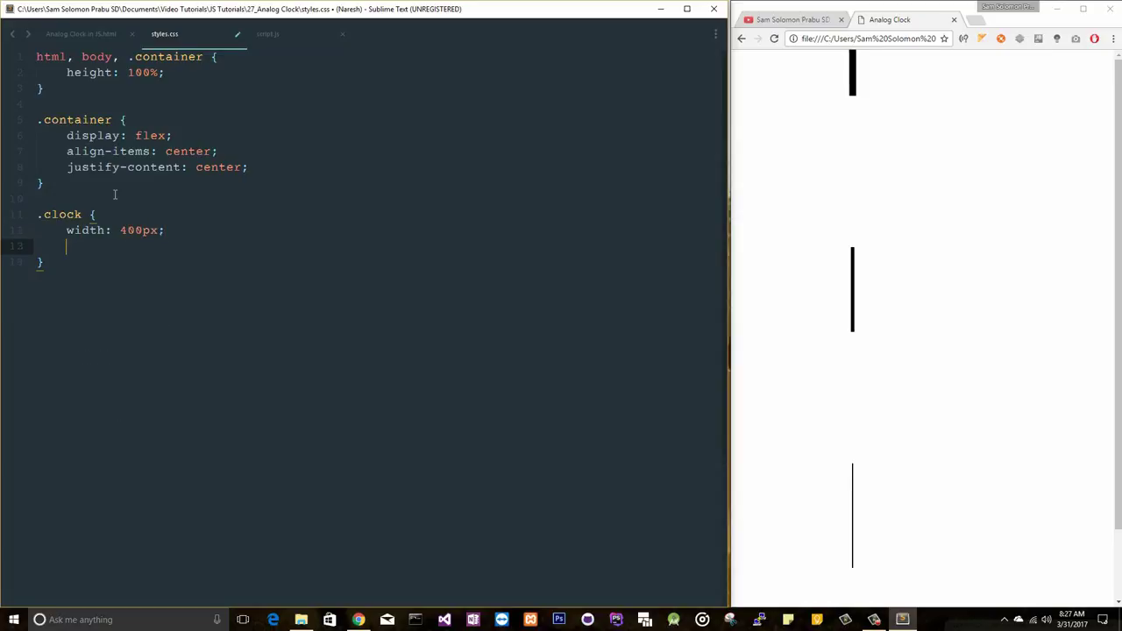
pyautogui.write('height:')
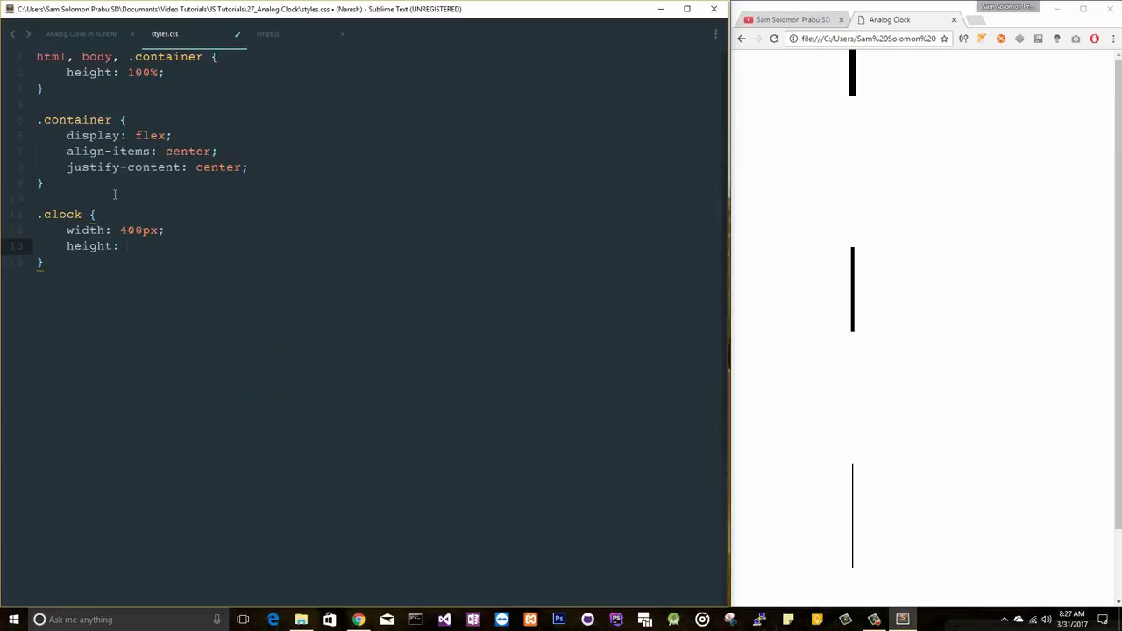
pyautogui.write('400px;')
pyautogui.write('background:')
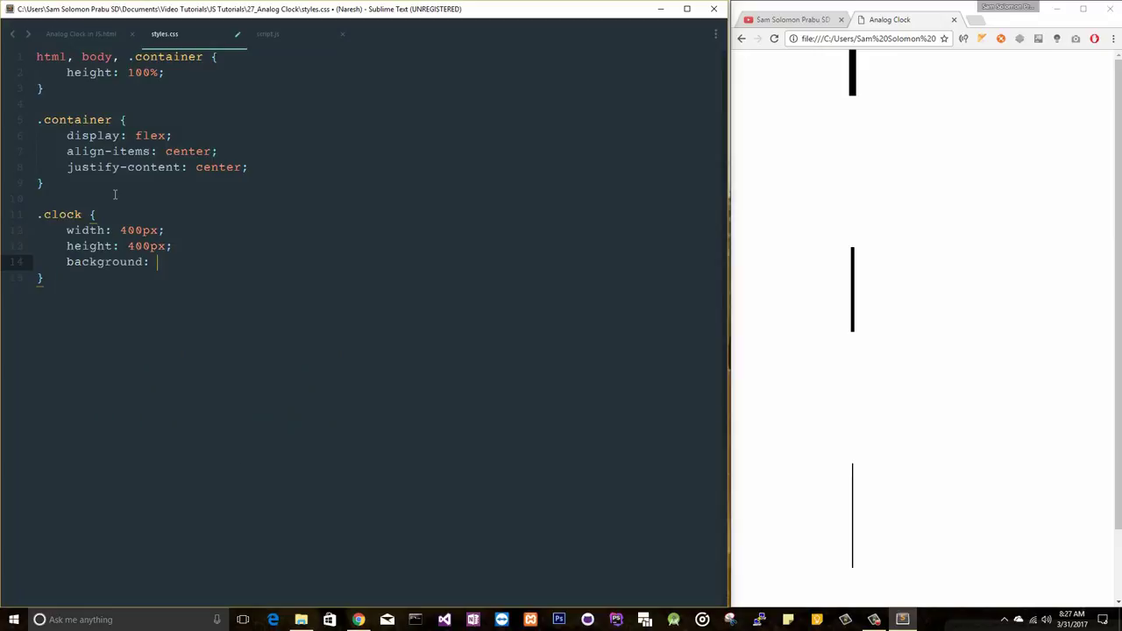
pyautogui.write('url(i')
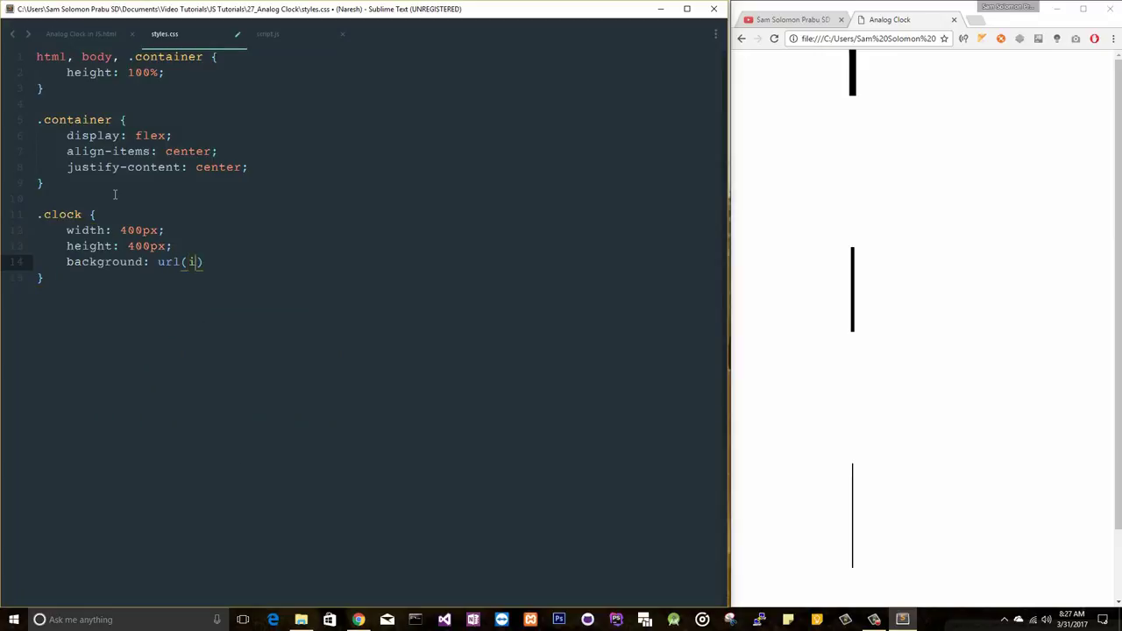
pyautogui.write('images/clock_f')
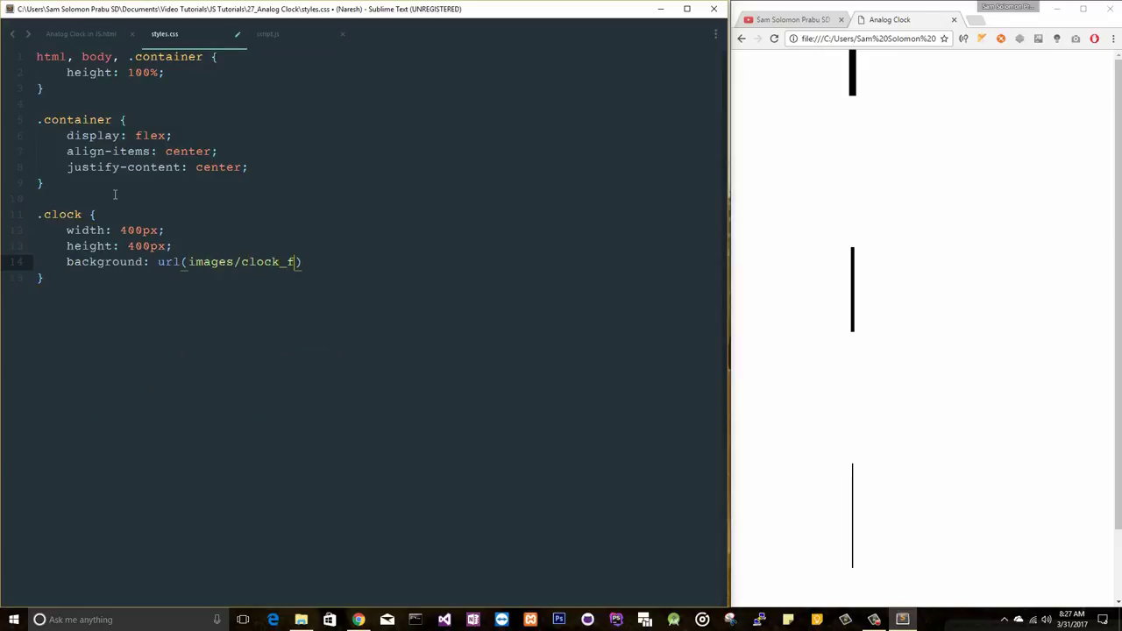
pyautogui.write('ace.jp')
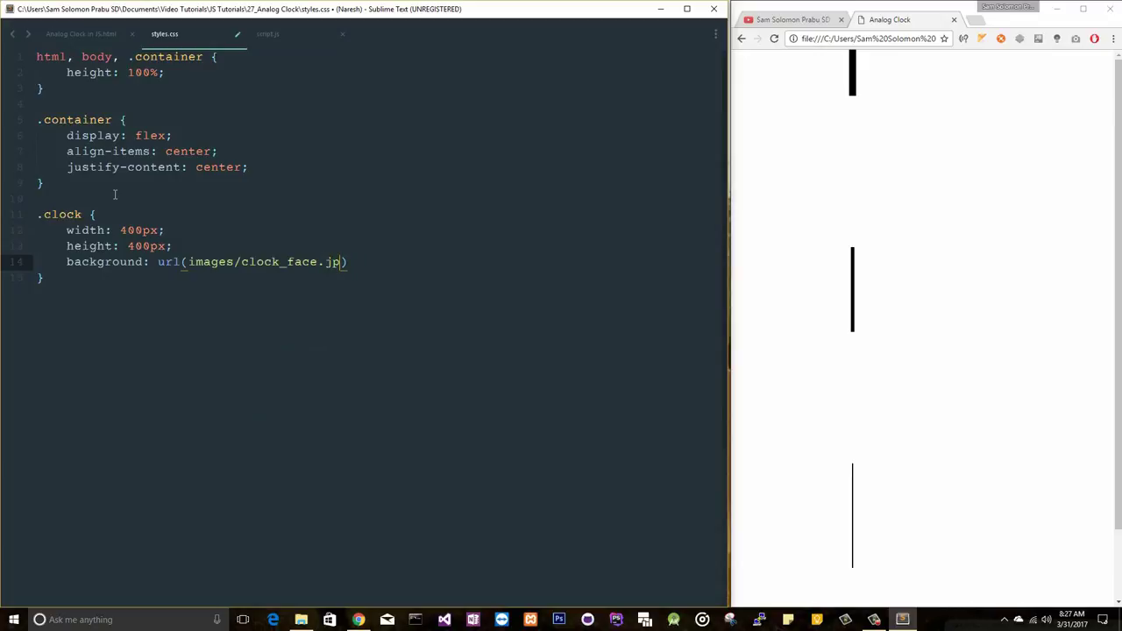
pyautogui.write('g);')
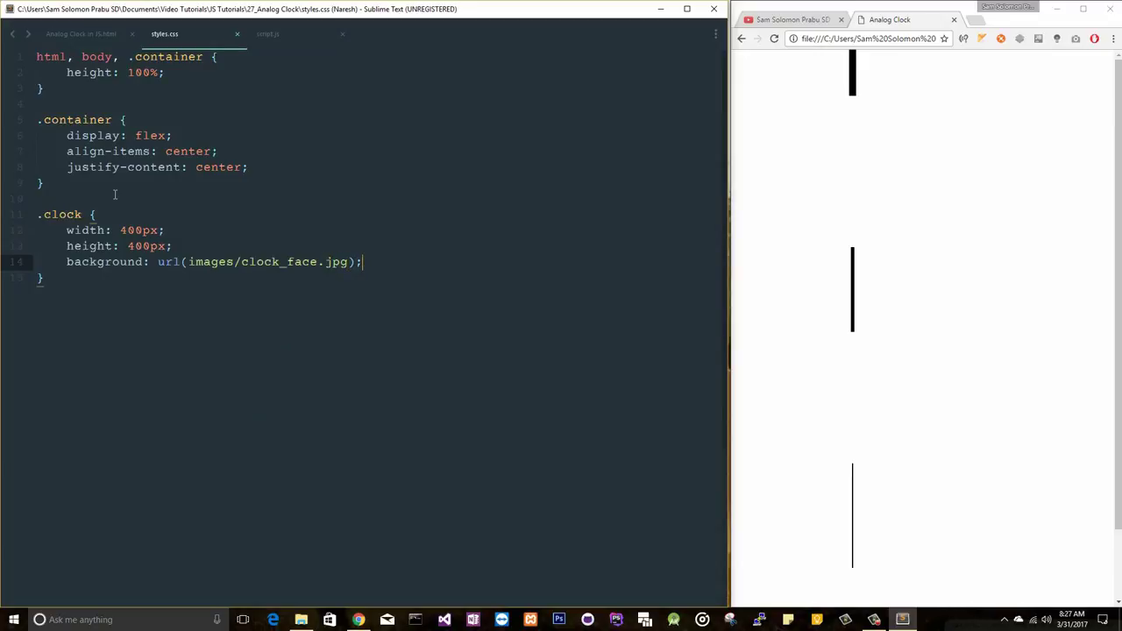
pyautogui.click(775, 39)
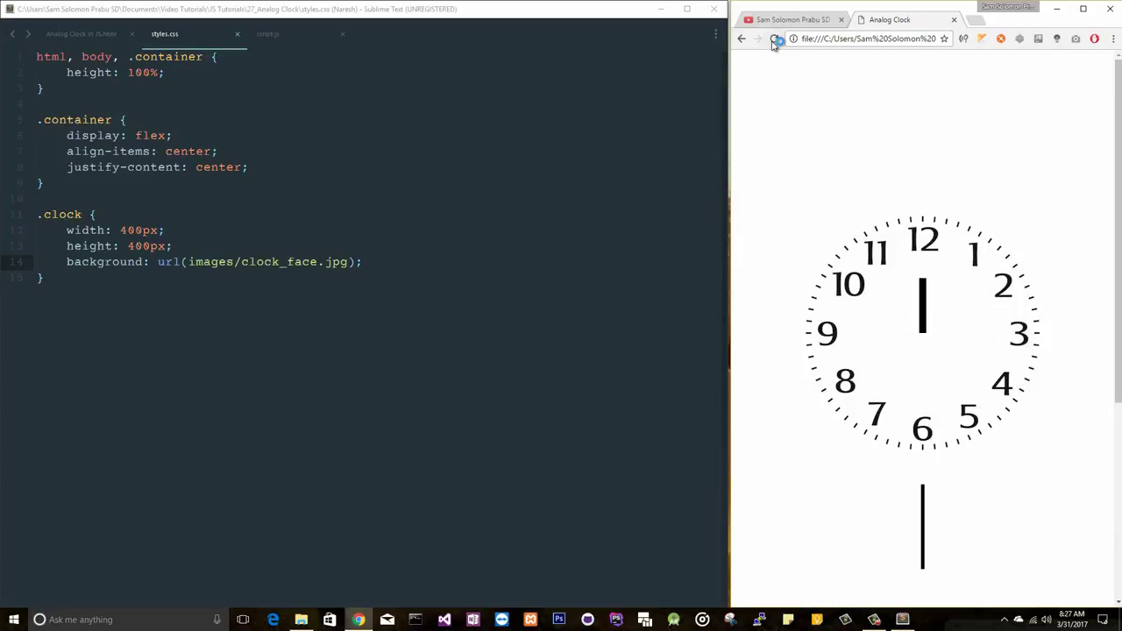
pyautogui.click(775, 39)
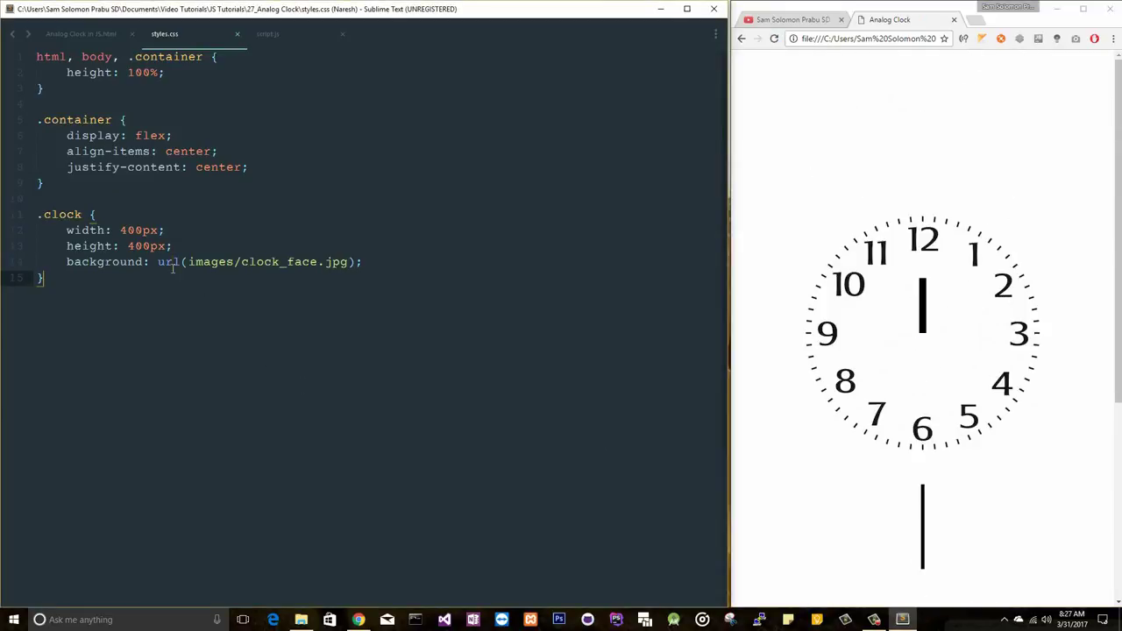
# - Start a .hands rule and give .clock position: relative
pyautogui.press('enter')
pyautogui.write('.hands {')
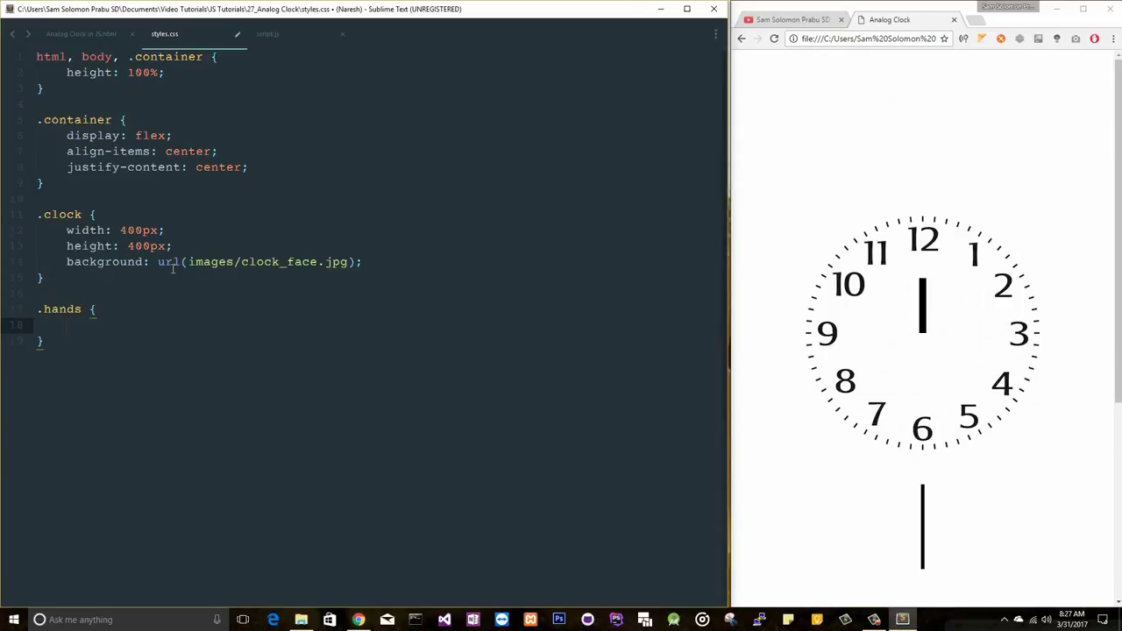
pyautogui.click(67, 324)
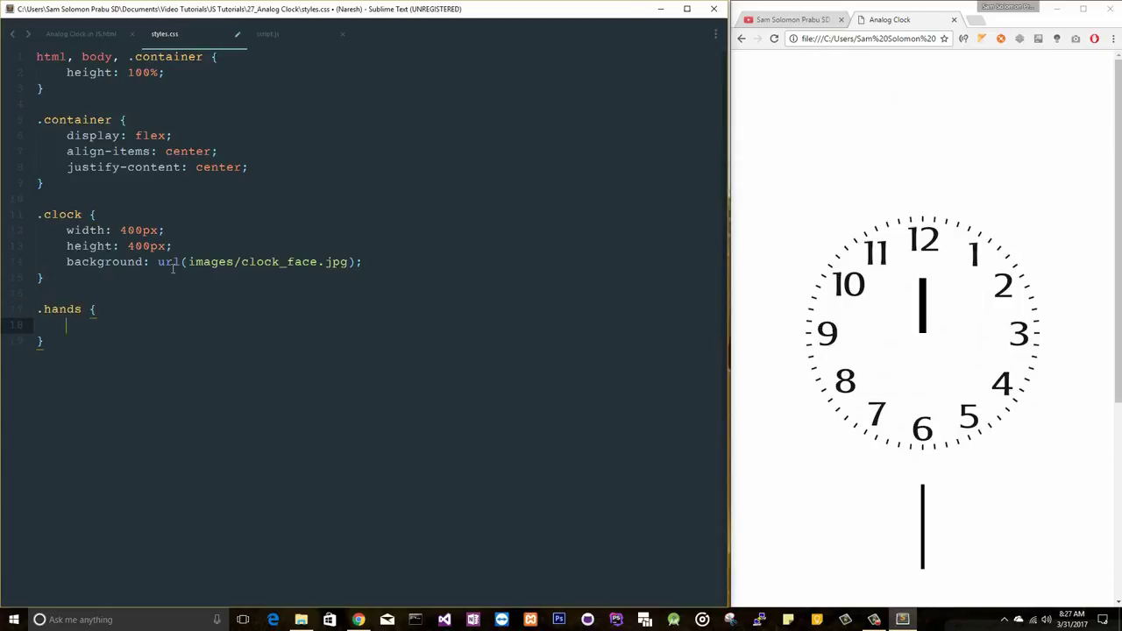
pyautogui.click(121, 214)
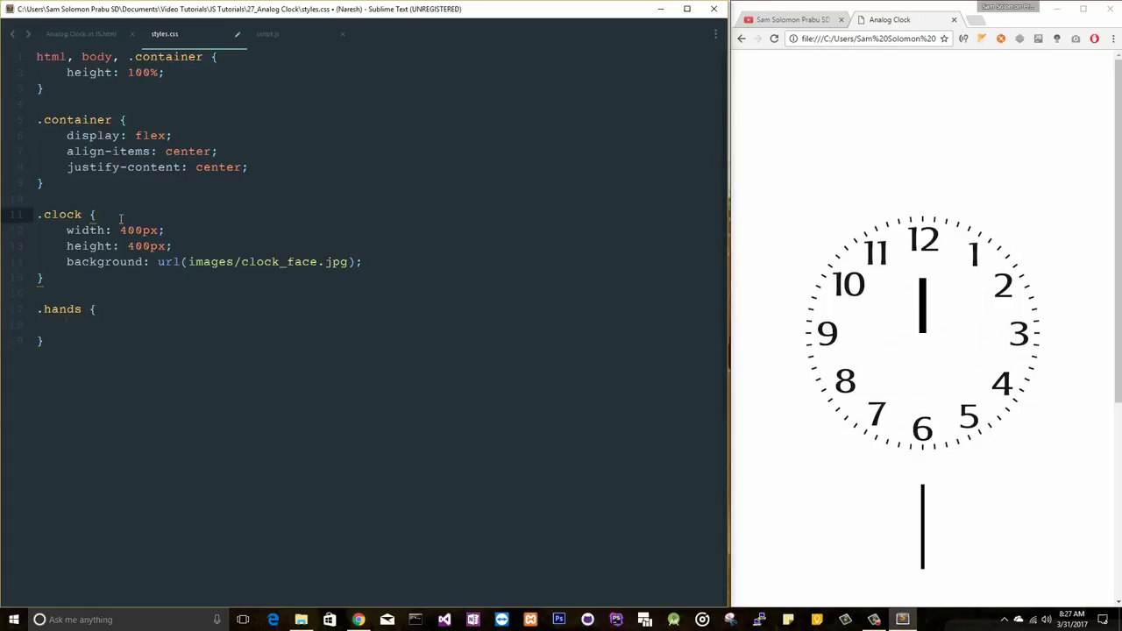
pyautogui.press('Return')
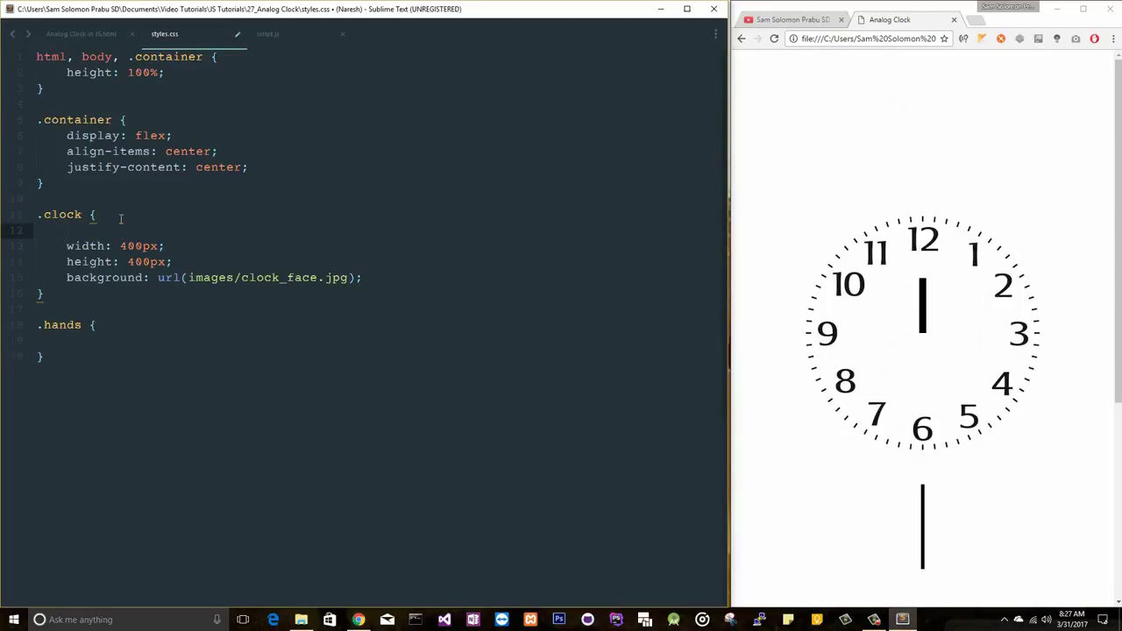
pyautogui.write('position: relative;')
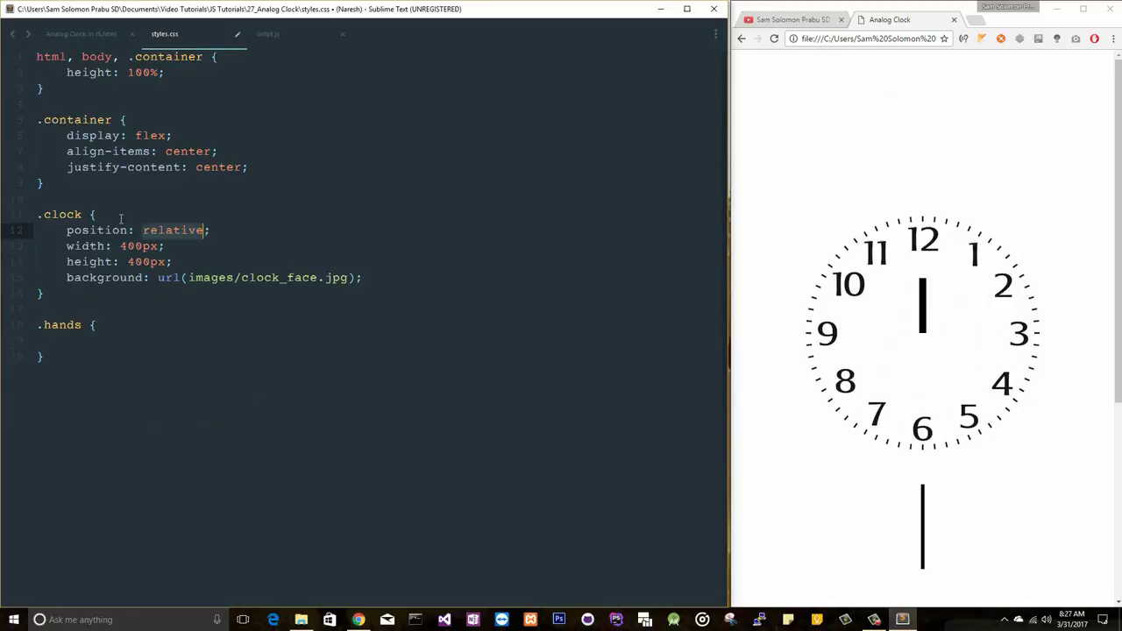
# - Fill .hands with position: absolute, top: 0 and left: 0
pyautogui.click(214, 340)
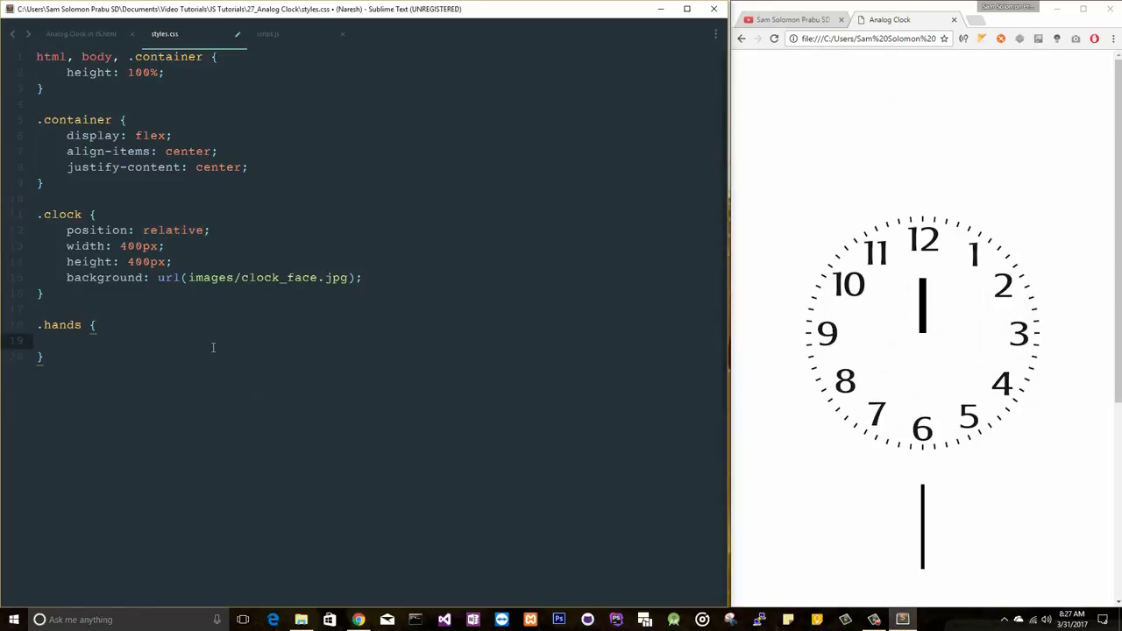
pyautogui.write('position: absolute;')
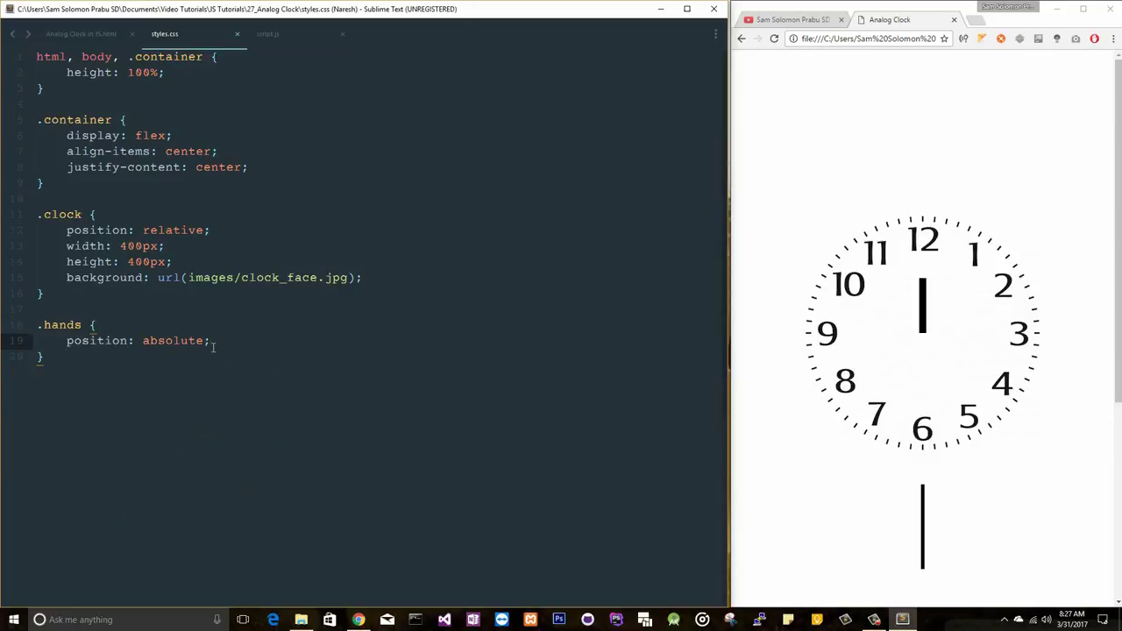
pyautogui.write('top:;')
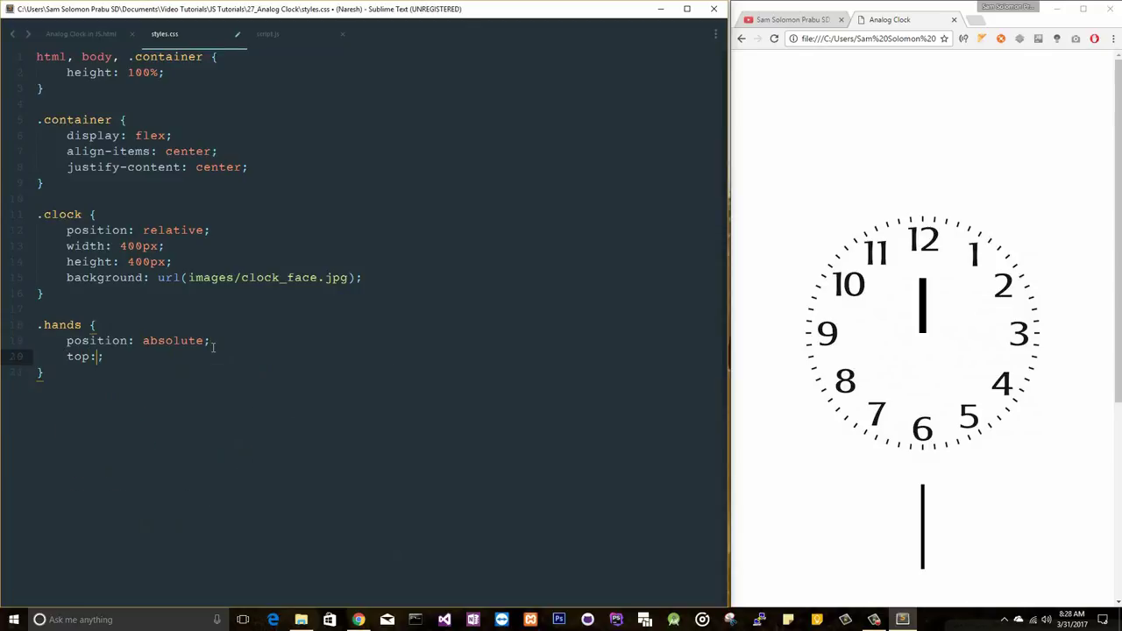
pyautogui.write('0;')
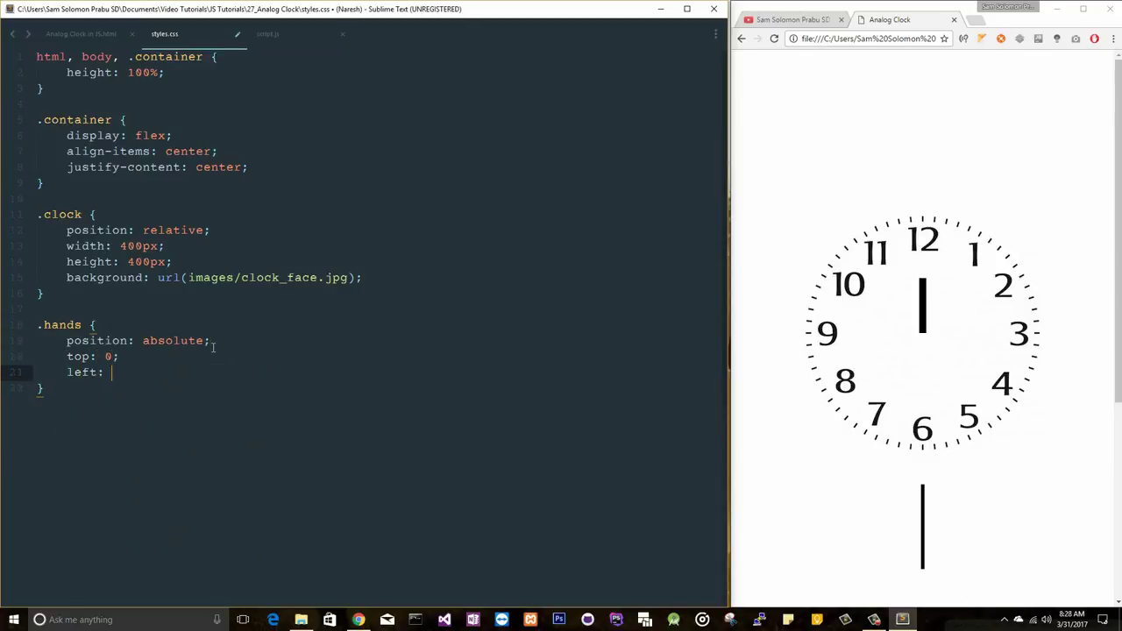
pyautogui.write('0;')
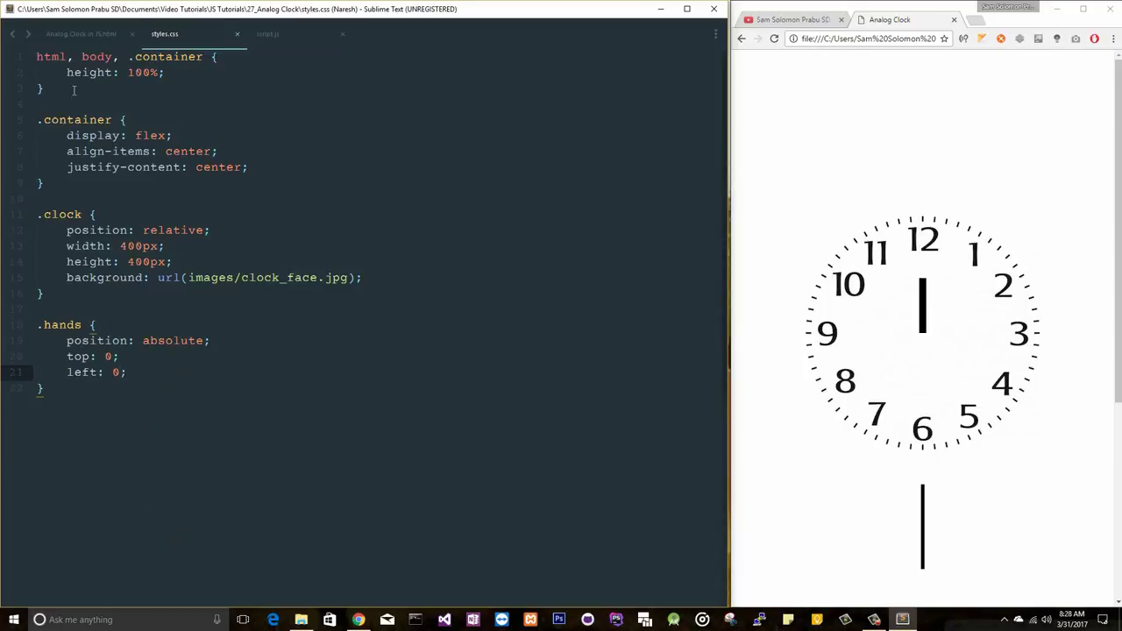
pyautogui.click(81, 33)
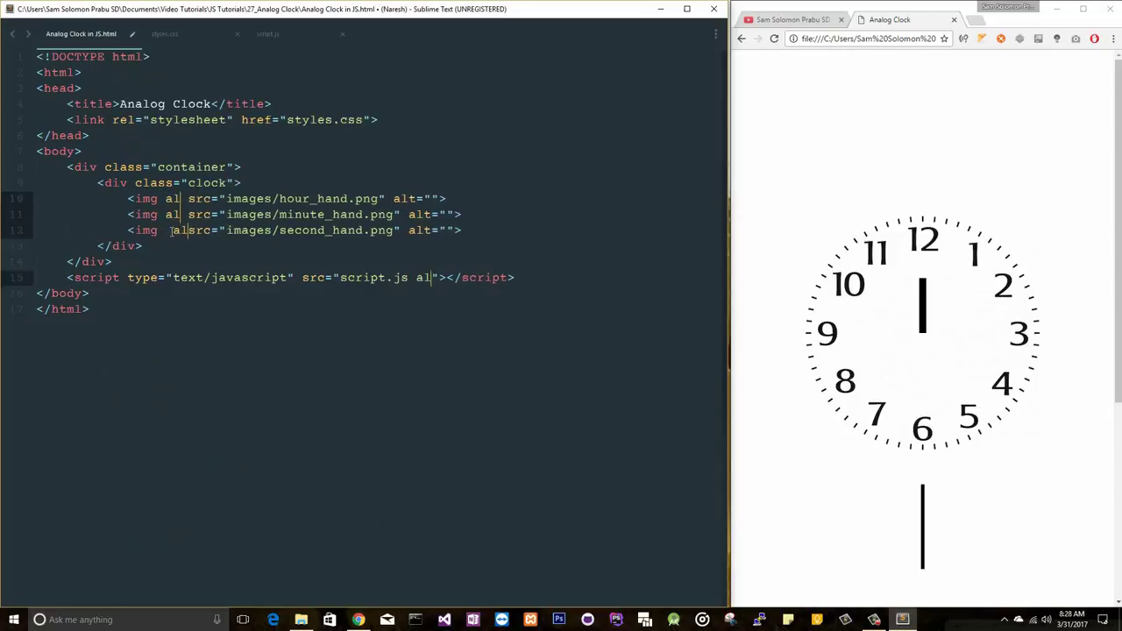
# - Give the three hand images class="hands" and reload Chrome to see them stacked
pyautogui.write('class=""')
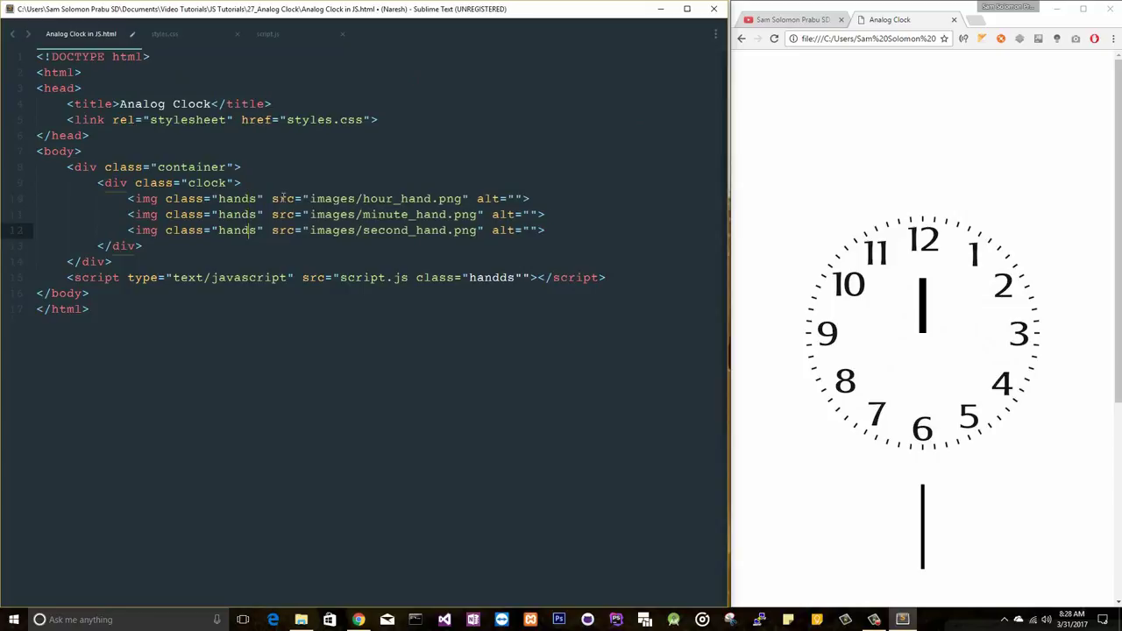
pyautogui.click(773, 39)
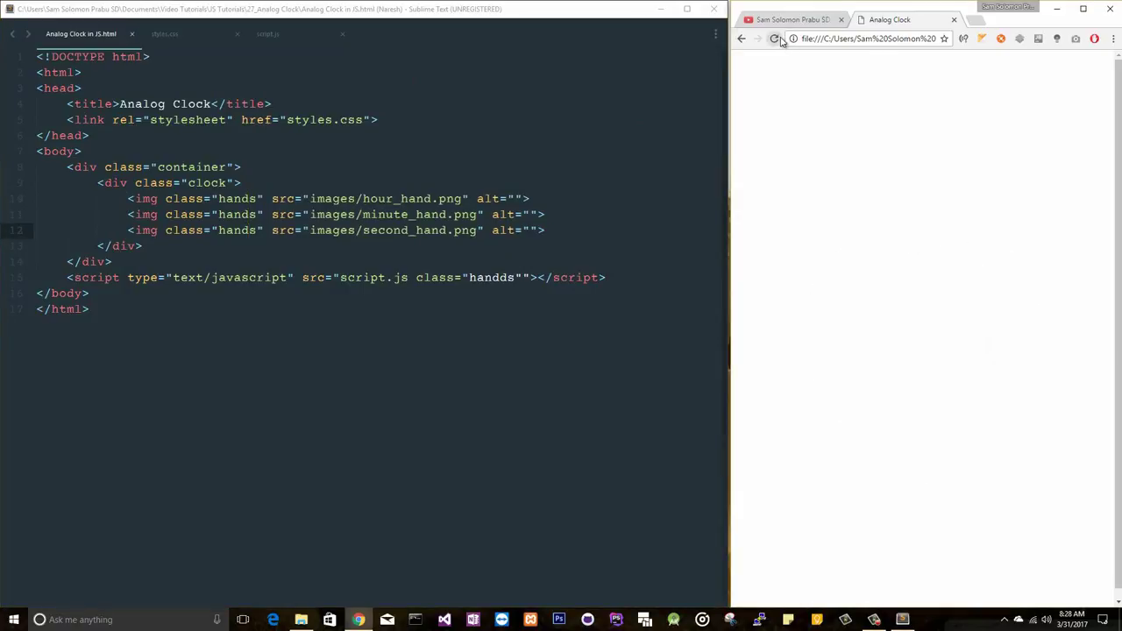
pyautogui.click(774, 39)
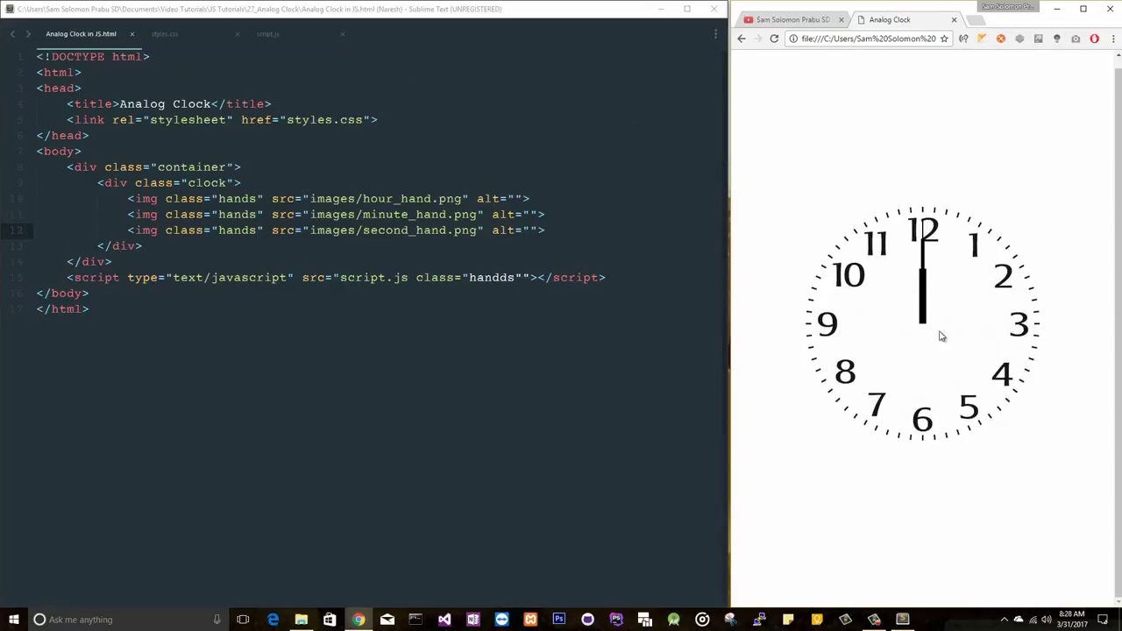
pyautogui.moveTo(859, 359)
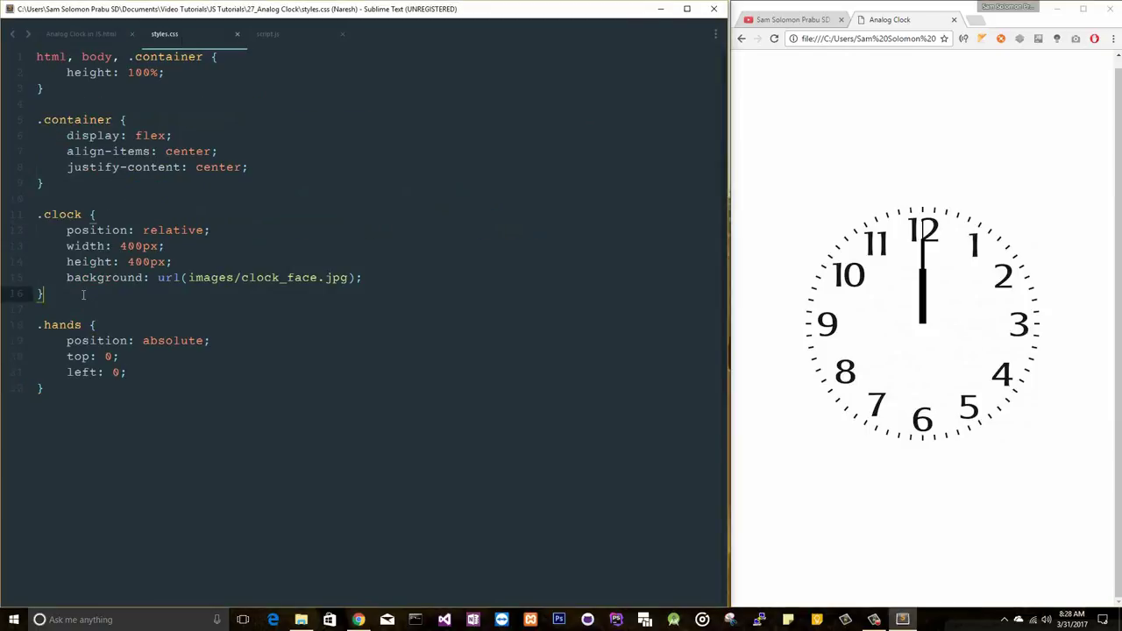
# - Add a .clock:after rule with a #000 background and position: absolute
pyautogui.write('.clo')
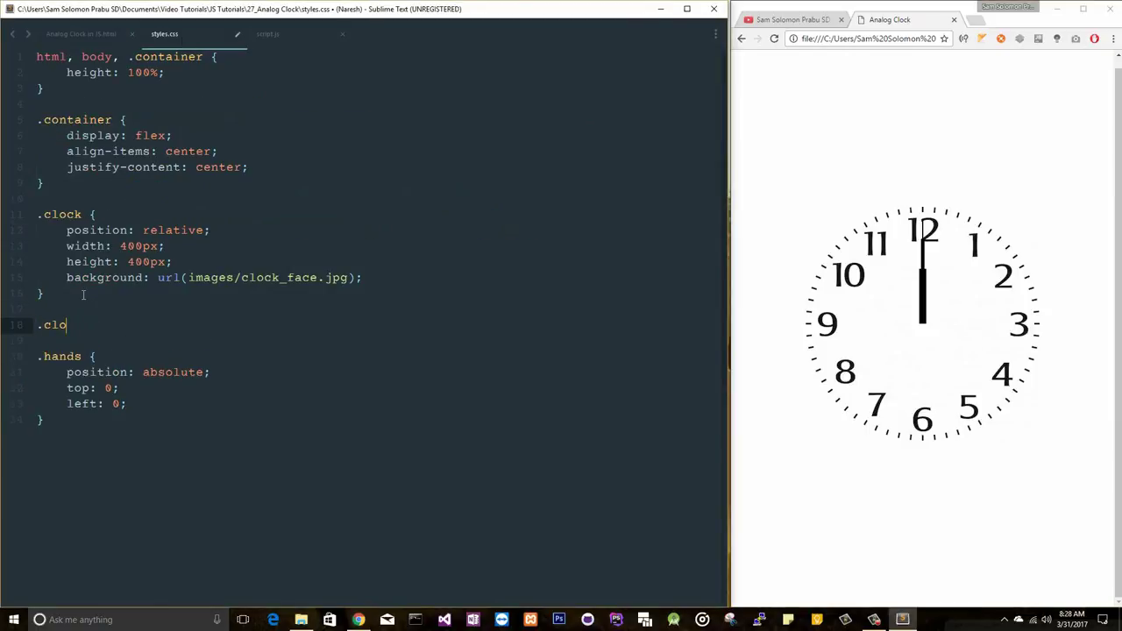
pyautogui.write('ck:after {')
pyautogui.write("content: '';")
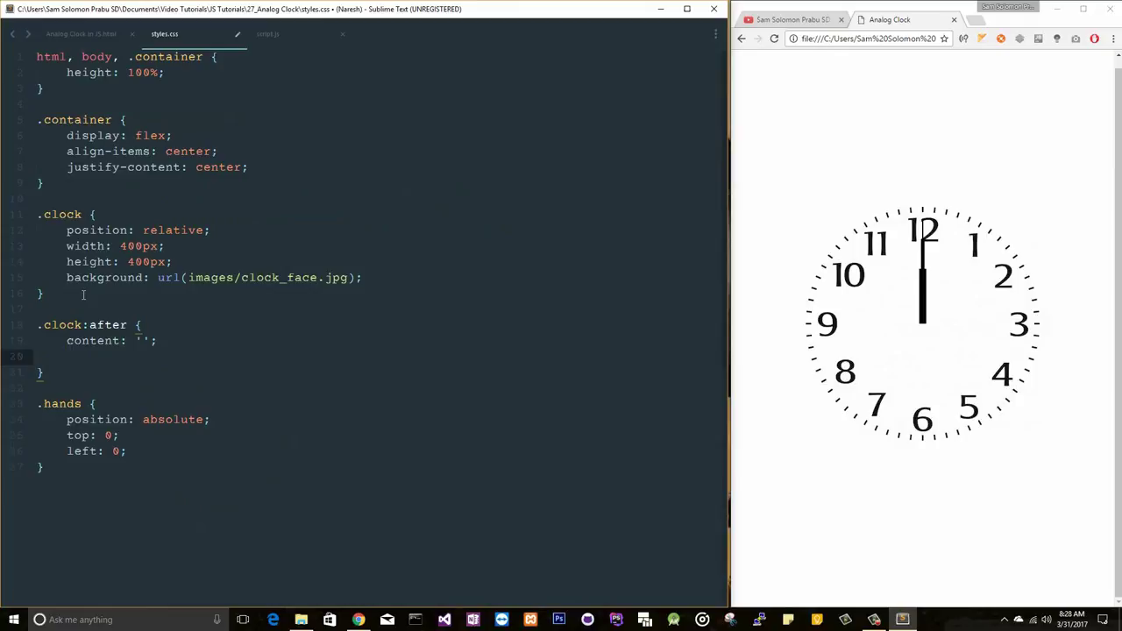
pyautogui.write('background: #000;')
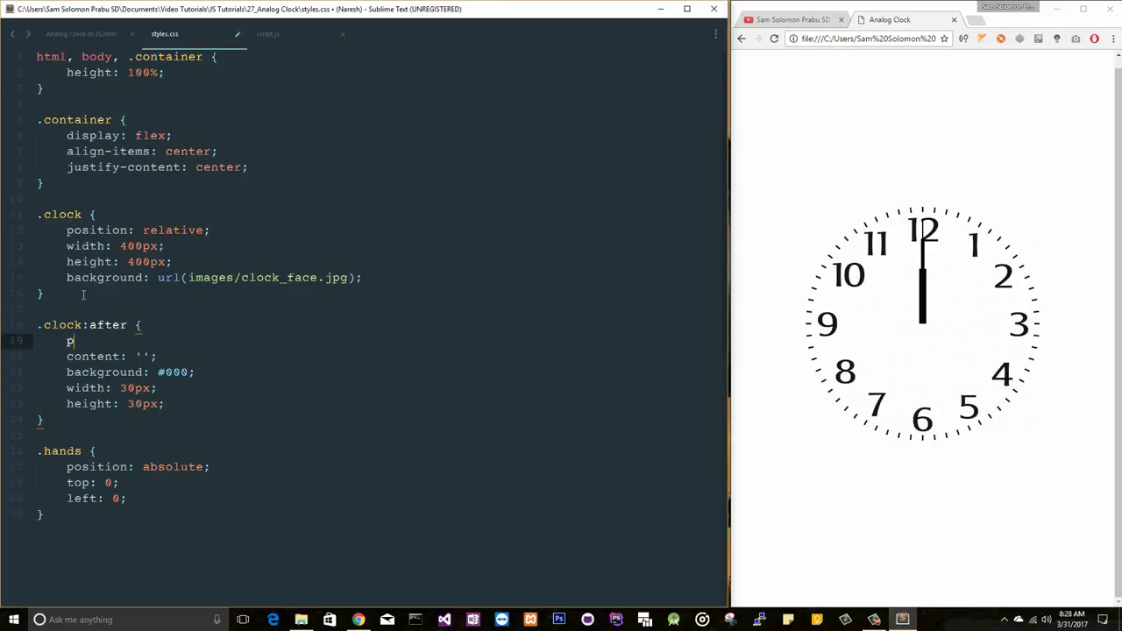
pyautogui.write('position: absolute;')
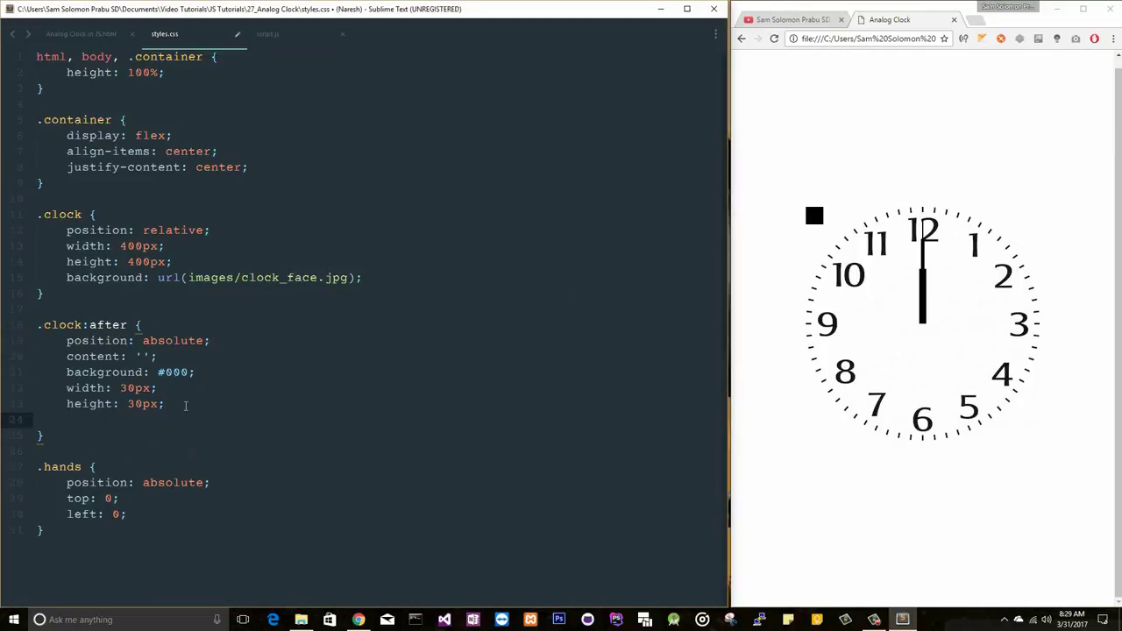
# - Position .clock:after at top 50%, left 50% with a -50% translateX/translateY transform
pyautogui.write('top: 50%;')
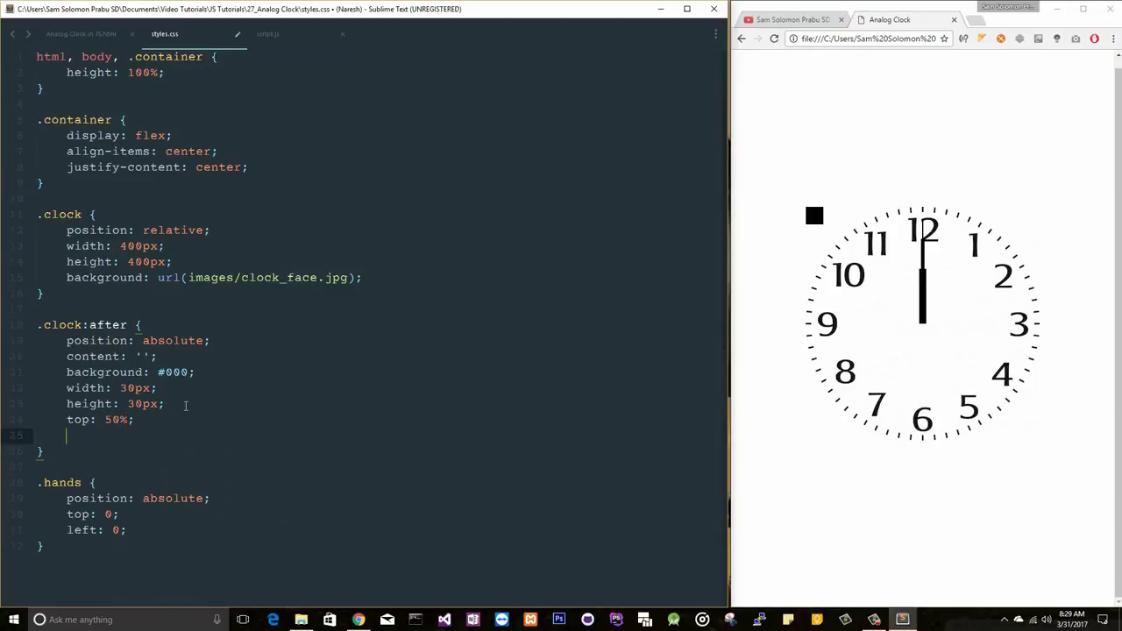
pyautogui.write('left: 50;')
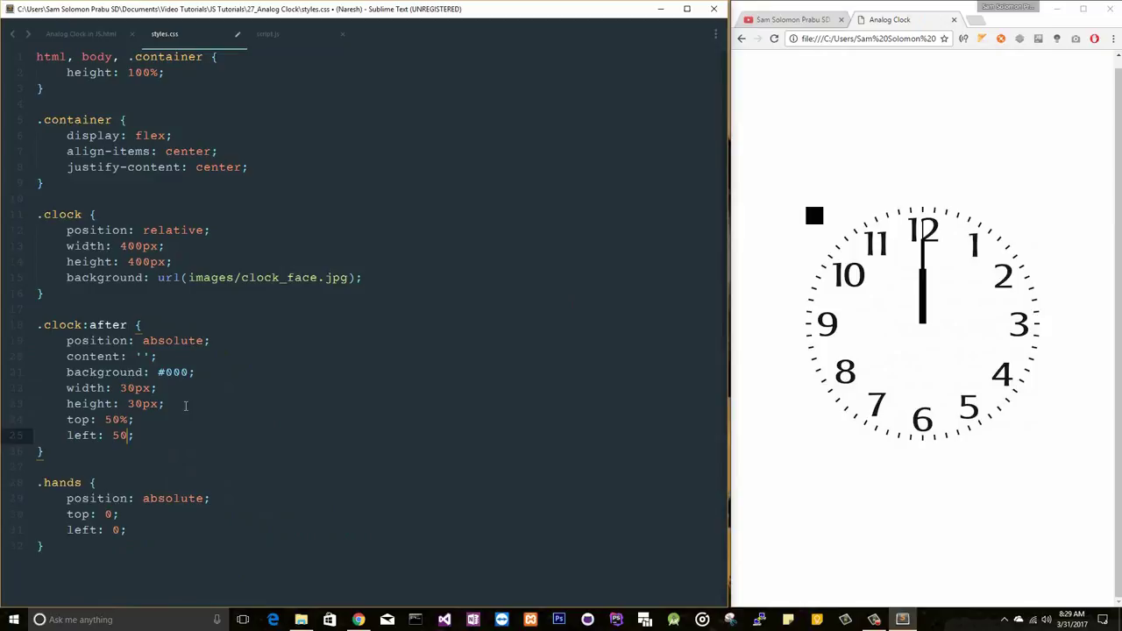
pyautogui.write('transform=')
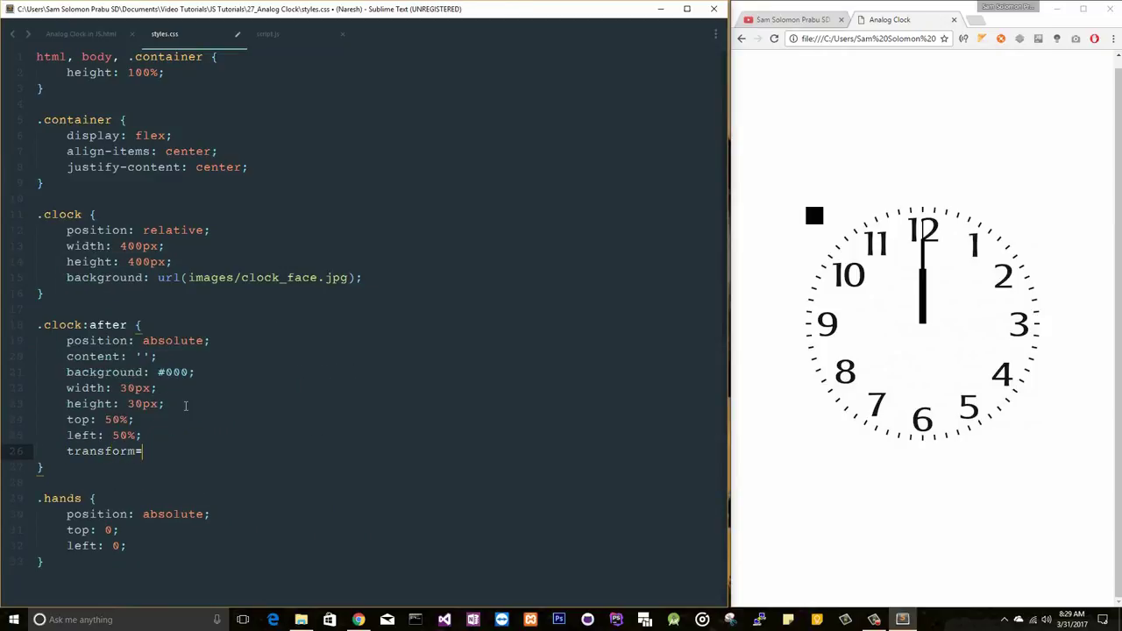
pyautogui.write('translateX(')
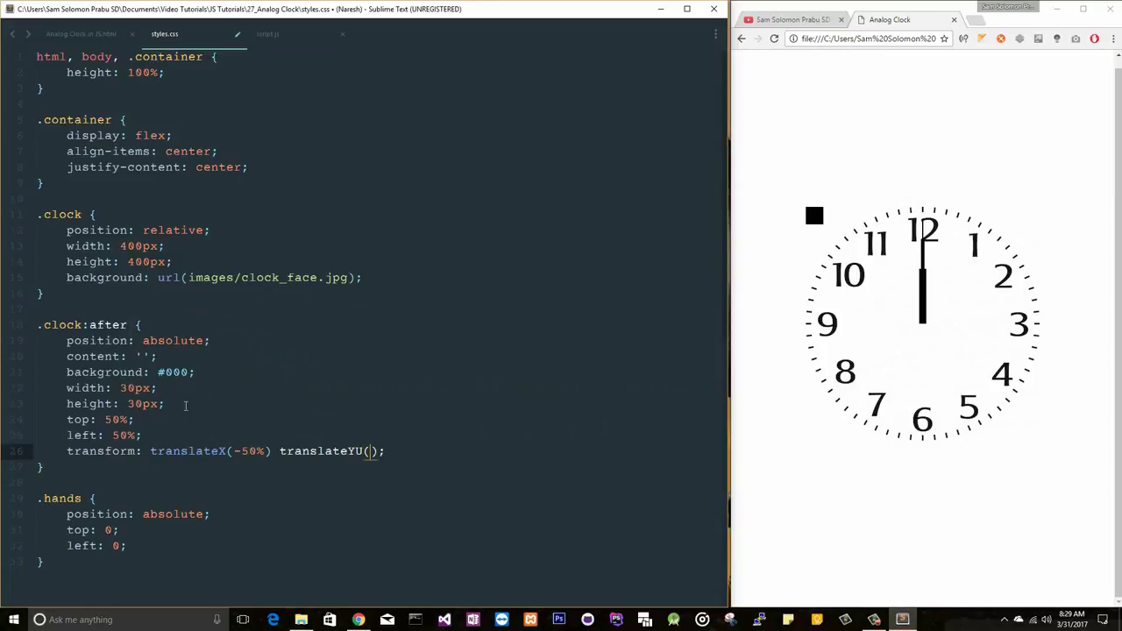
pyautogui.write('-50%')
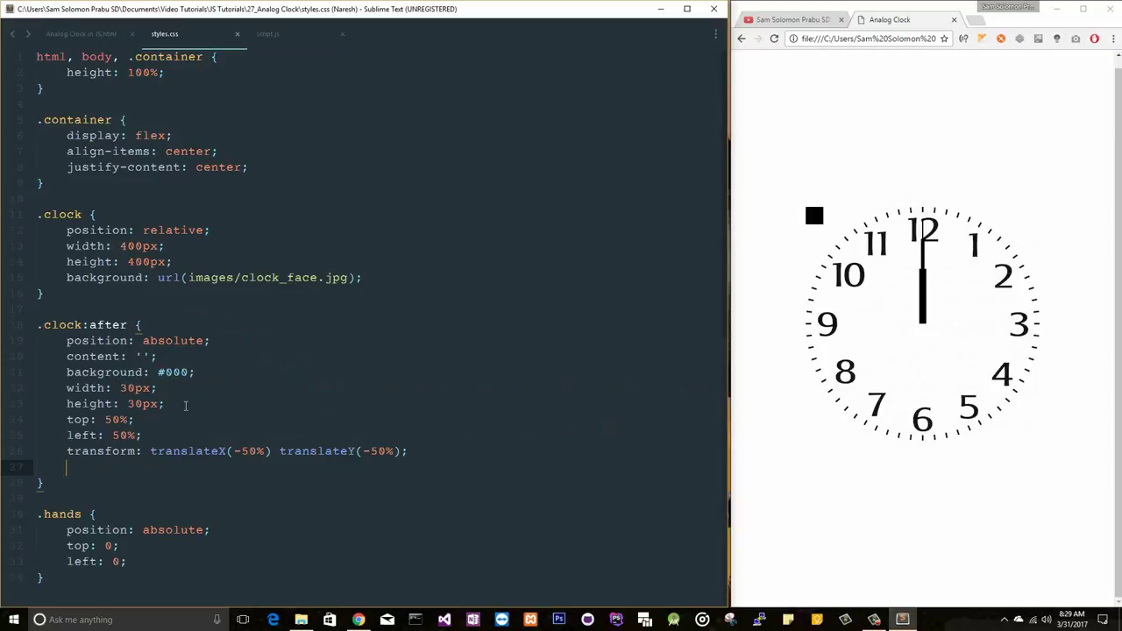
pyautogui.moveTo(621, 193)
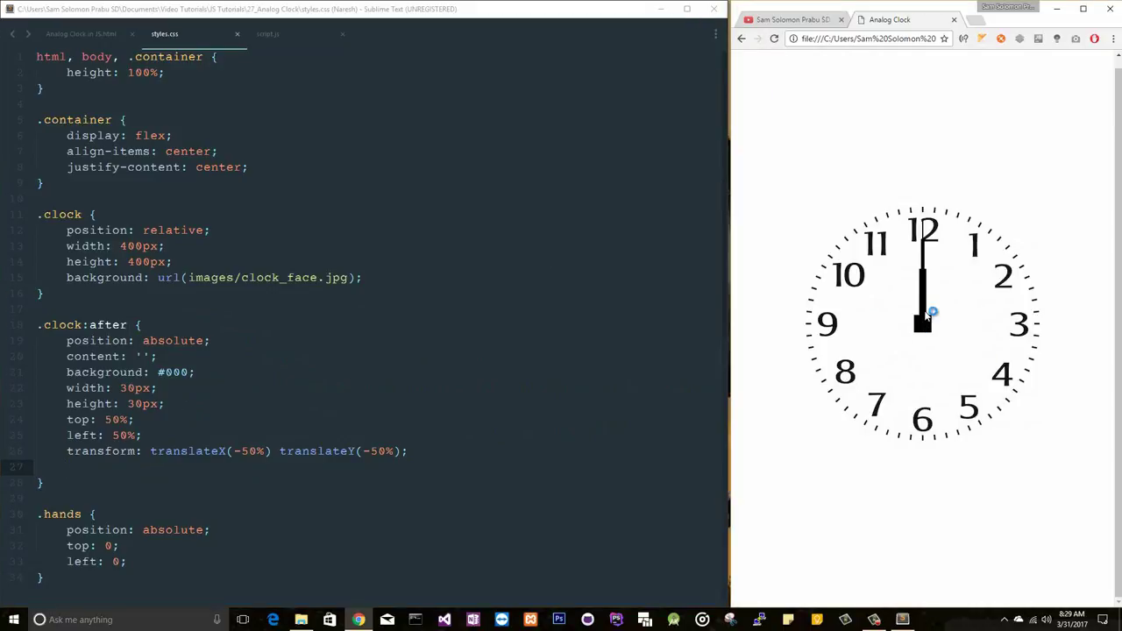
# - Round the centre dot with border-radius: 50%
pyautogui.write('border-radius:')
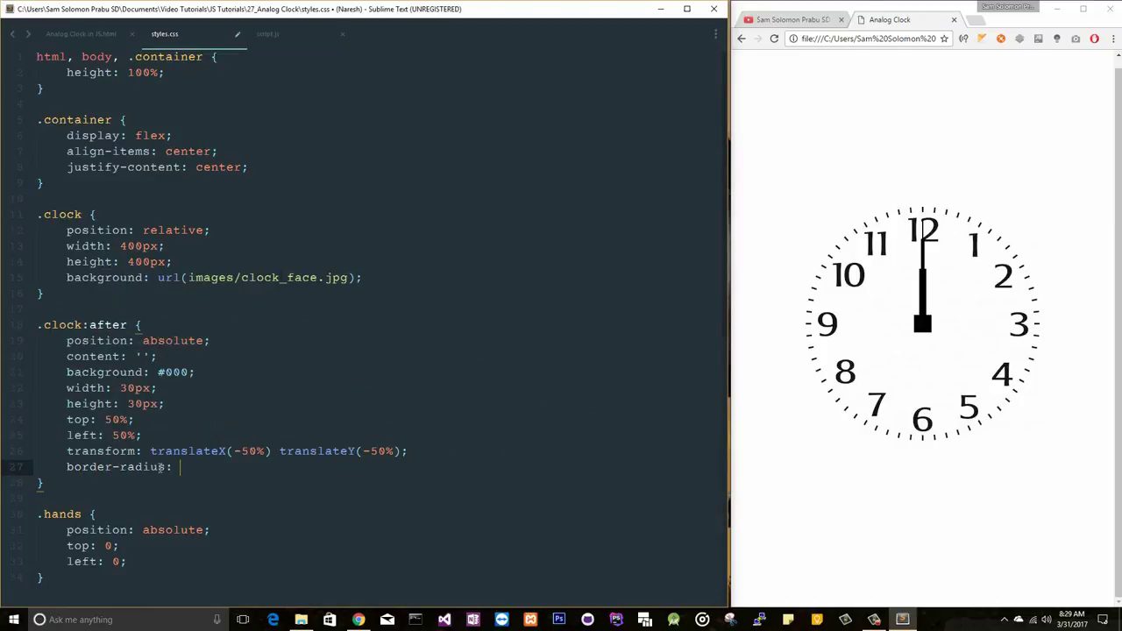
pyautogui.write('50%;')
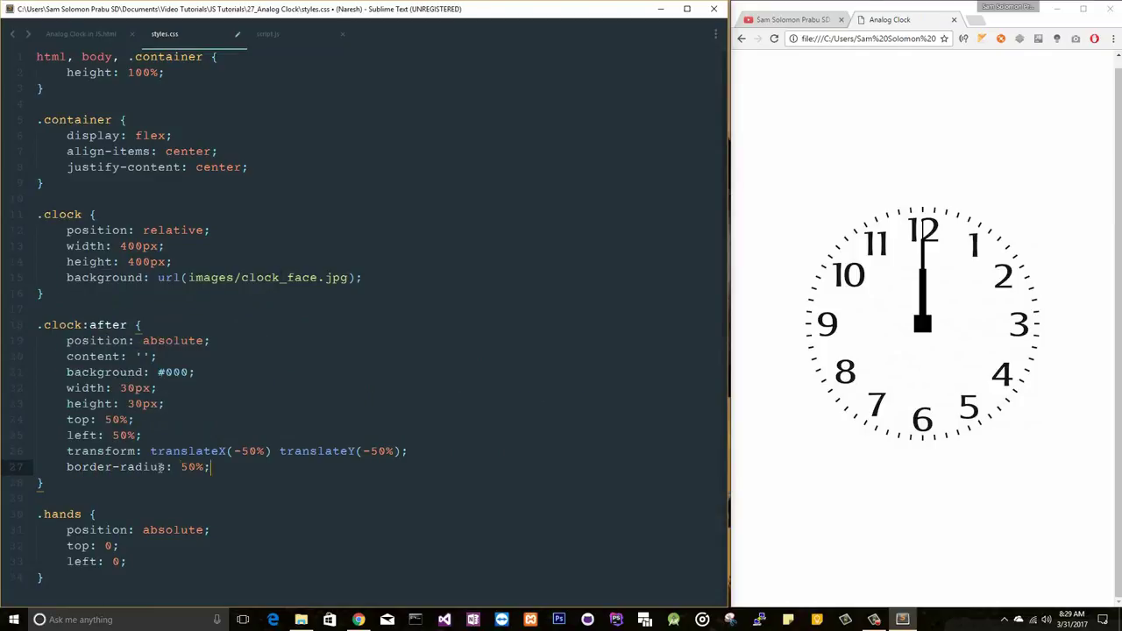
pyautogui.scroll(-3)
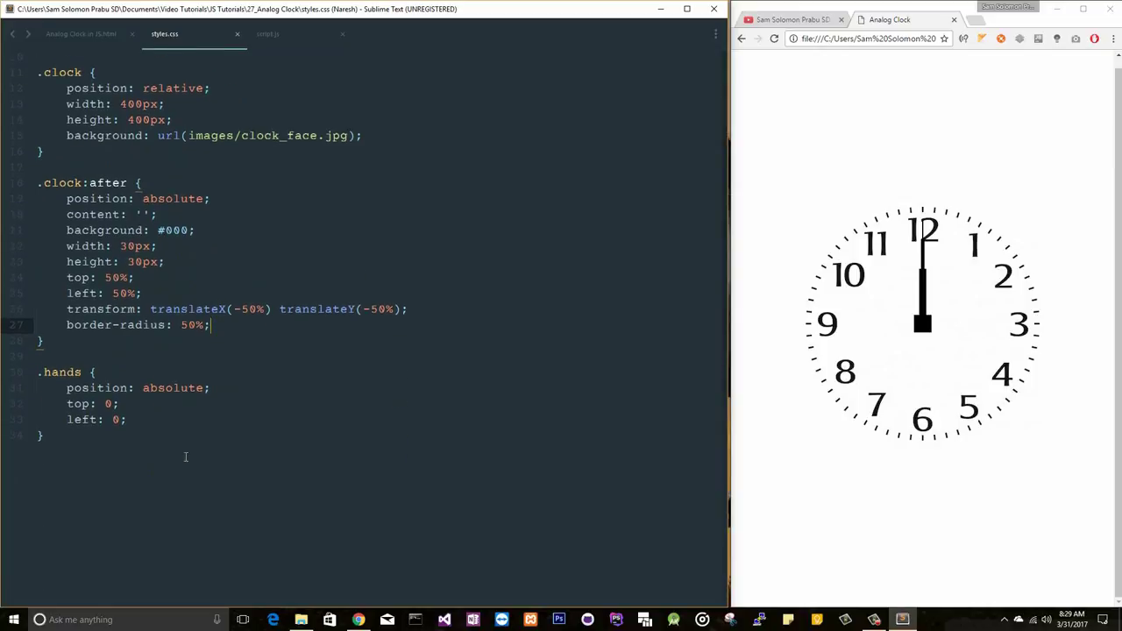
pyautogui.moveTo(505, 354)
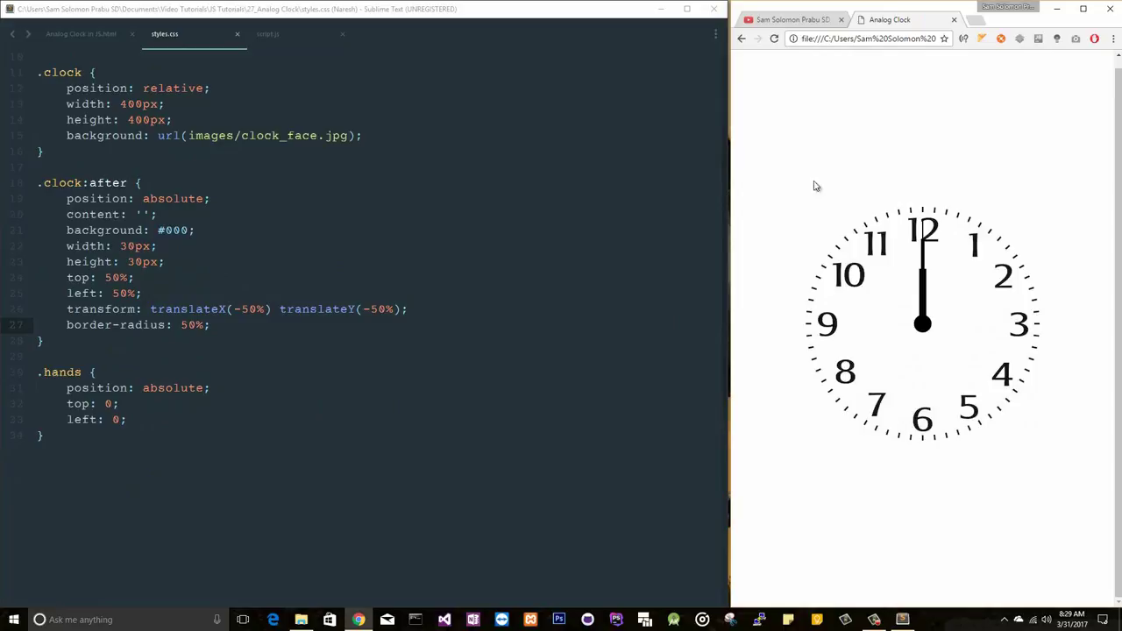
pyautogui.moveTo(326, 126)
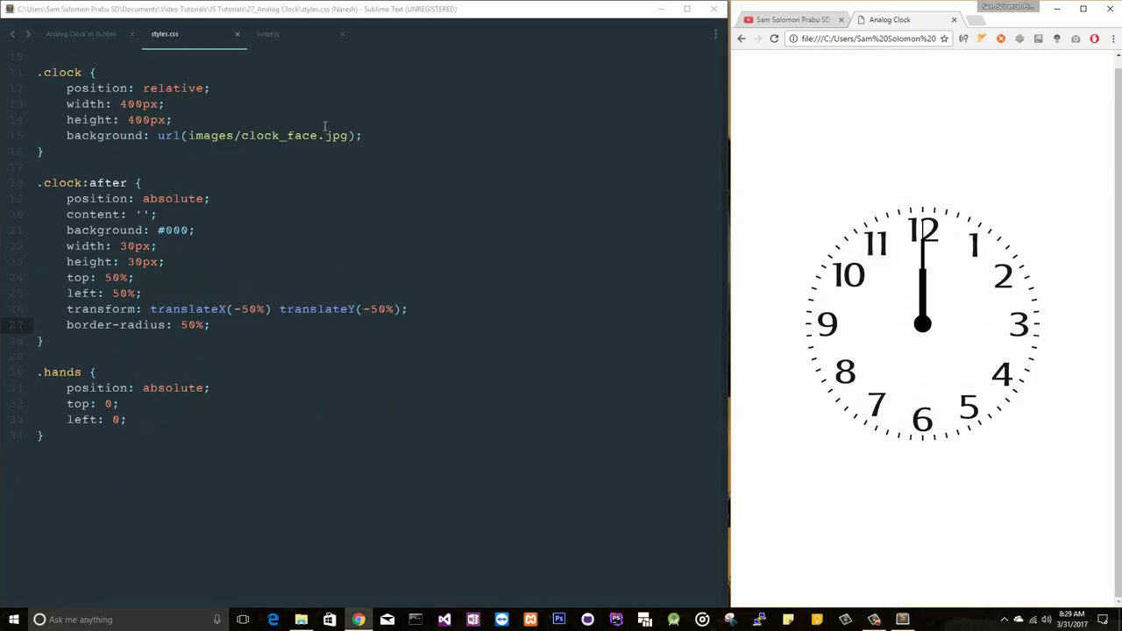
# - Give the three hand images the ids hourHand, minuteHand and secondHand in the HTML
pyautogui.click(266, 33)
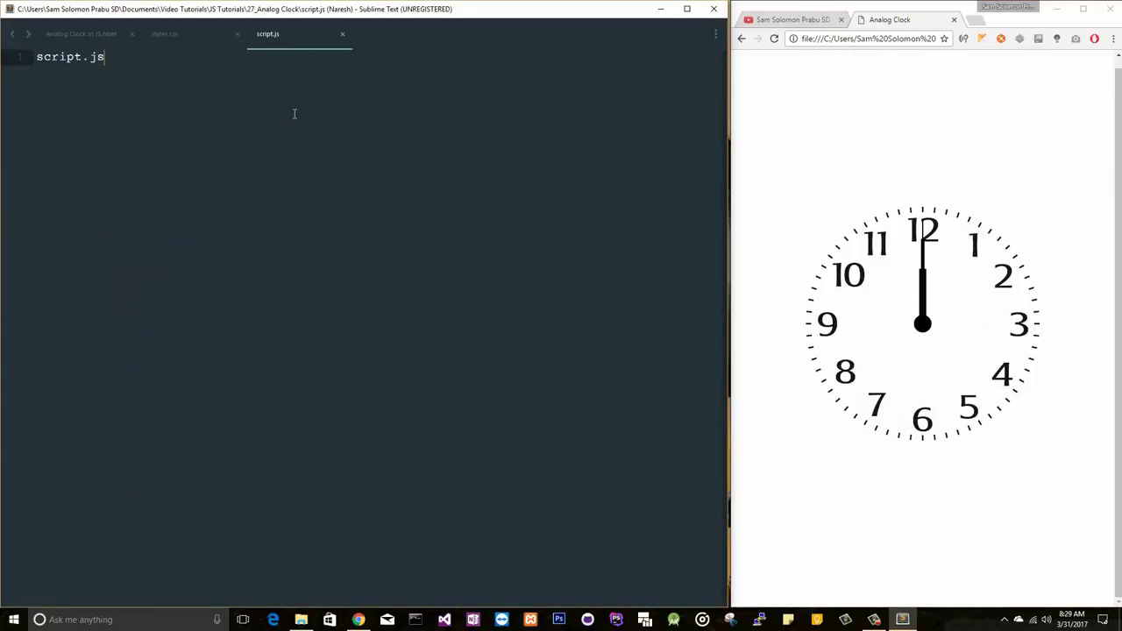
pyautogui.click(81, 34)
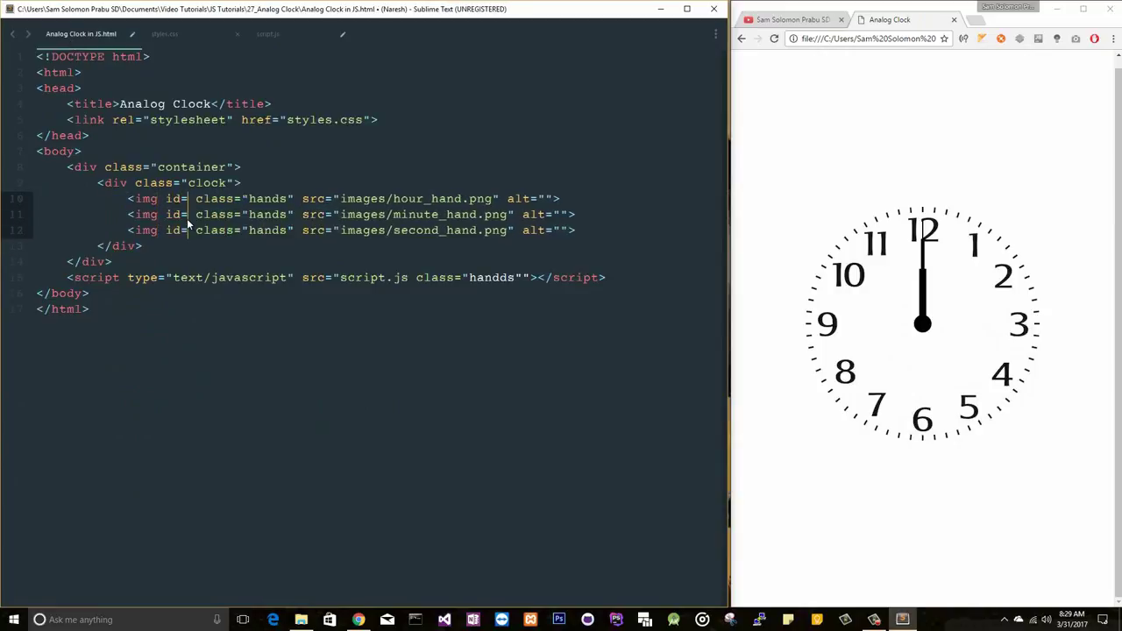
pyautogui.write('hourHand"')
pyautogui.write('"minuteHand"')
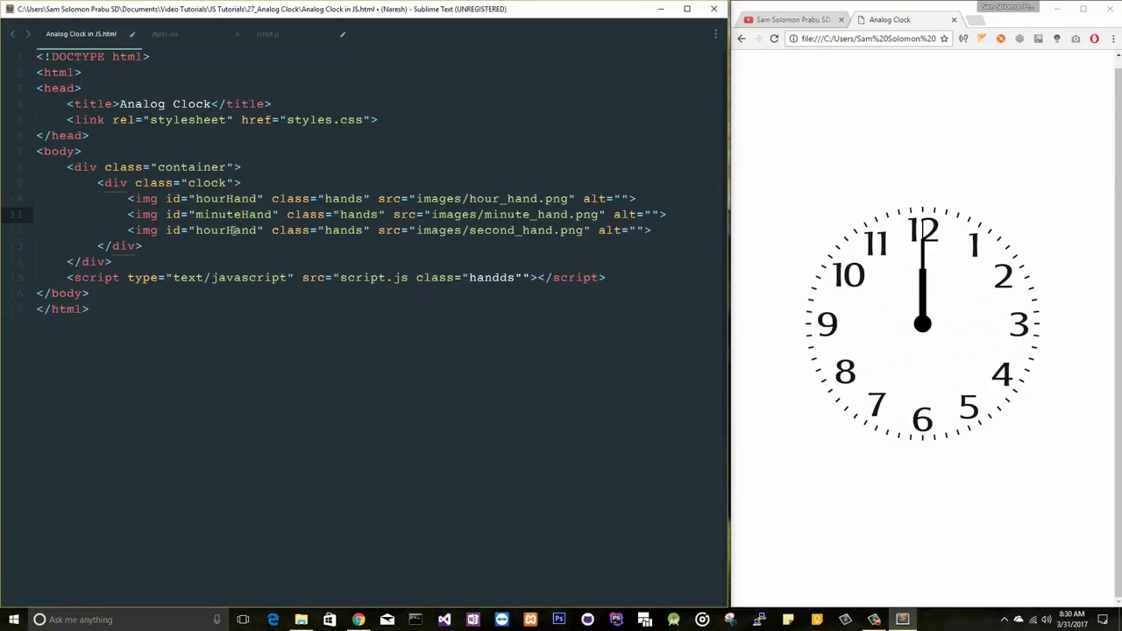
pyautogui.click(202, 230)
pyautogui.write('second')
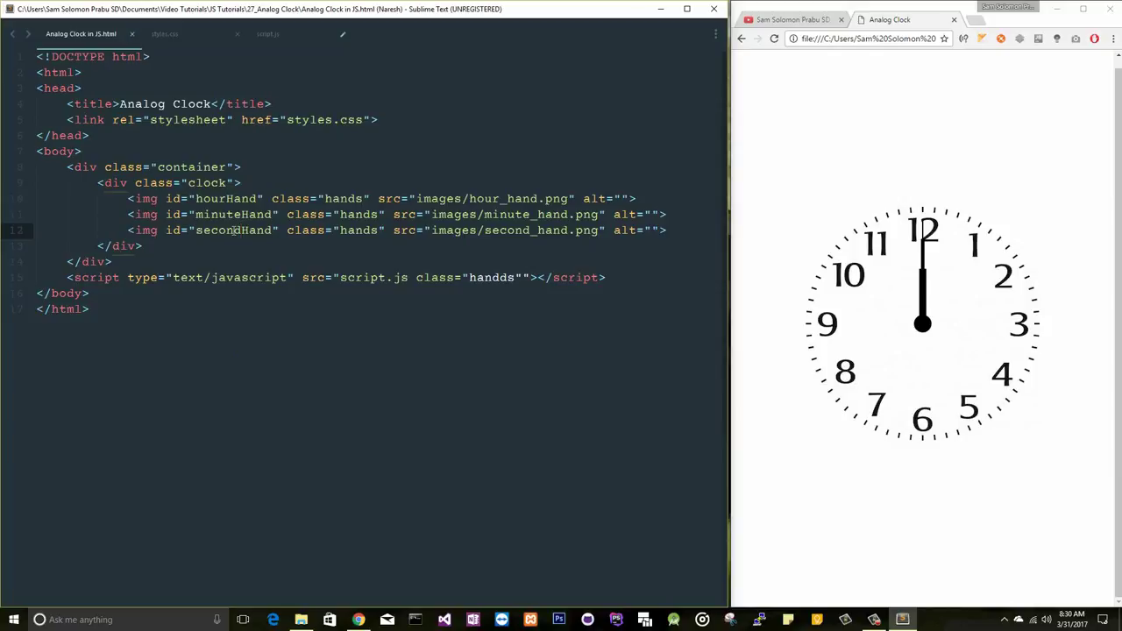
pyautogui.click(267, 33)
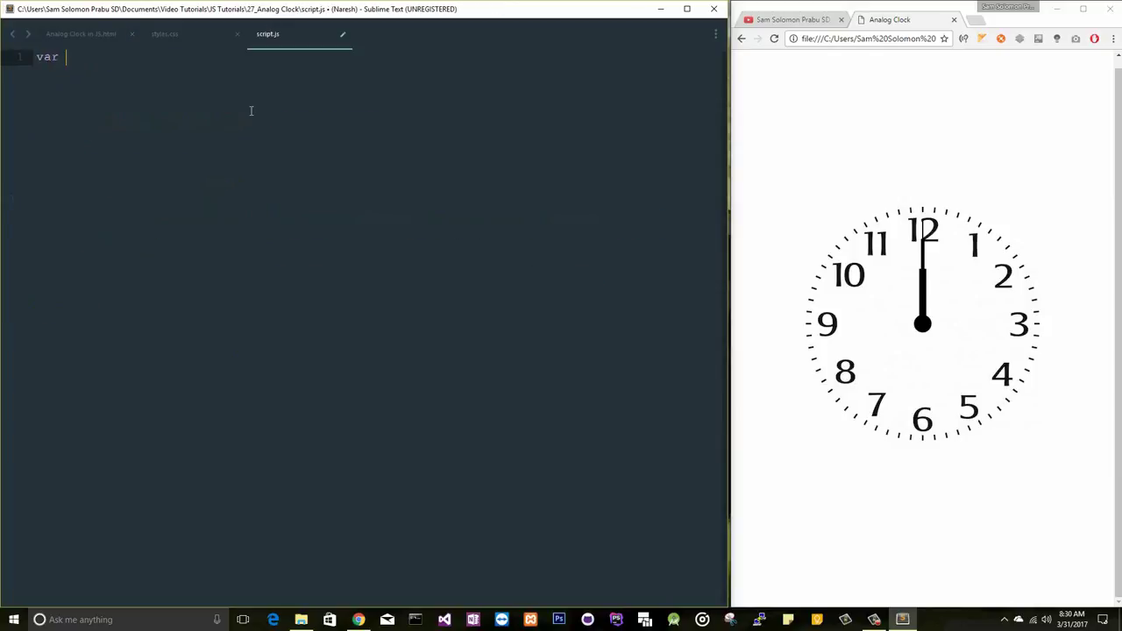
# - Declare hourHand, minuteHand and secondHand variables in script.js via getElementById
pyautogui.write('hourHAnd = do')
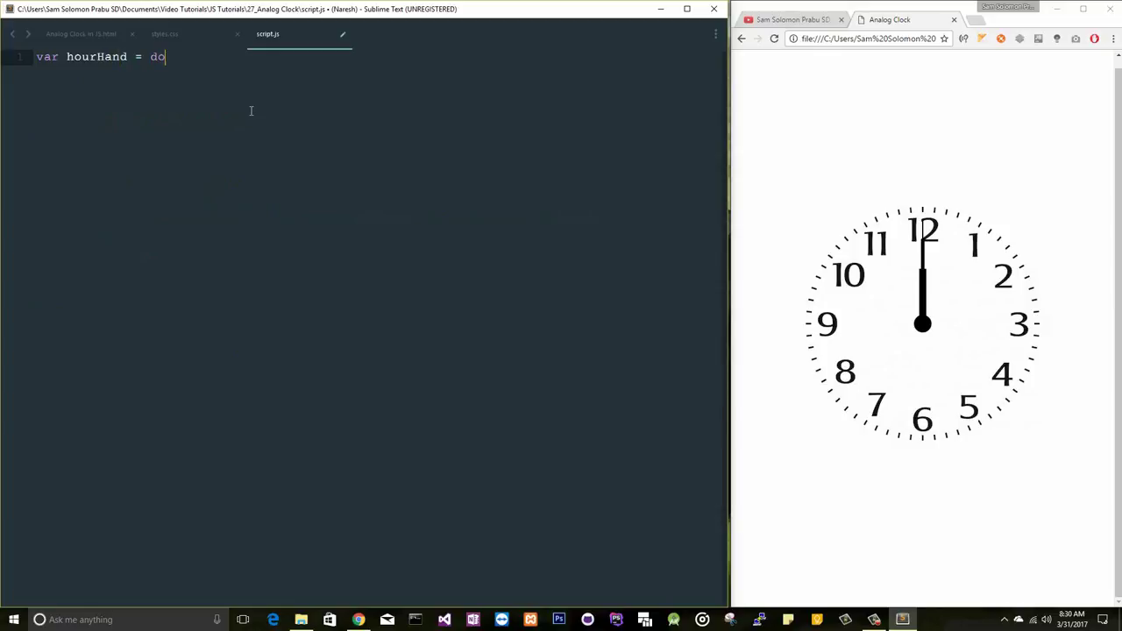
pyautogui.write("cument.getElementsByTagName('')")
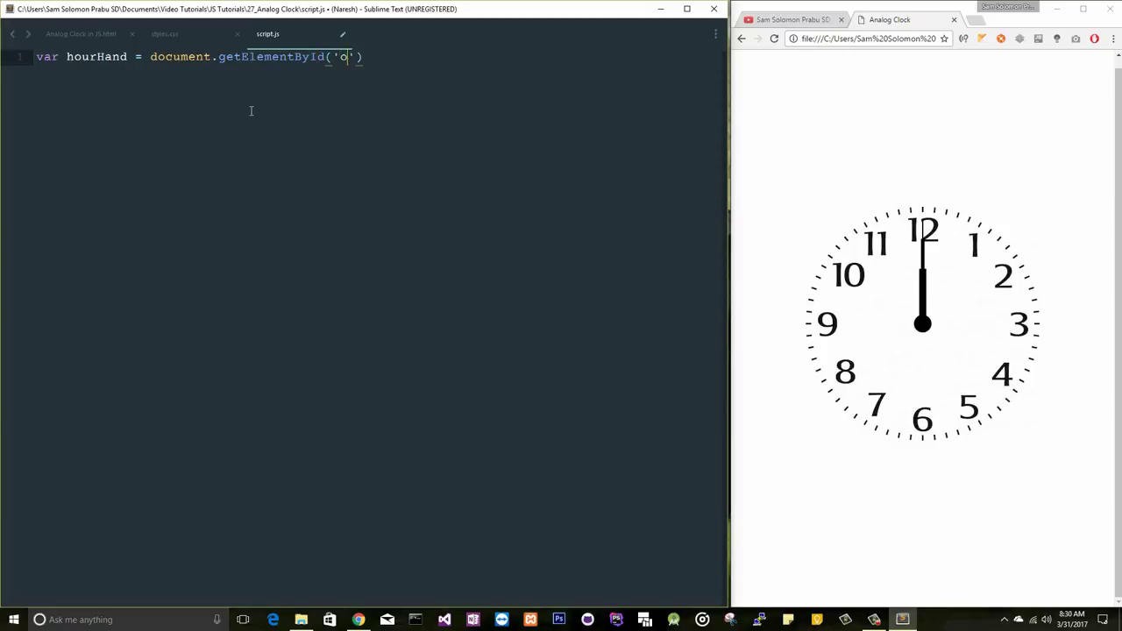
pyautogui.write('hou')
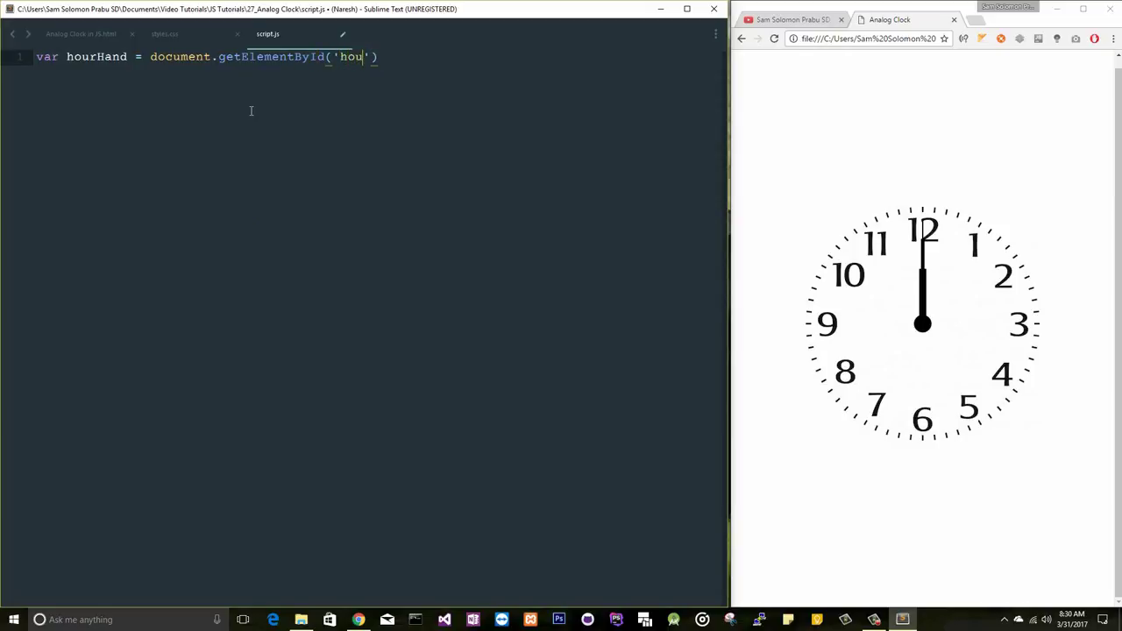
pyautogui.write('rHand')
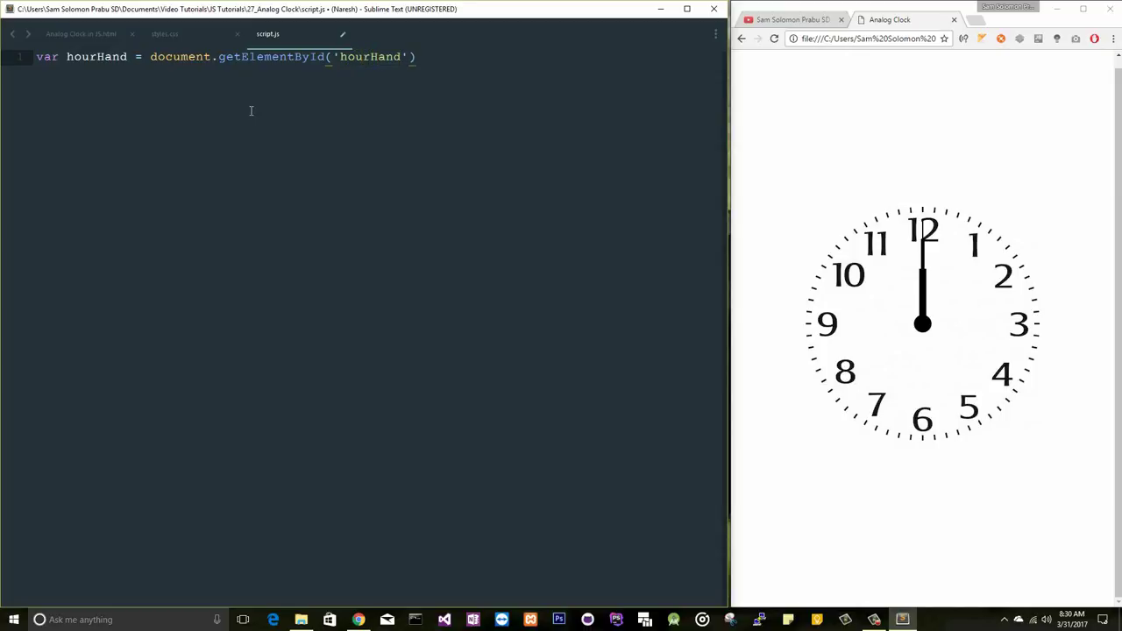
pyautogui.write(';')
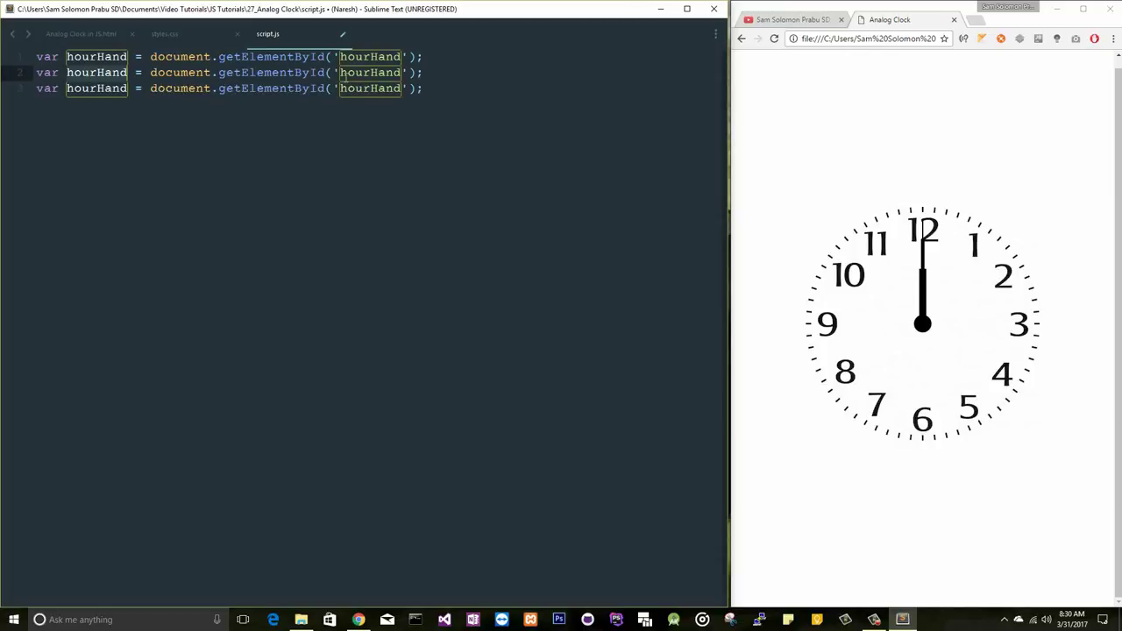
pyautogui.write('minute')
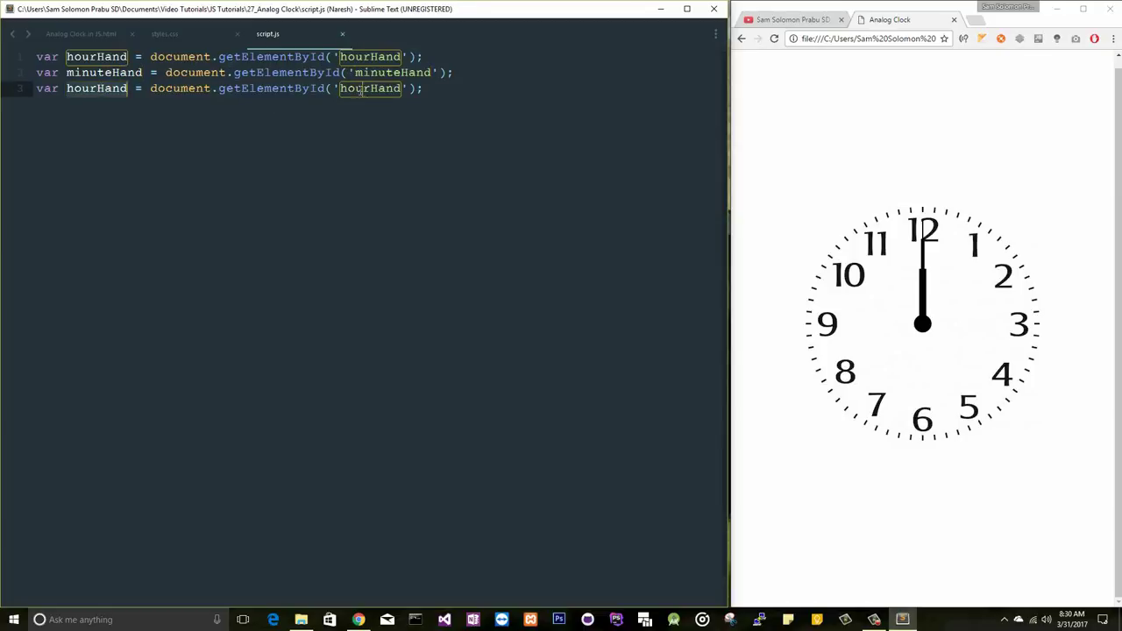
pyautogui.write('secondHand')
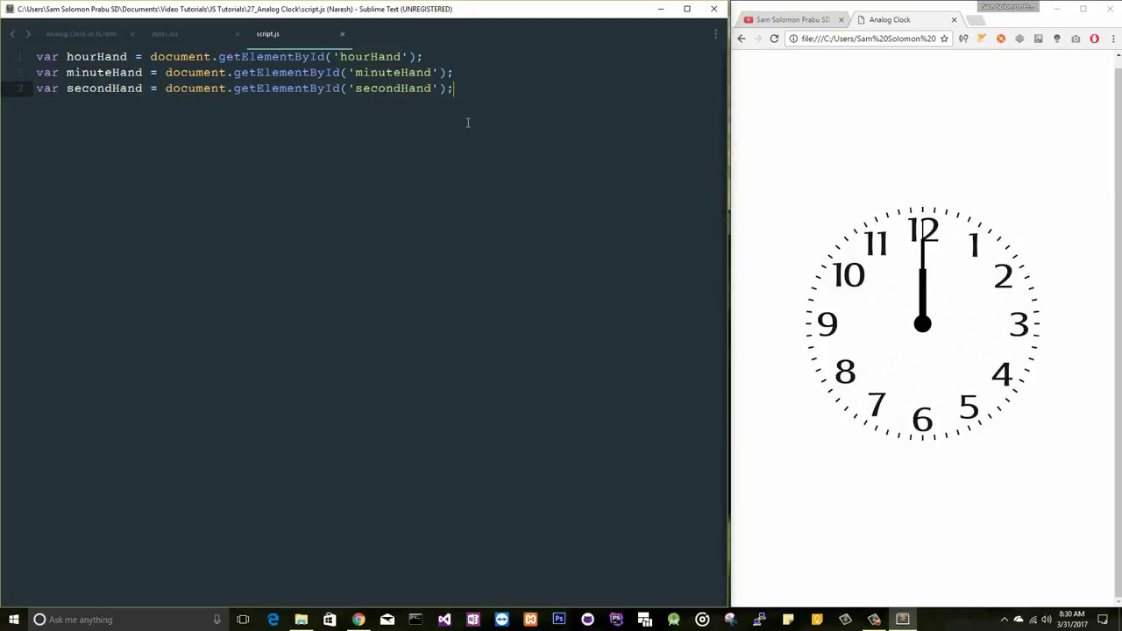
pyautogui.write('function initClock() {')
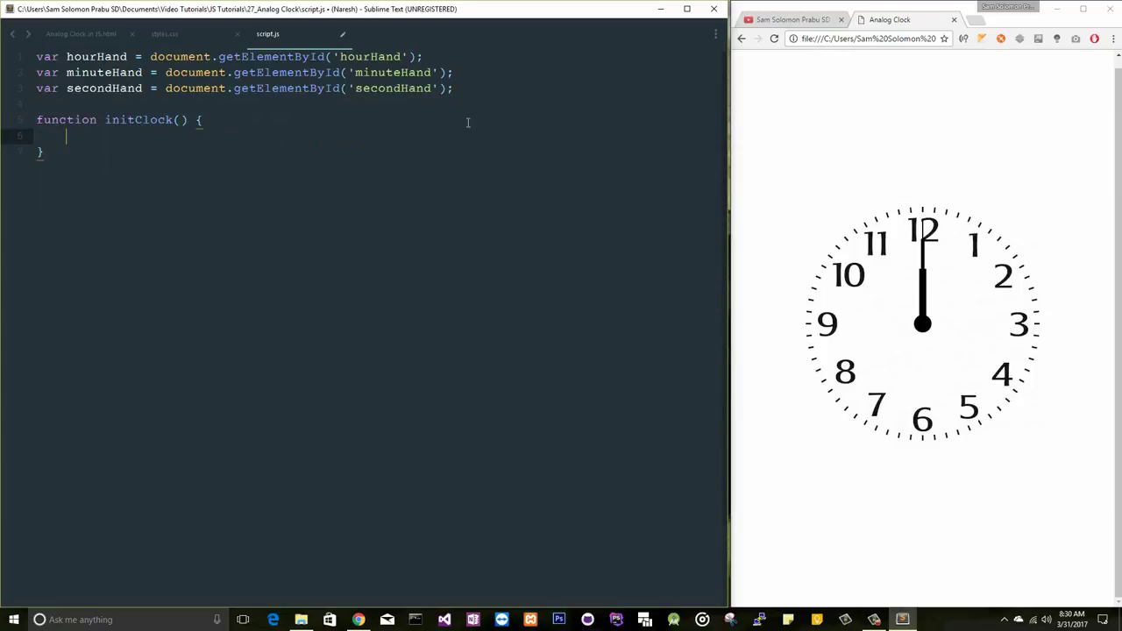
# - Write initClock with setTimeout(initClock, 1000) and a new Date, and invoke initClock() below it
pyautogui.write(';')
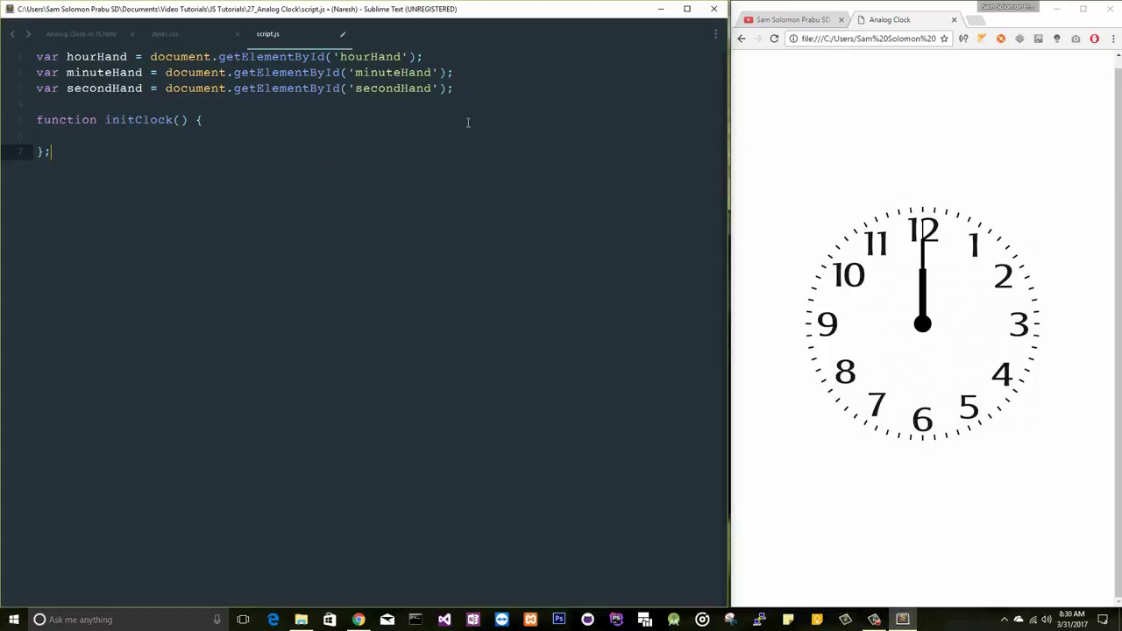
pyautogui.press('enter')
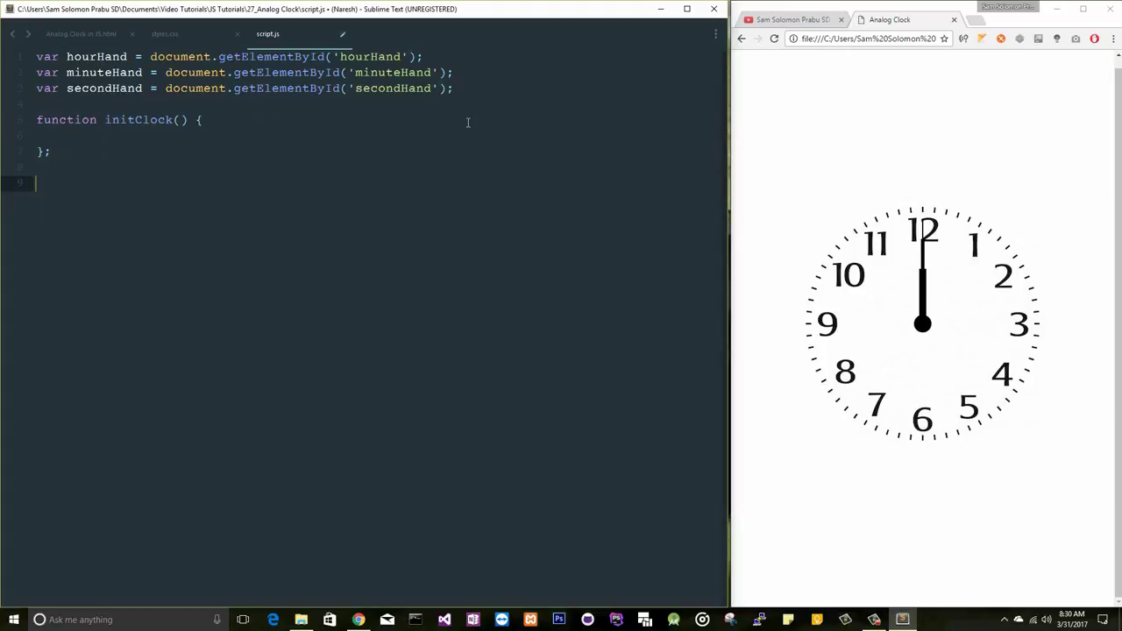
pyautogui.write('initClock();')
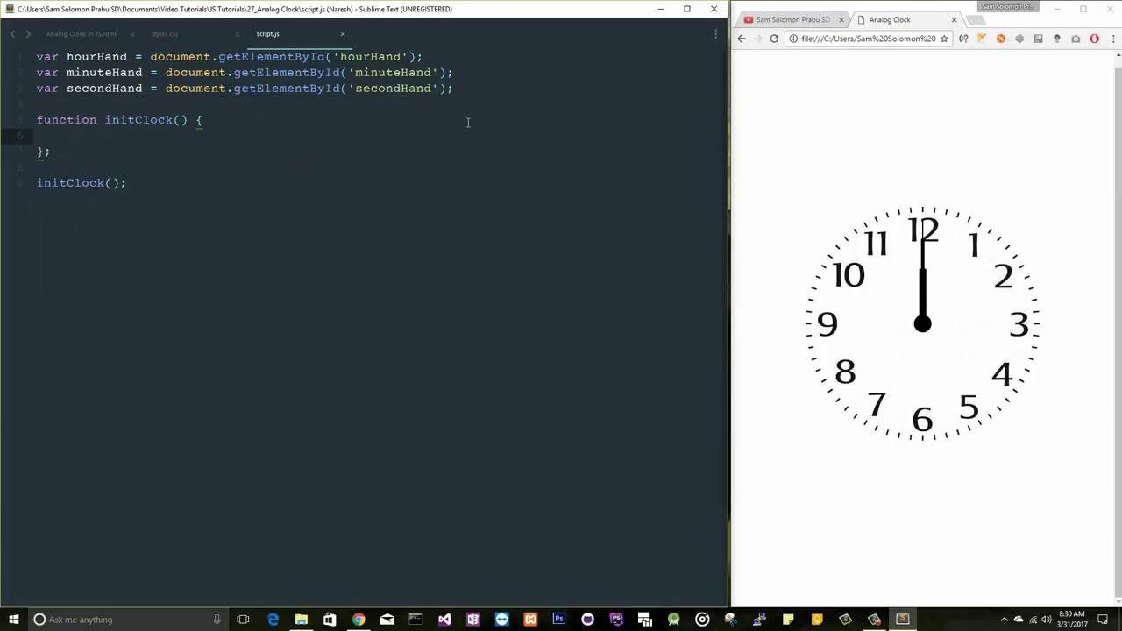
pyautogui.press('enter')
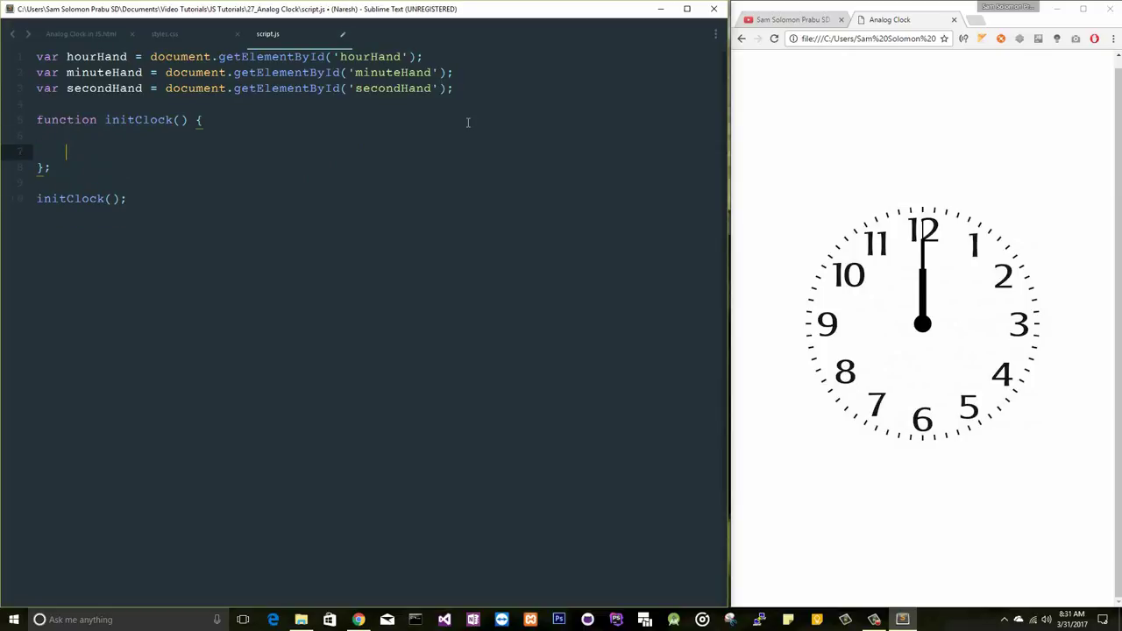
pyautogui.write('setTimeout(initClock.,')
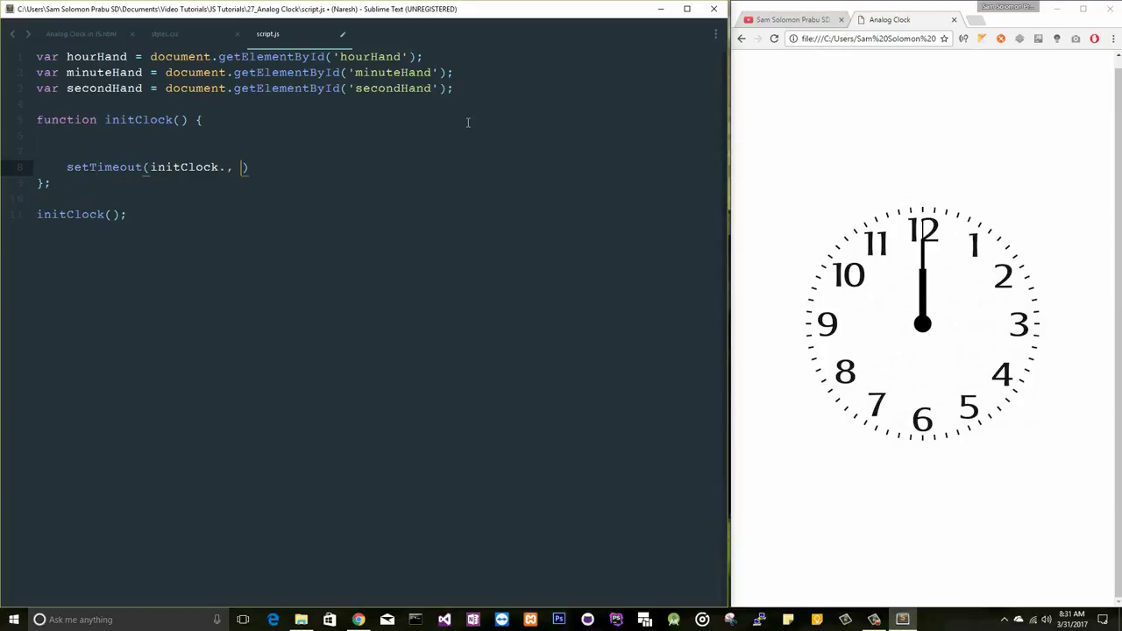
pyautogui.press('backspace')
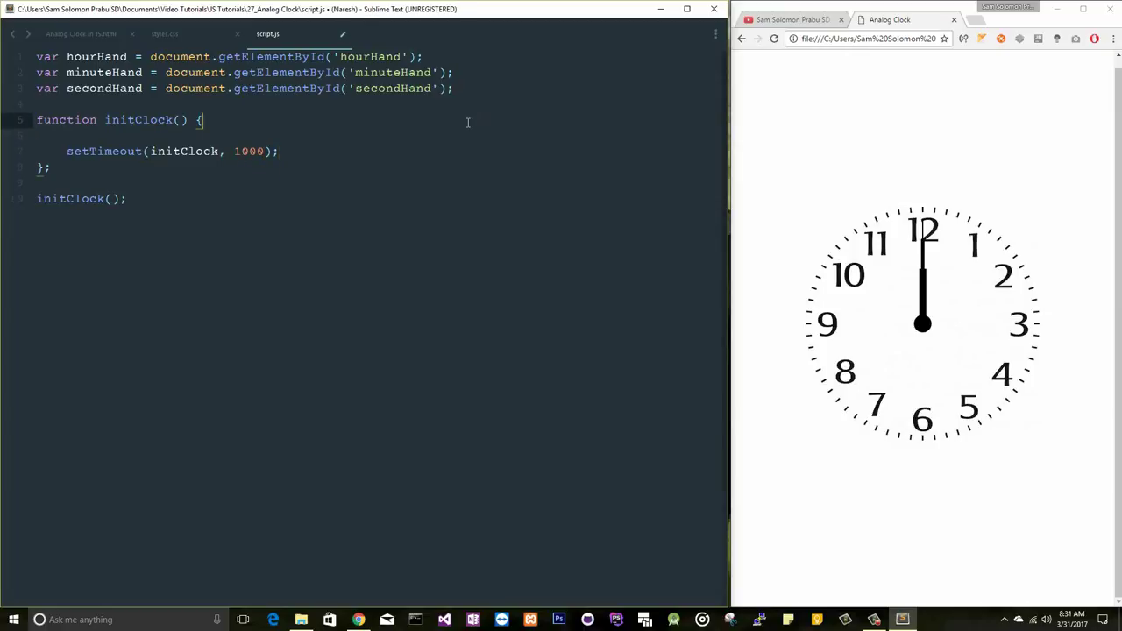
pyautogui.write('var date = new Date();')
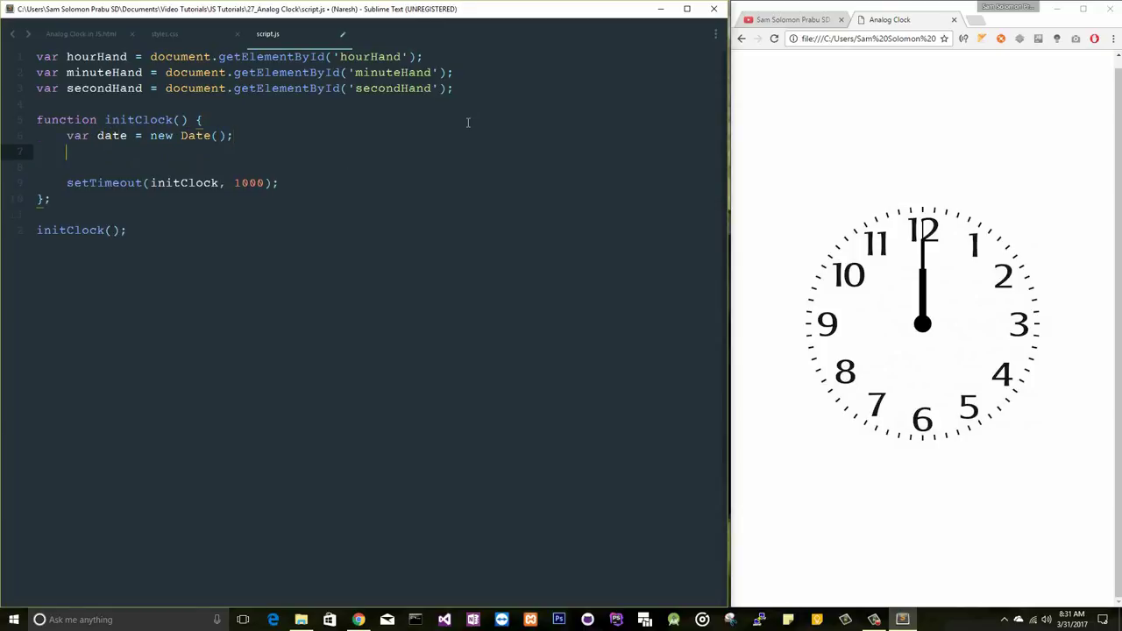
# - Store var hour = date.getHours() % 12 with a 0 - 23 comment
pyautogui.write('var')
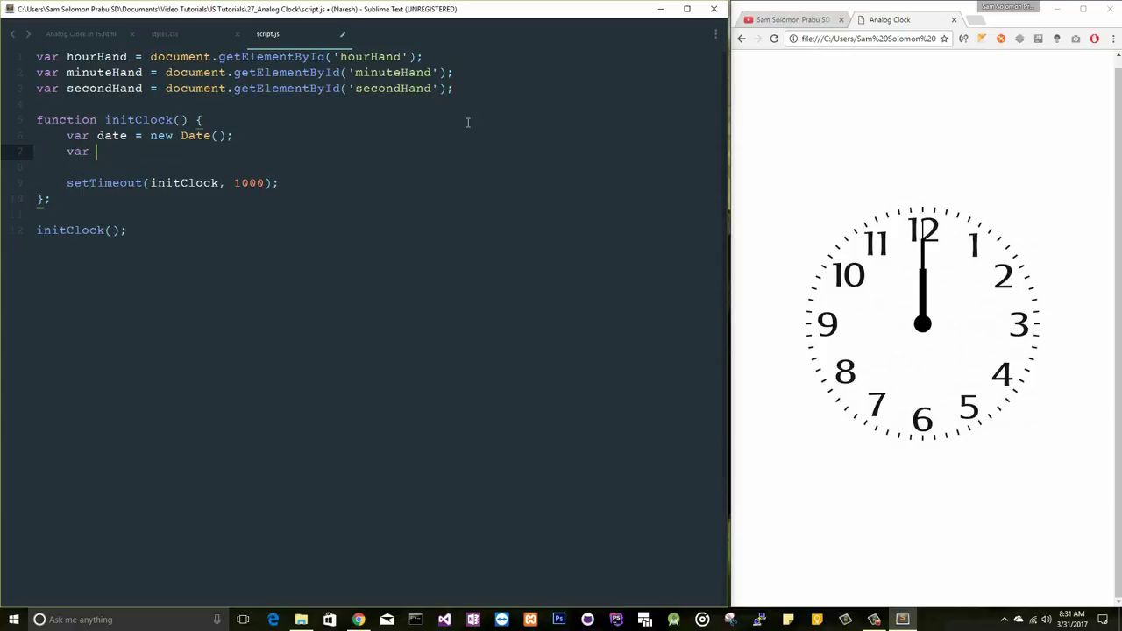
pyautogui.write('hour =')
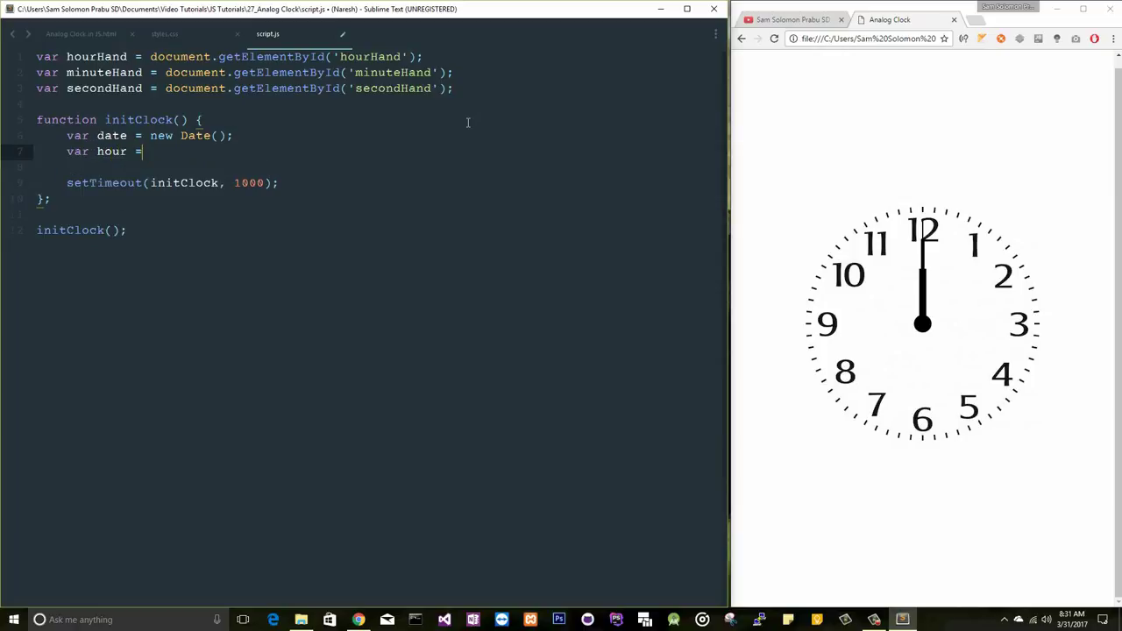
pyautogui.write('dat')
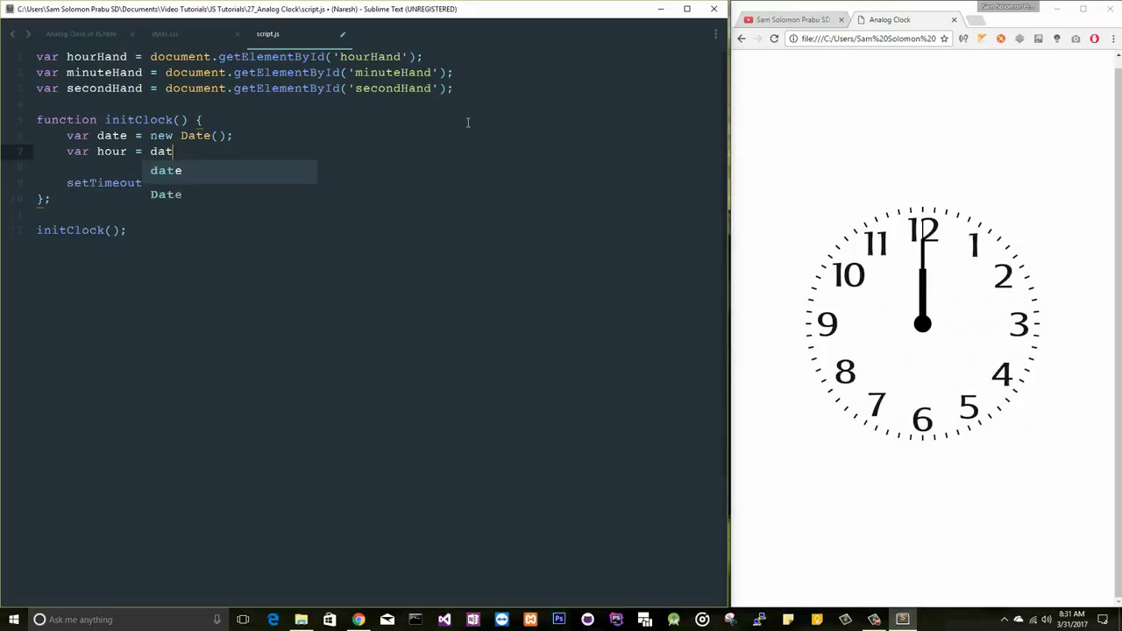
pyautogui.write('e.getHours()p;')
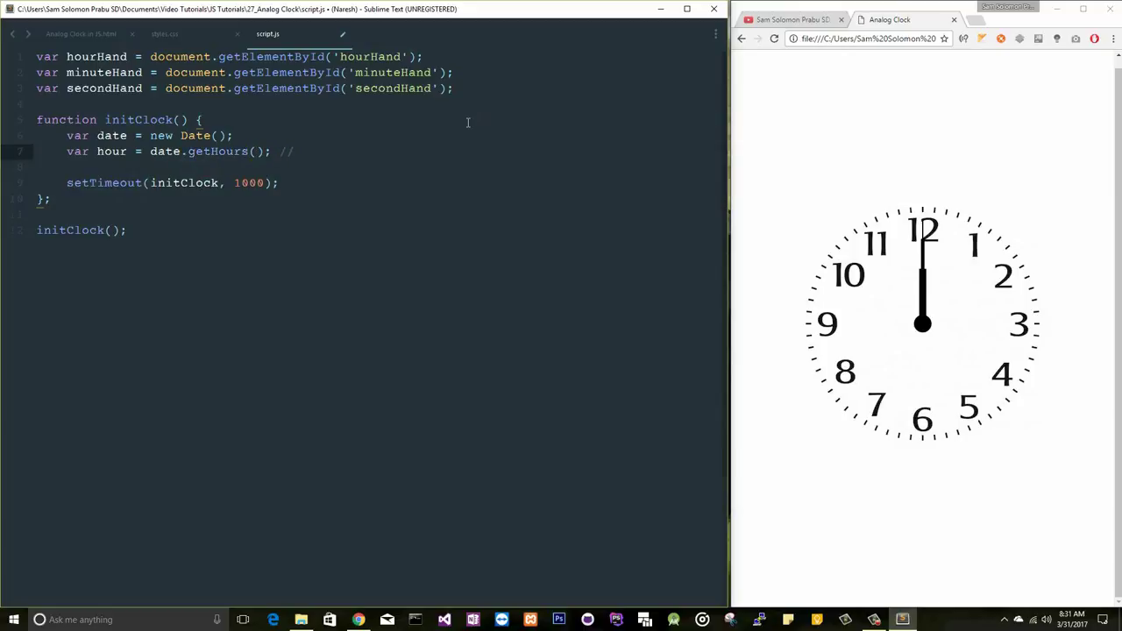
pyautogui.write('0 - 23')
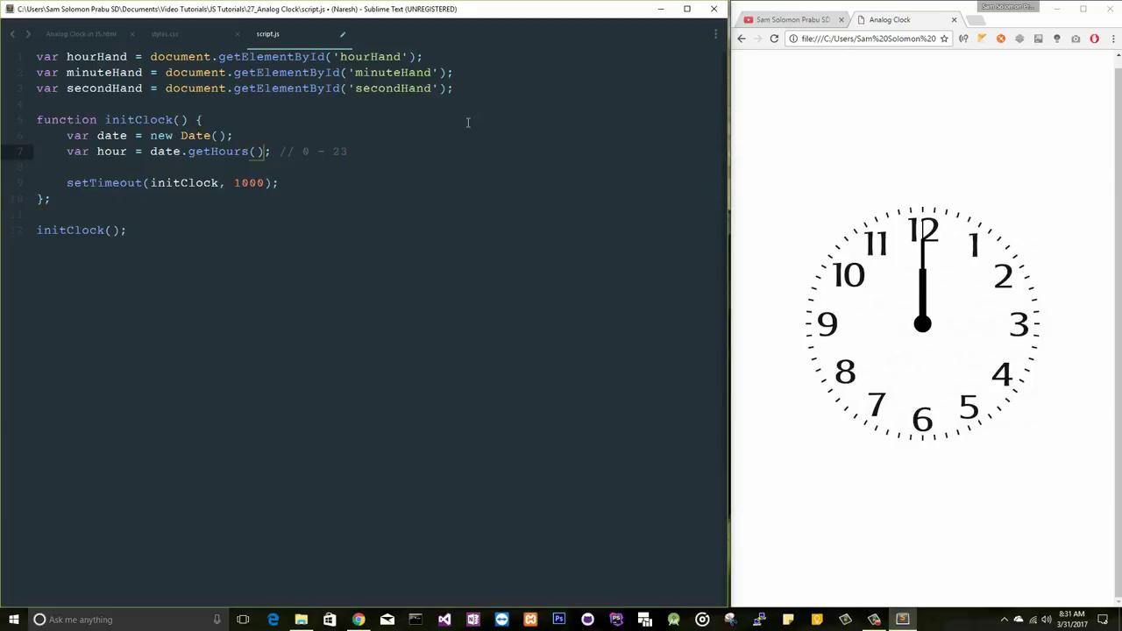
pyautogui.write('% 12')
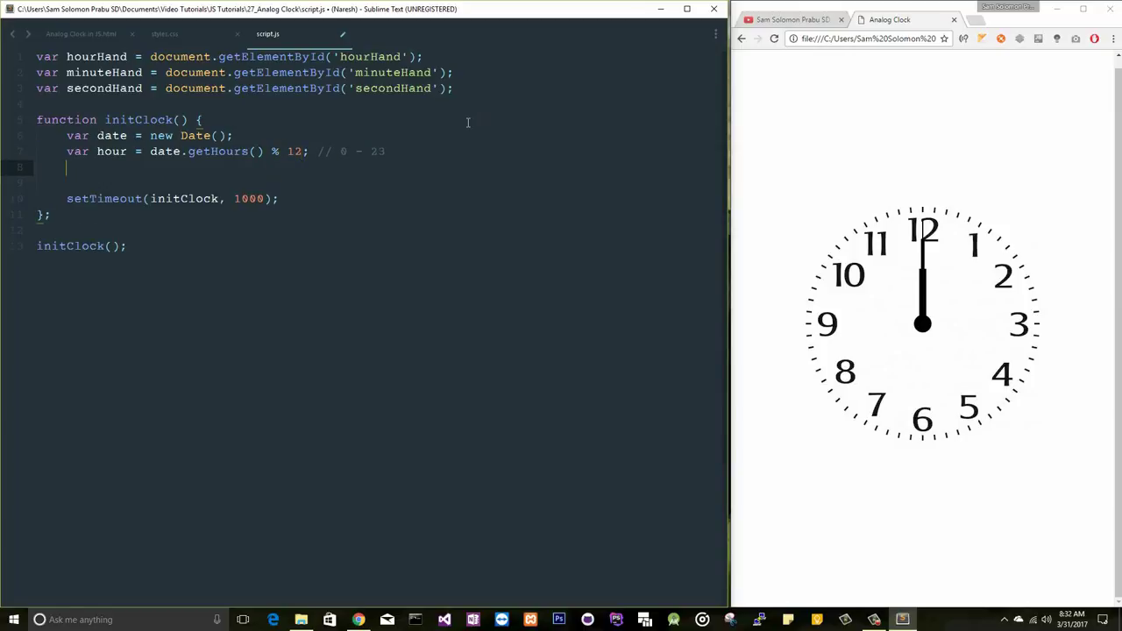
# - Store var minute = date.getMinutes() and var second = date.getSeconds()
pyautogui.write('var')
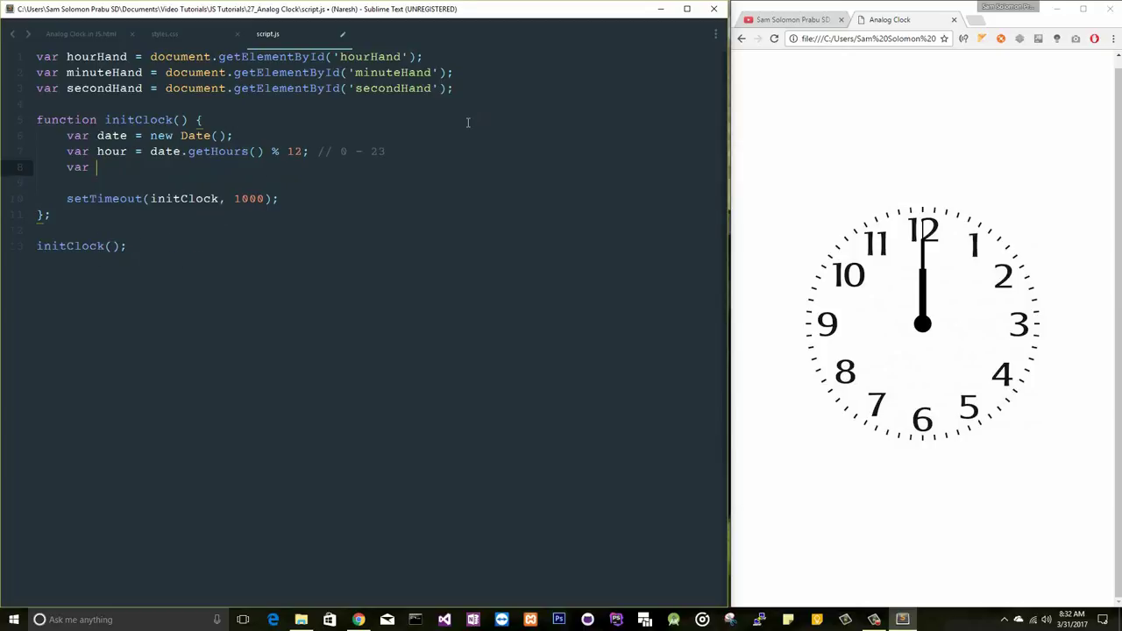
pyautogui.write('minute = date.g')
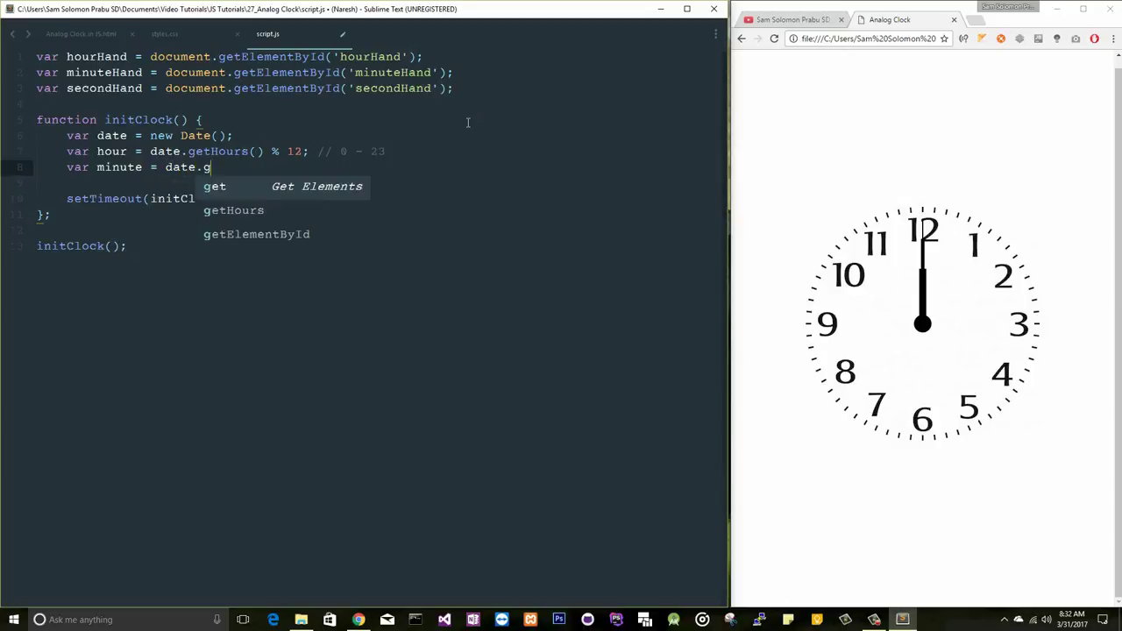
pyautogui.write('etMinute')
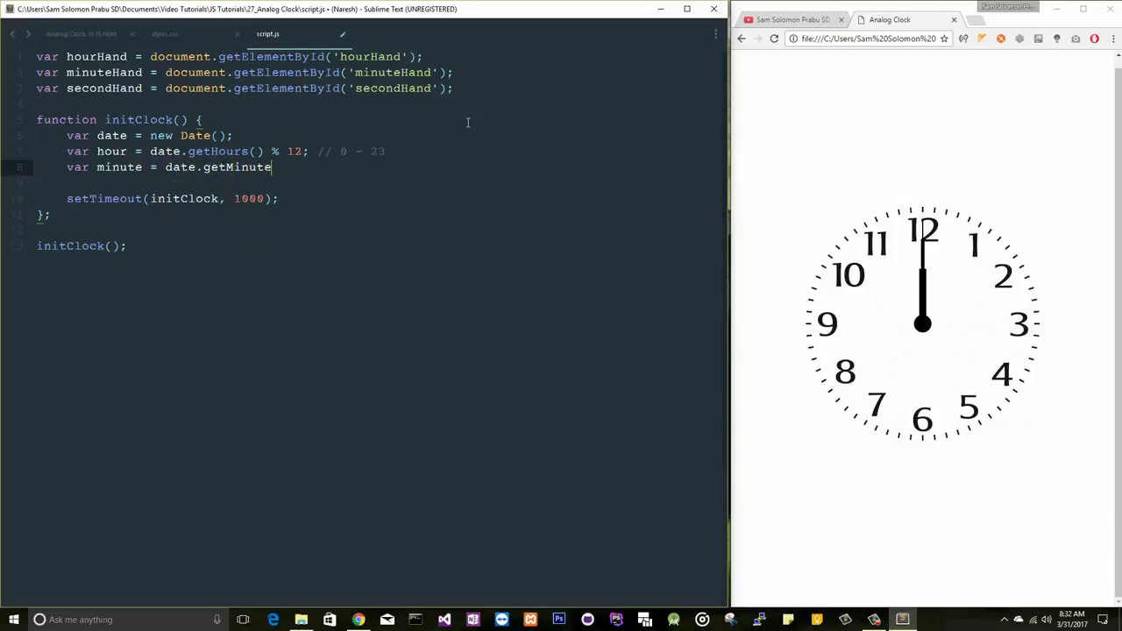
pyautogui.write('s();')
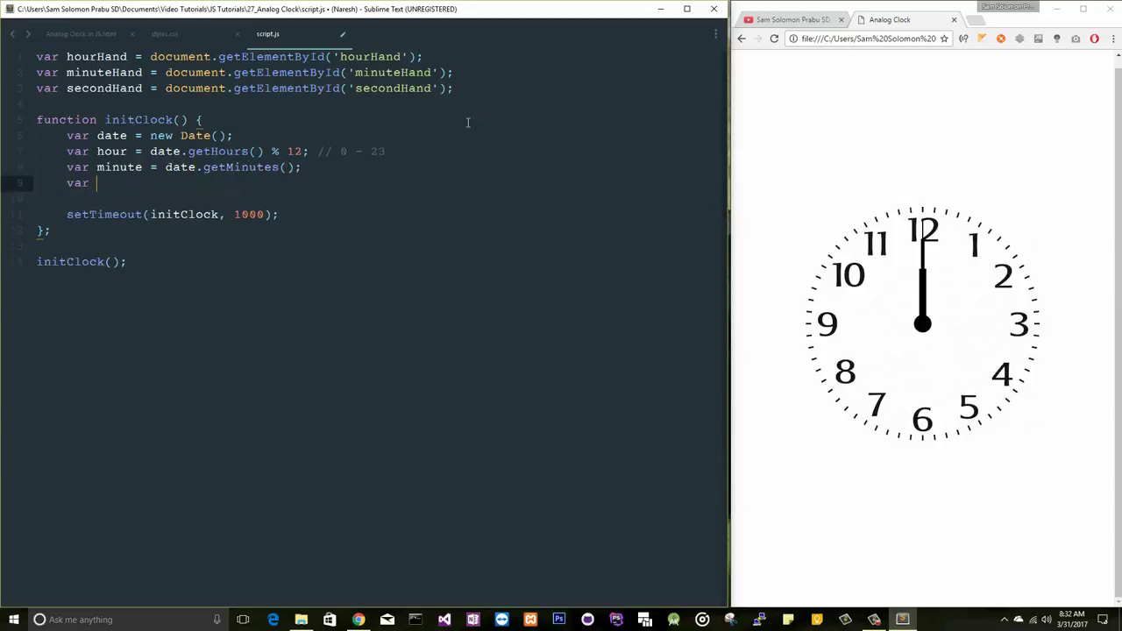
pyautogui.write('second =')
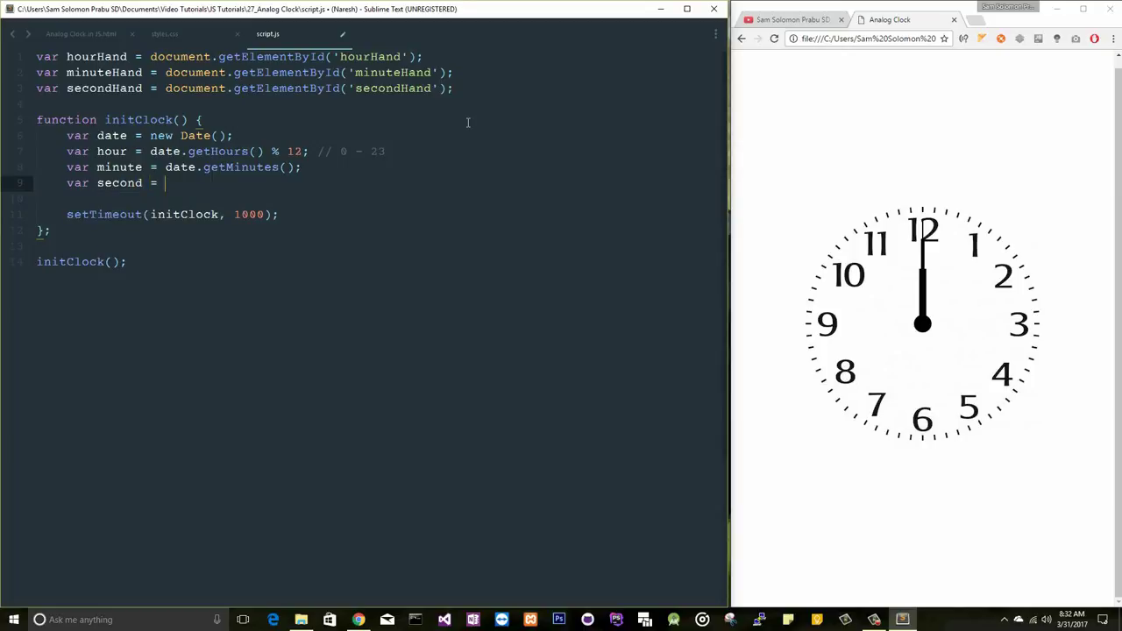
pyautogui.write('date.getSeconds();')
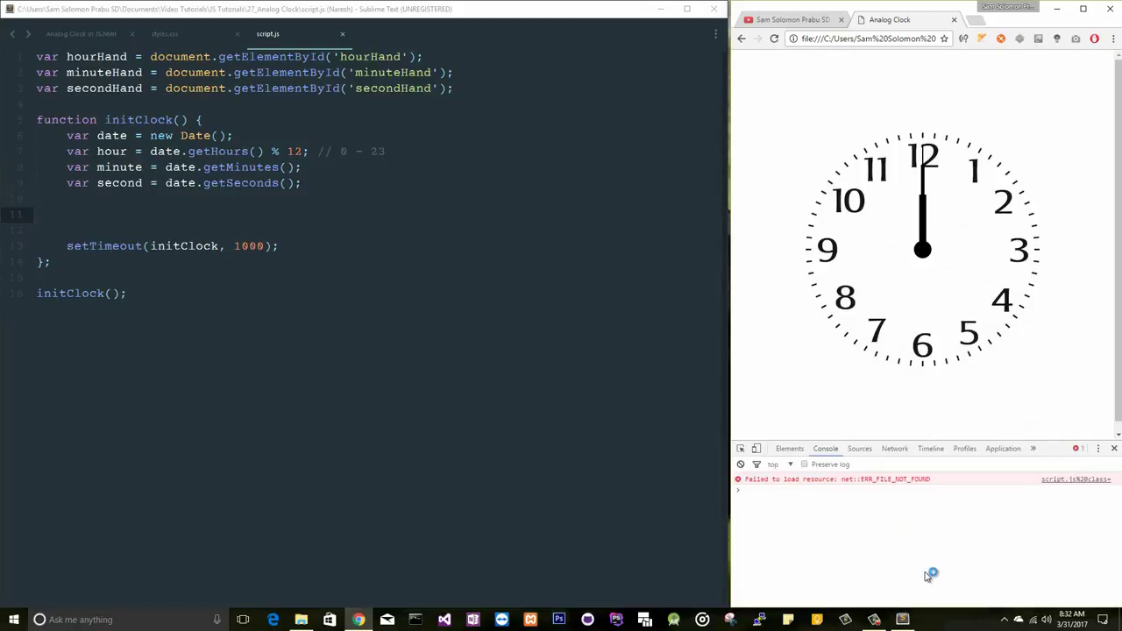
# - Inspect the secondHand image and try an inline transform: rotate(...deg), editing the angle to 360deg
pyautogui.click(789, 449)
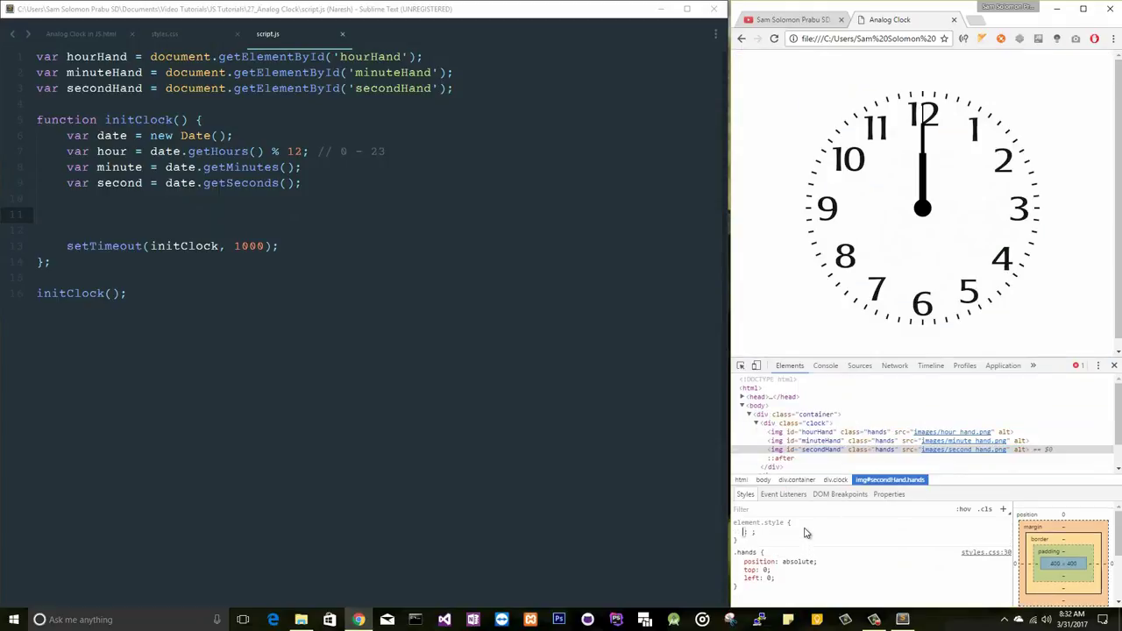
pyautogui.write('transform')
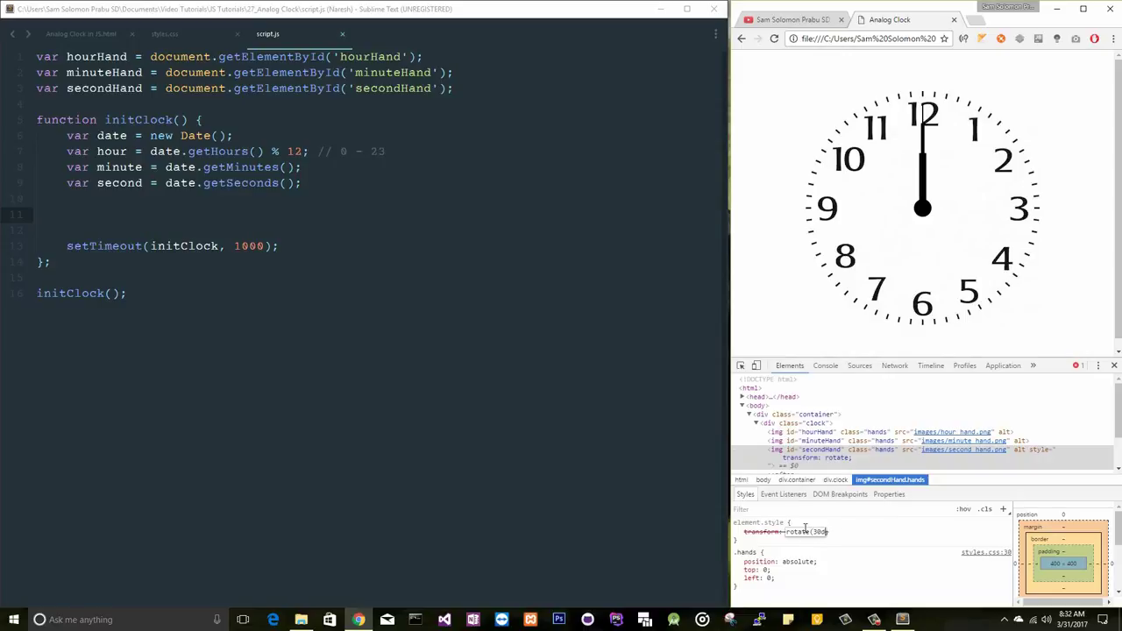
pyautogui.write('deg)')
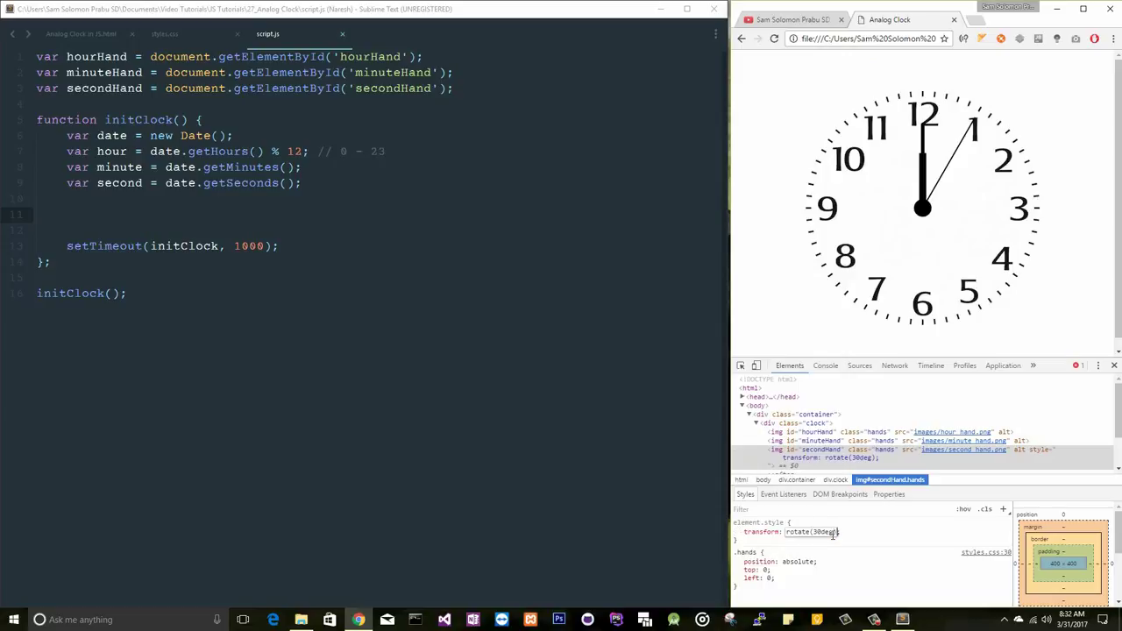
pyautogui.doubleClick(820, 531)
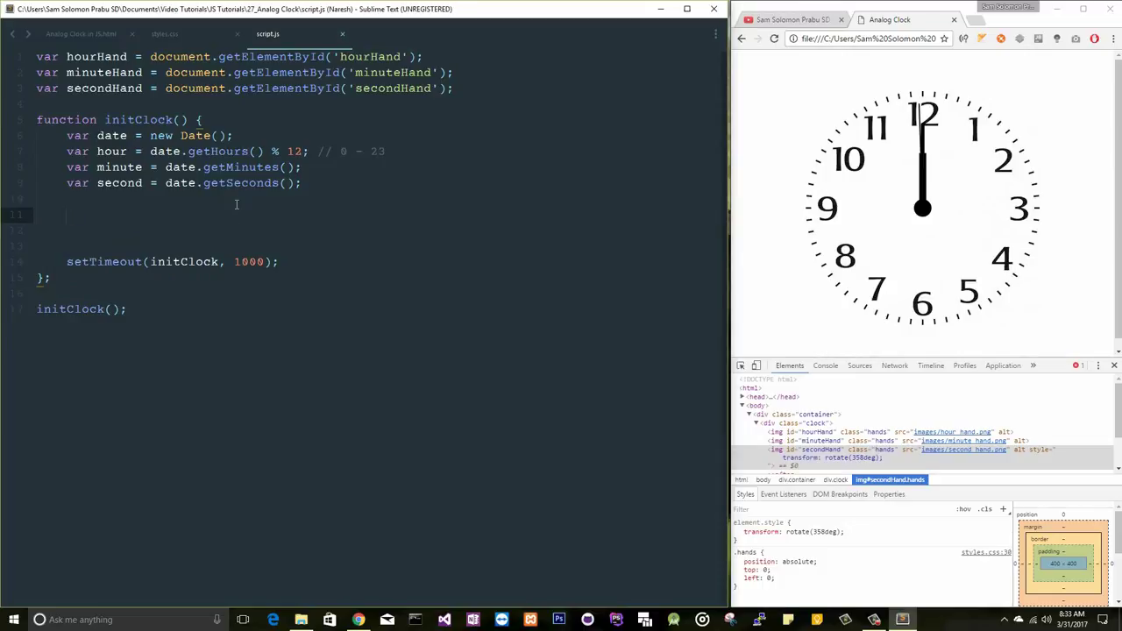
# - Declare hourDeg, minuteDeg and secondDeg variables initialised to 0
pyautogui.write('var')
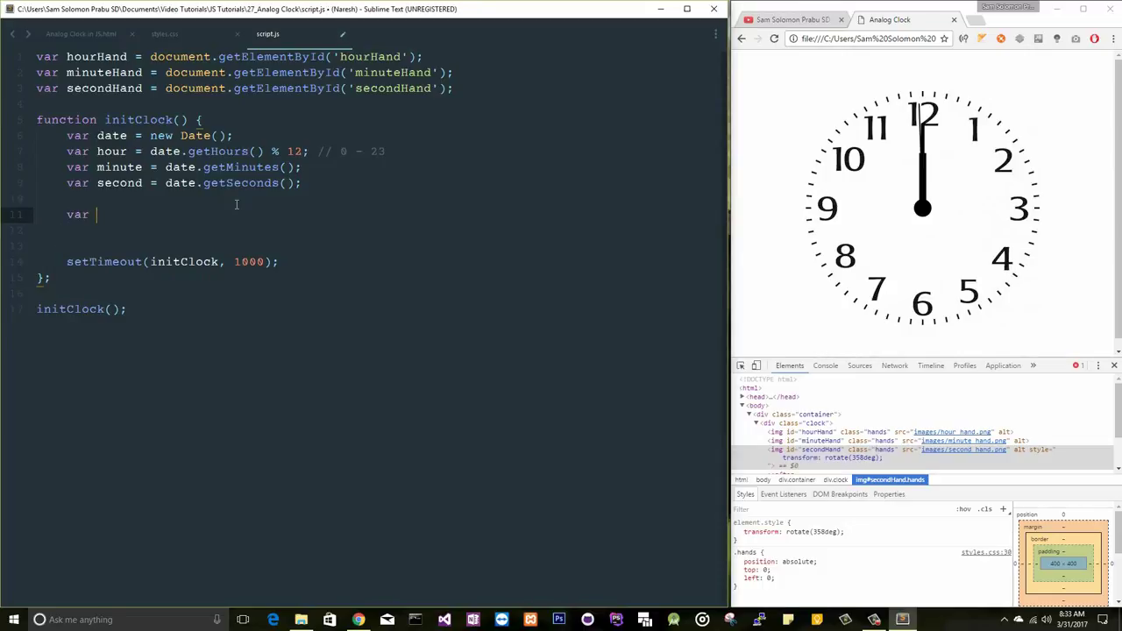
pyautogui.write('hourD')
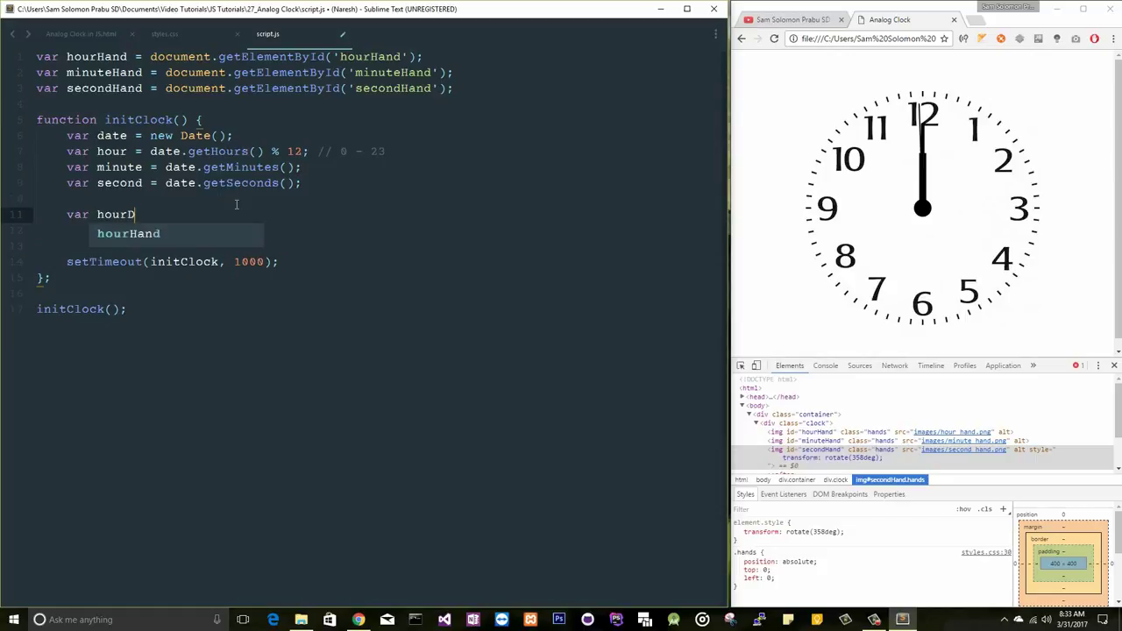
pyautogui.write('eg = 0;')
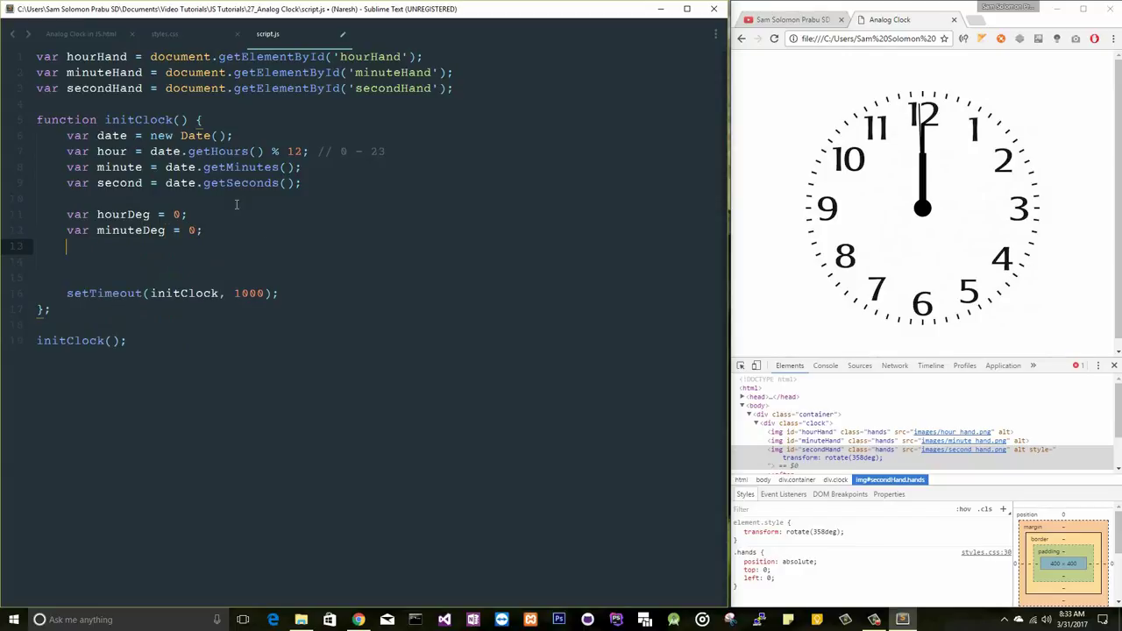
pyautogui.write('var secondDe')
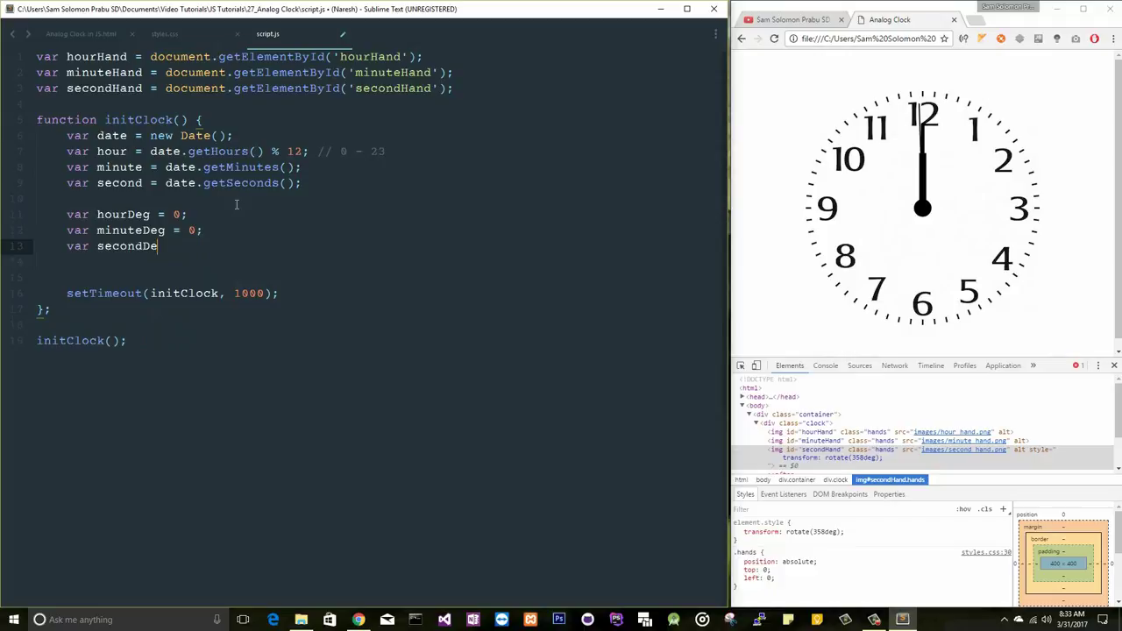
pyautogui.write('g = 0;')
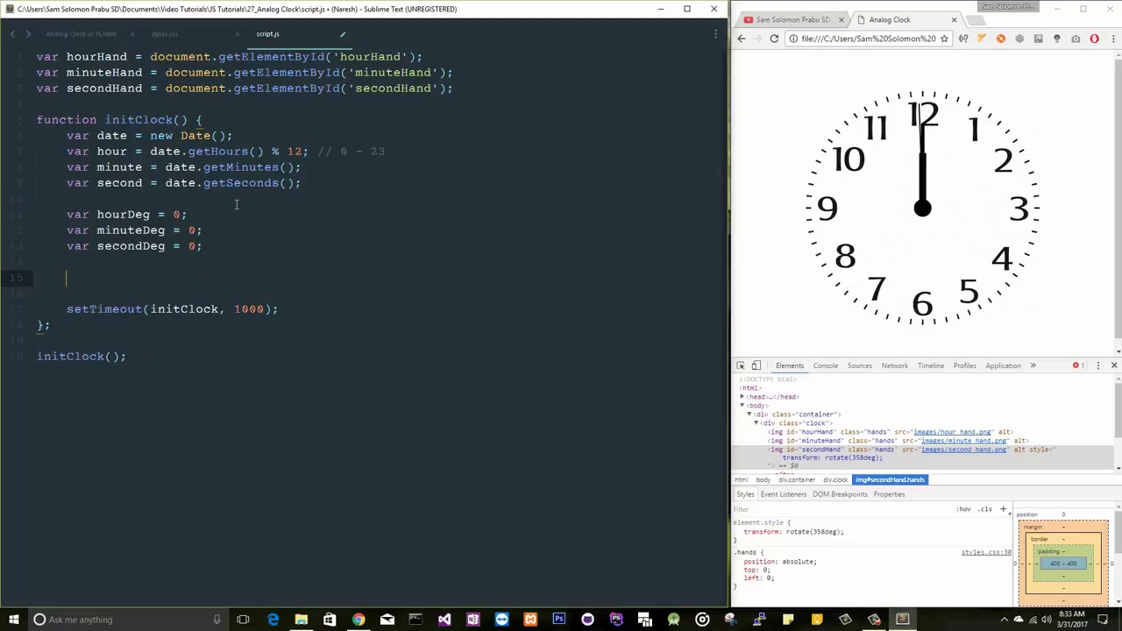
# - Set each hand's style.transform to 'rotate(' + its degree value + 'deg)'
pyautogui.write('hourHand.style.tra')
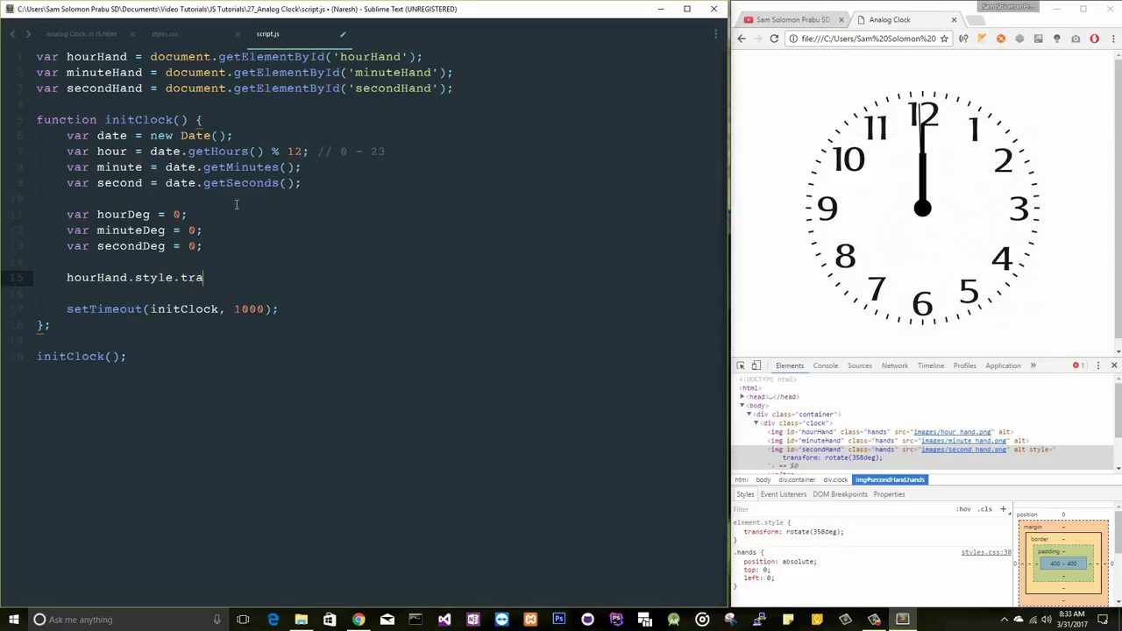
pyautogui.write('nsform')
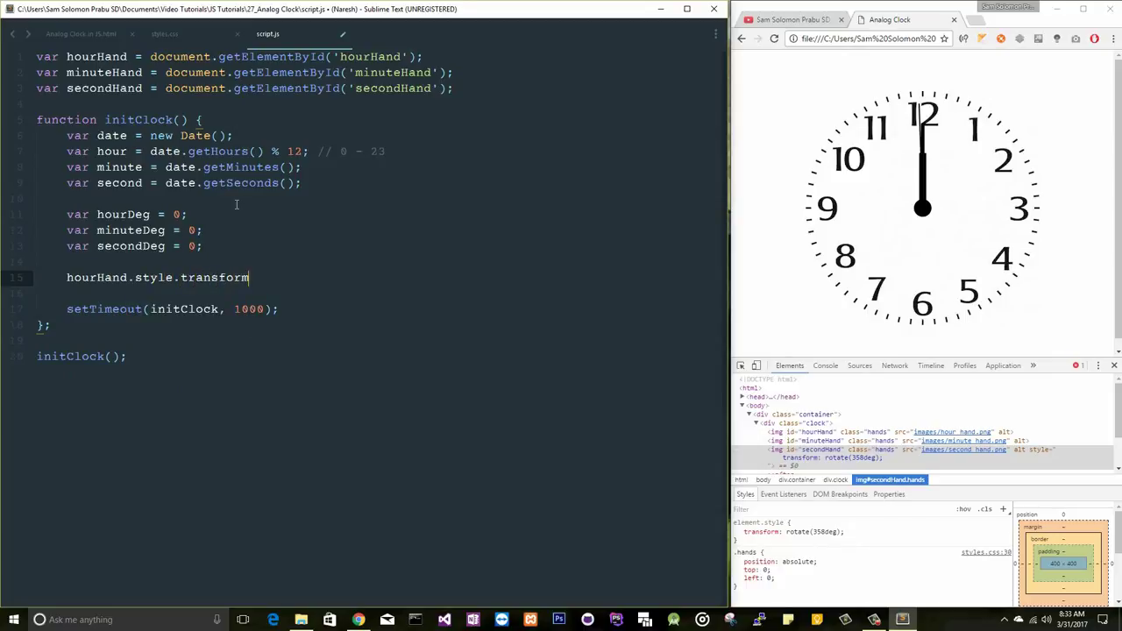
pyautogui.write("= 'rp'")
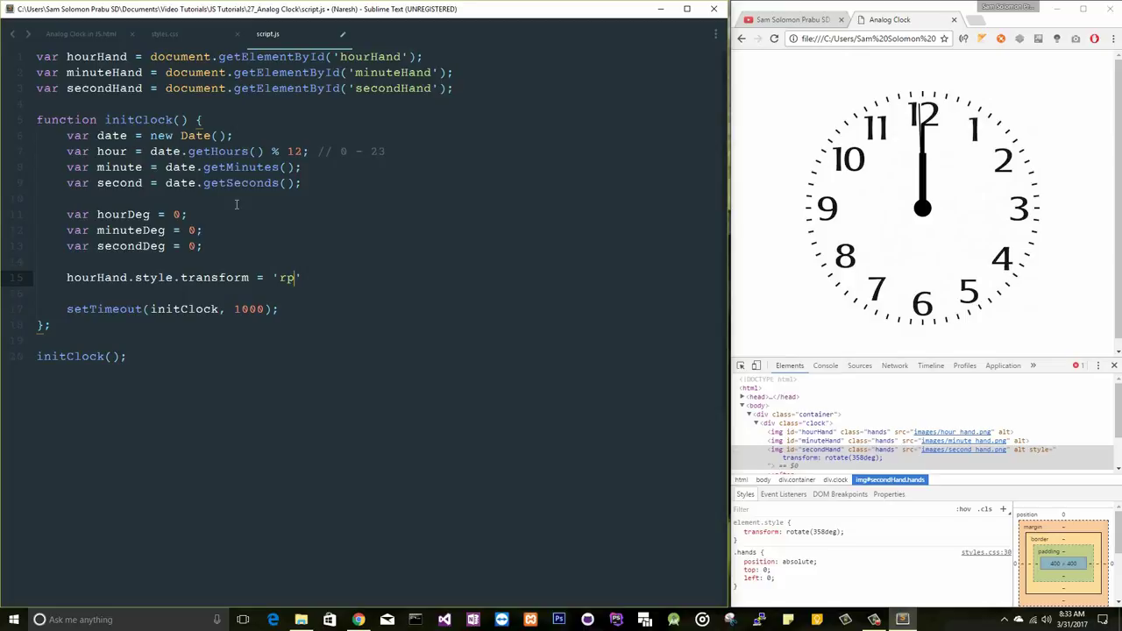
pyautogui.write('otate')
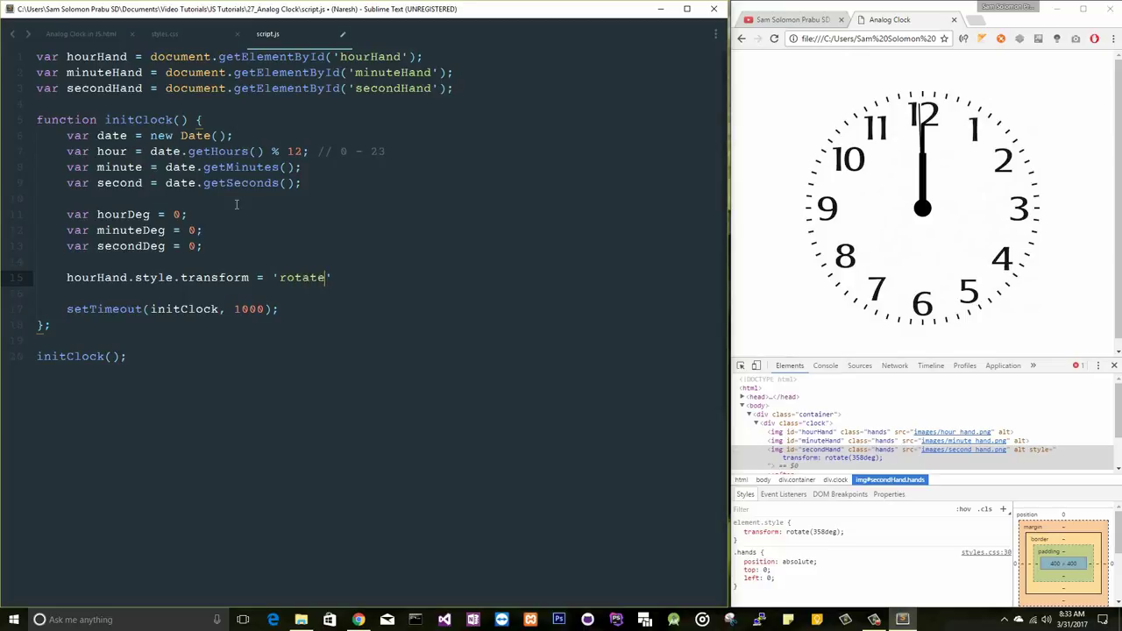
pyautogui.write('(')
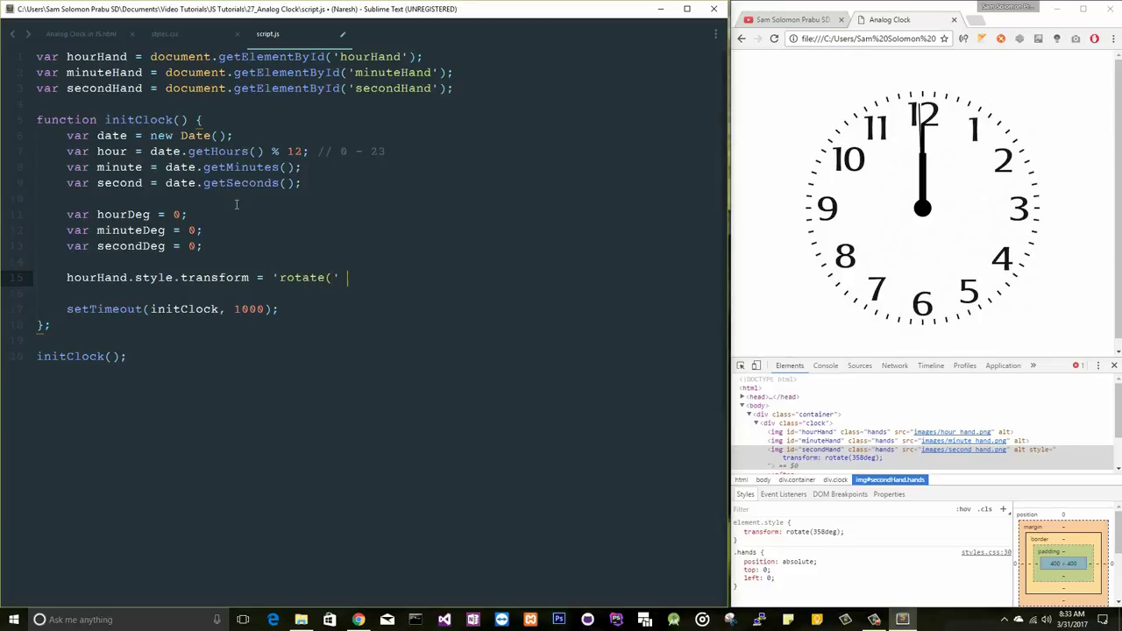
pyautogui.write('+ hourDeg')
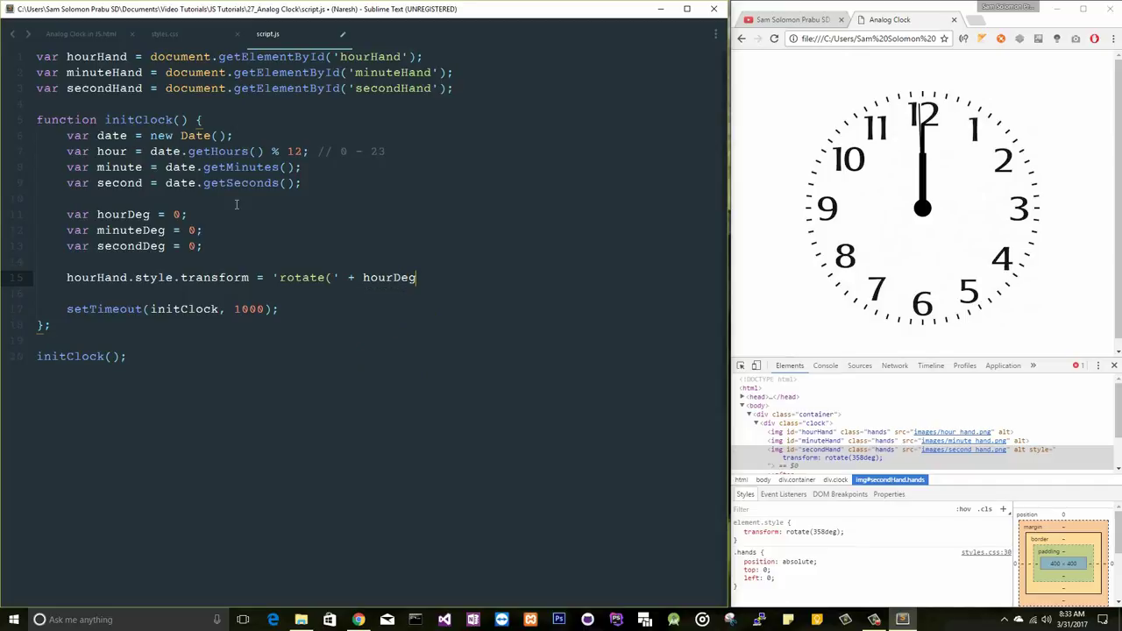
pyautogui.write('+')
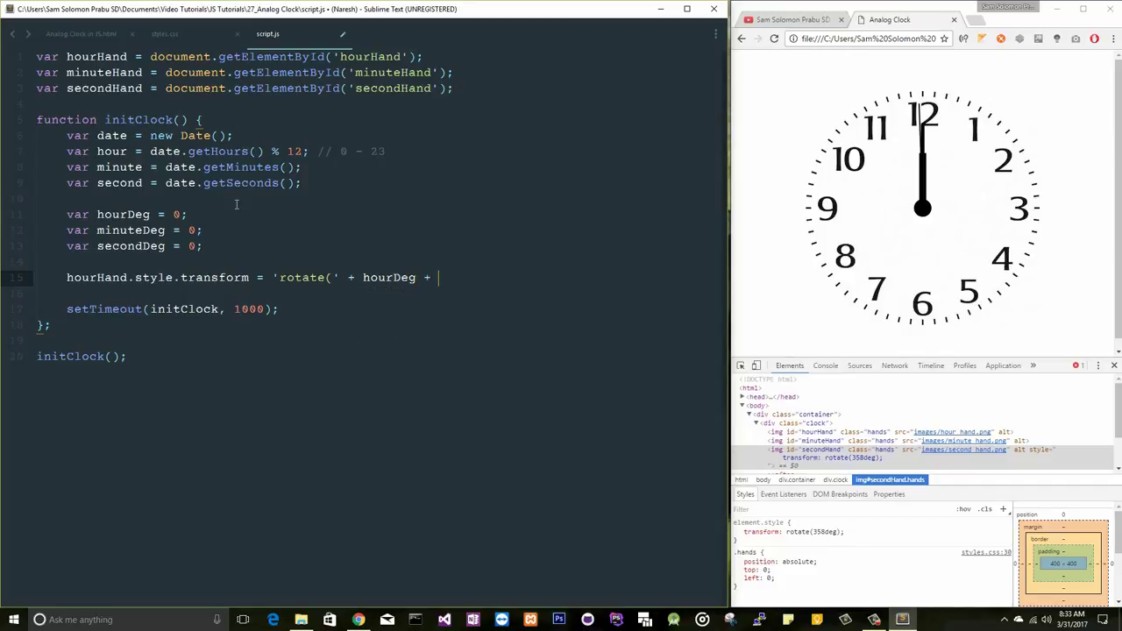
pyautogui.write("'deg'")
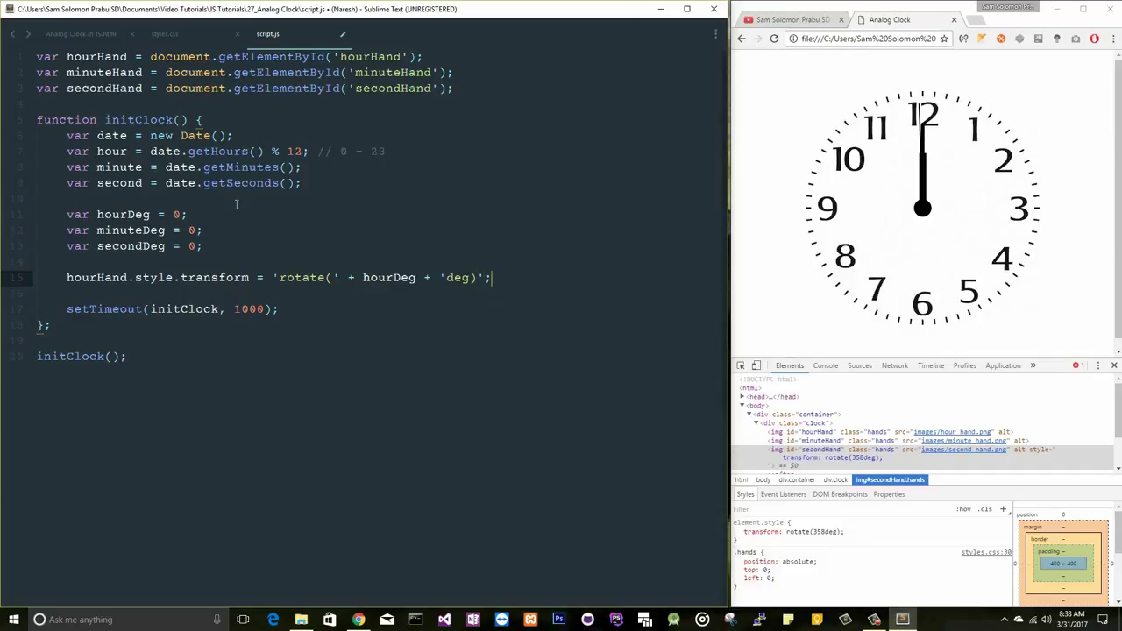
pyautogui.press('Return')
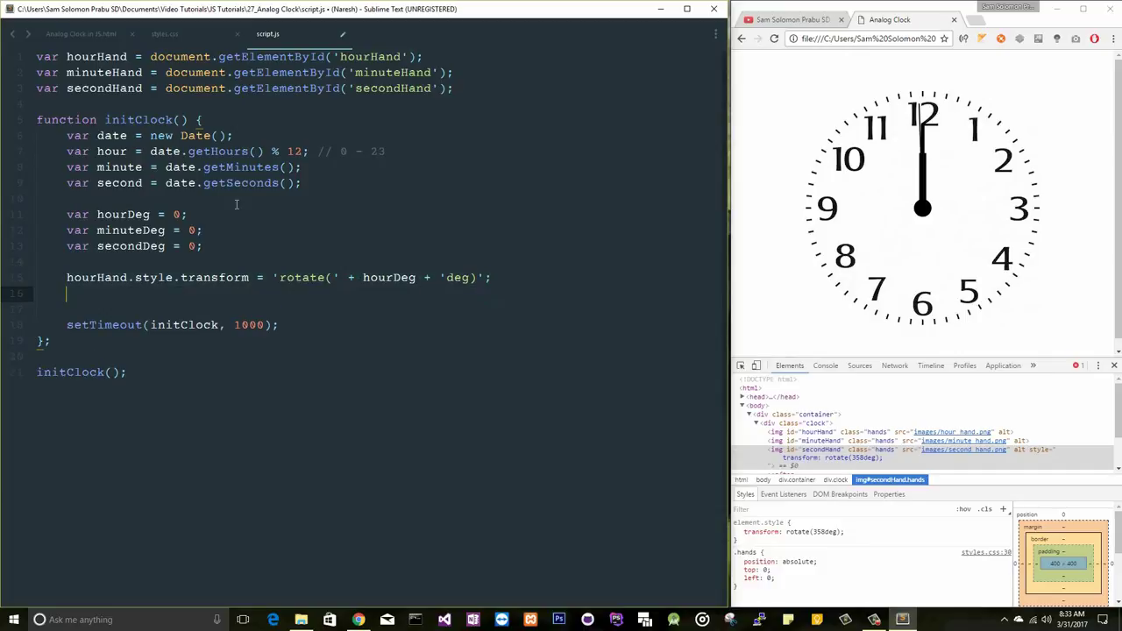
pyautogui.write("hourHand.style.transform = 'rotate(' + hourDeg + 'deg)';")
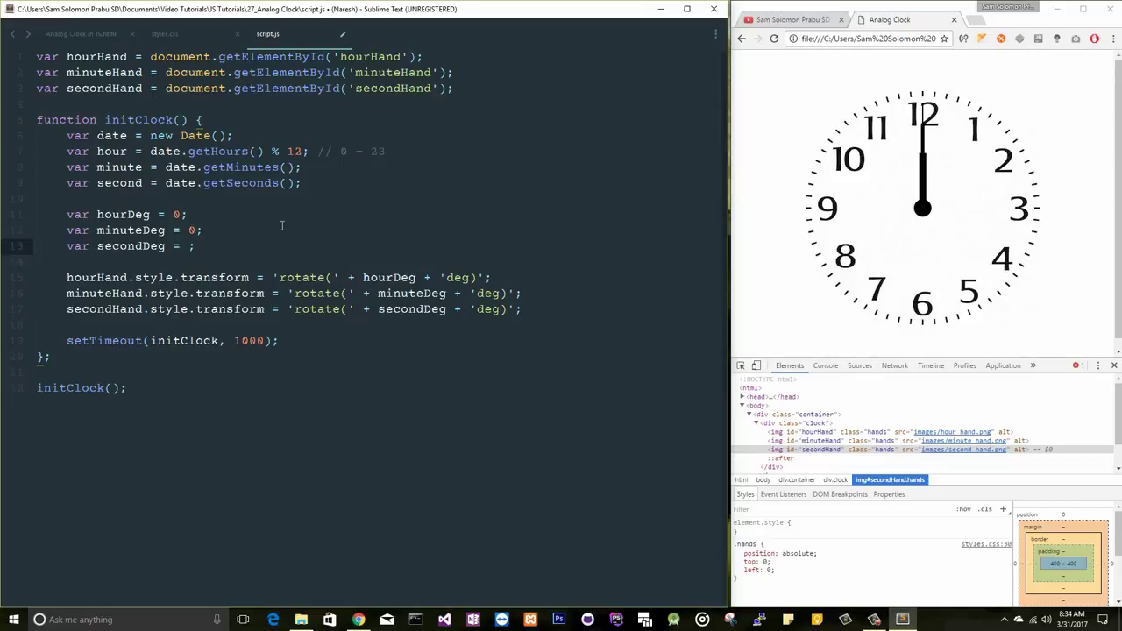
# - Set secondDeg to second * 6 with the comment 360 / 60
pyautogui.write('// 360')
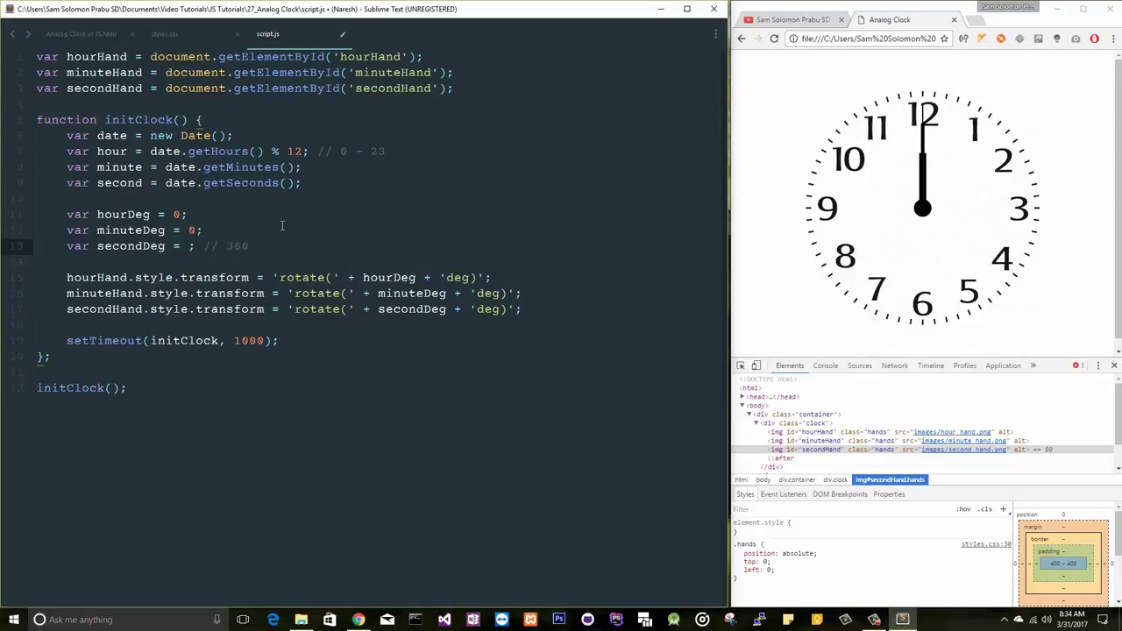
pyautogui.write('/ 60')
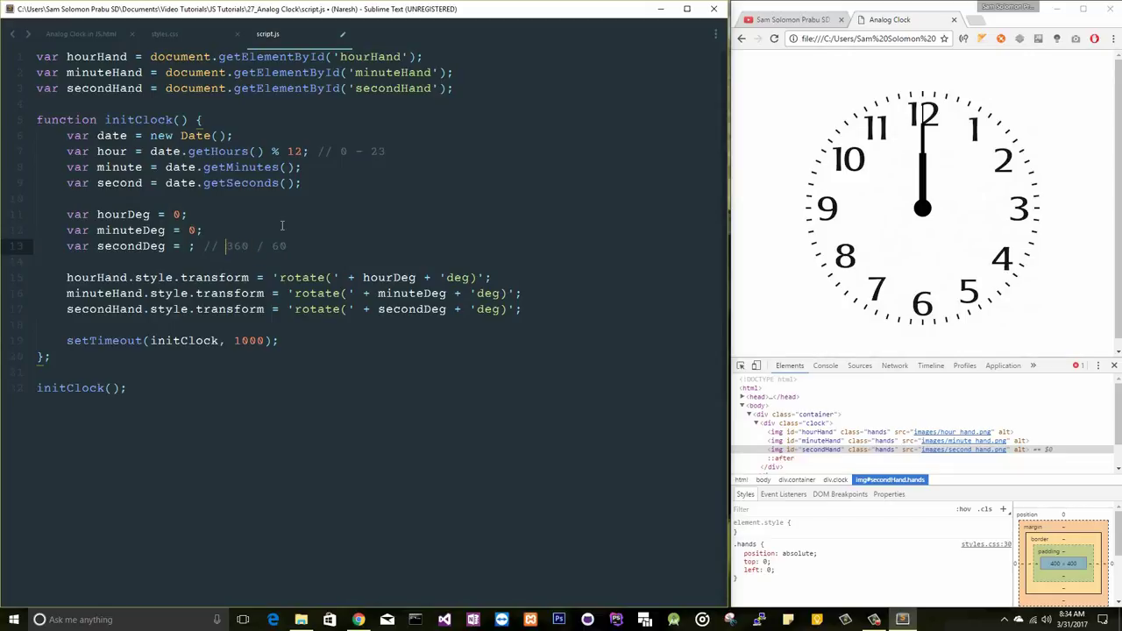
pyautogui.write('second')
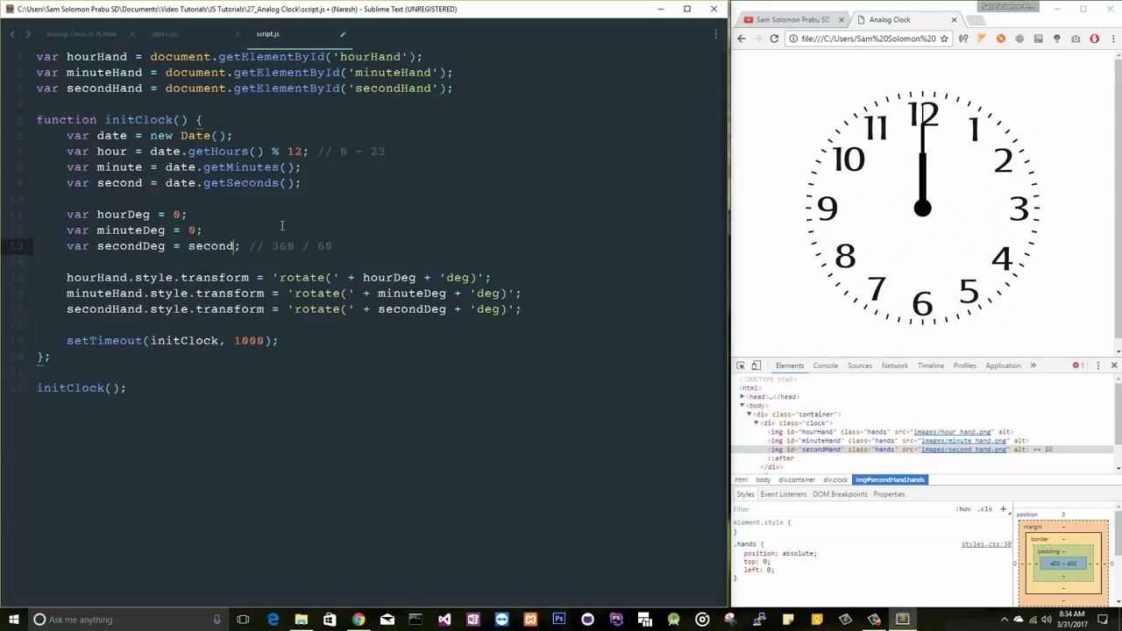
pyautogui.write('* 6')
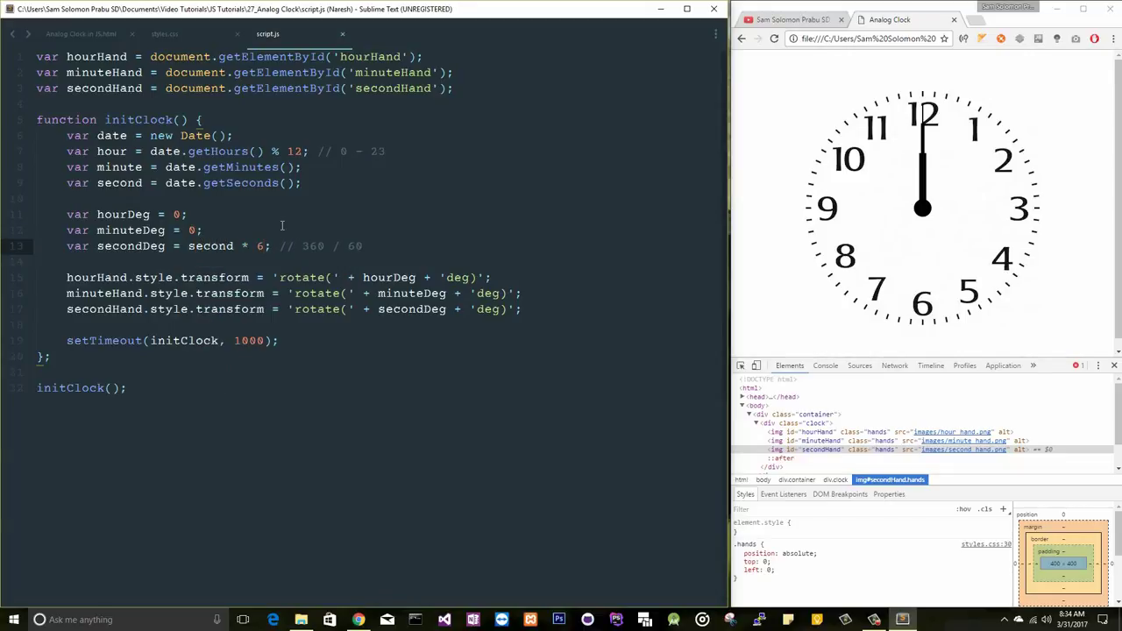
# - Reload the clock page in Chrome and check the console, which reports the script file not found
pyautogui.click(774, 39)
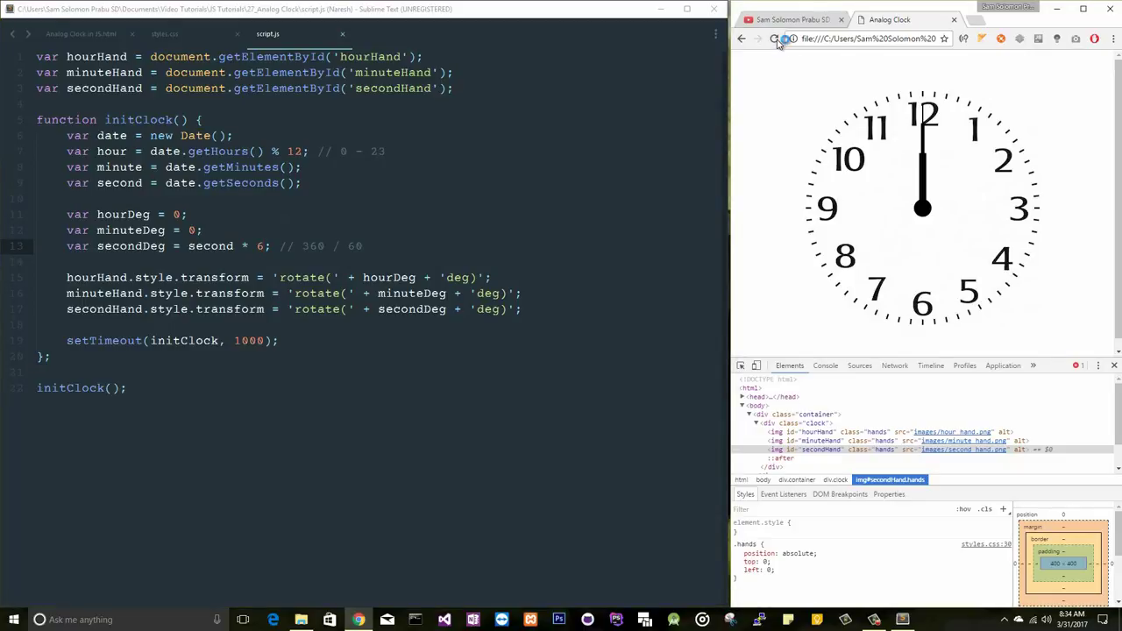
pyautogui.click(775, 39)
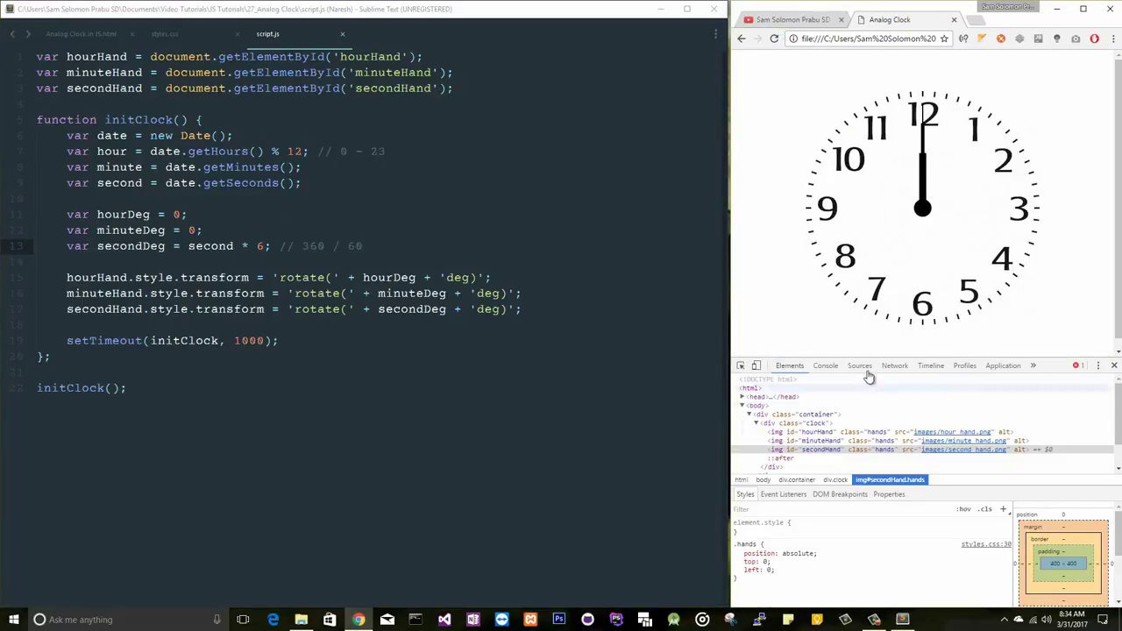
pyautogui.click(824, 366)
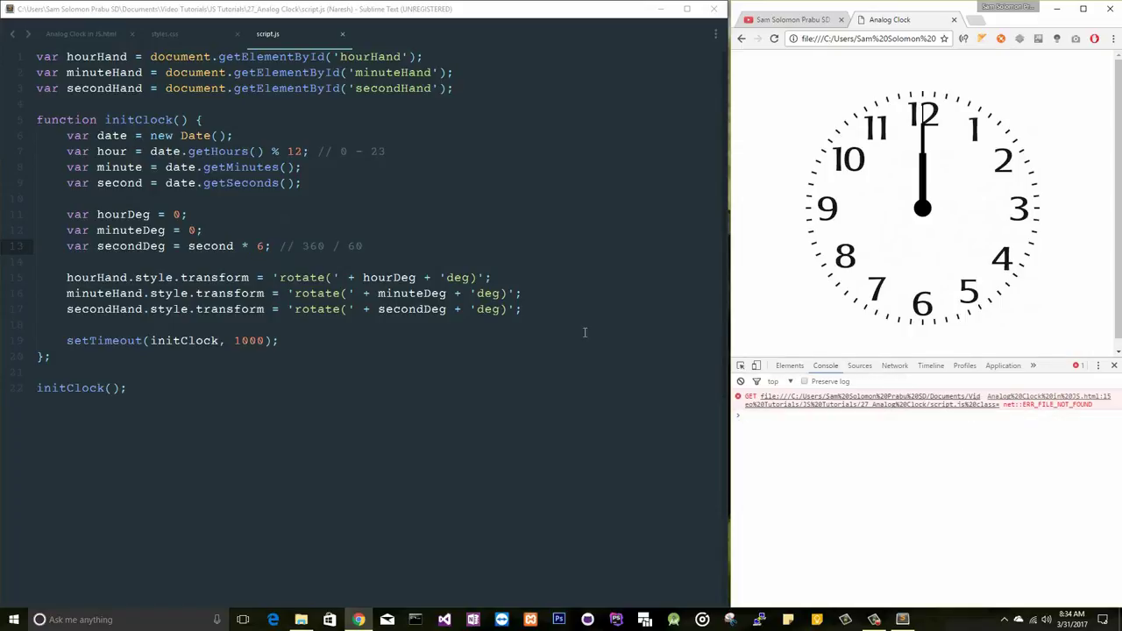
pyautogui.click(81, 33)
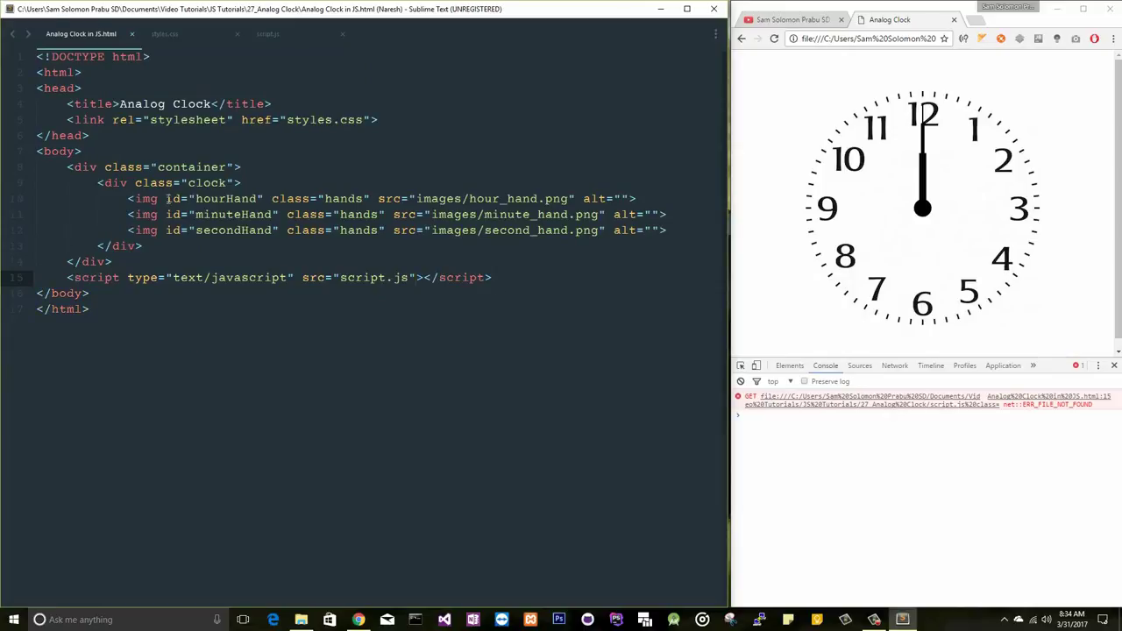
# - Reload Chrome with the corrected script.js src so the second hand ticks, then return to script.js
pyautogui.click(775, 39)
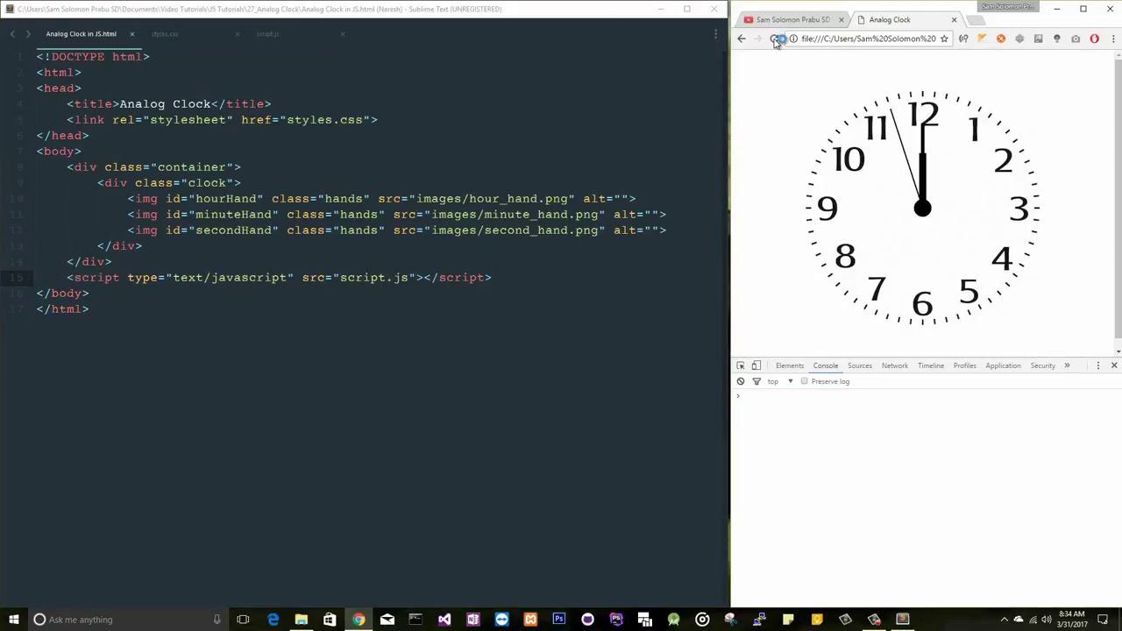
pyautogui.click(266, 33)
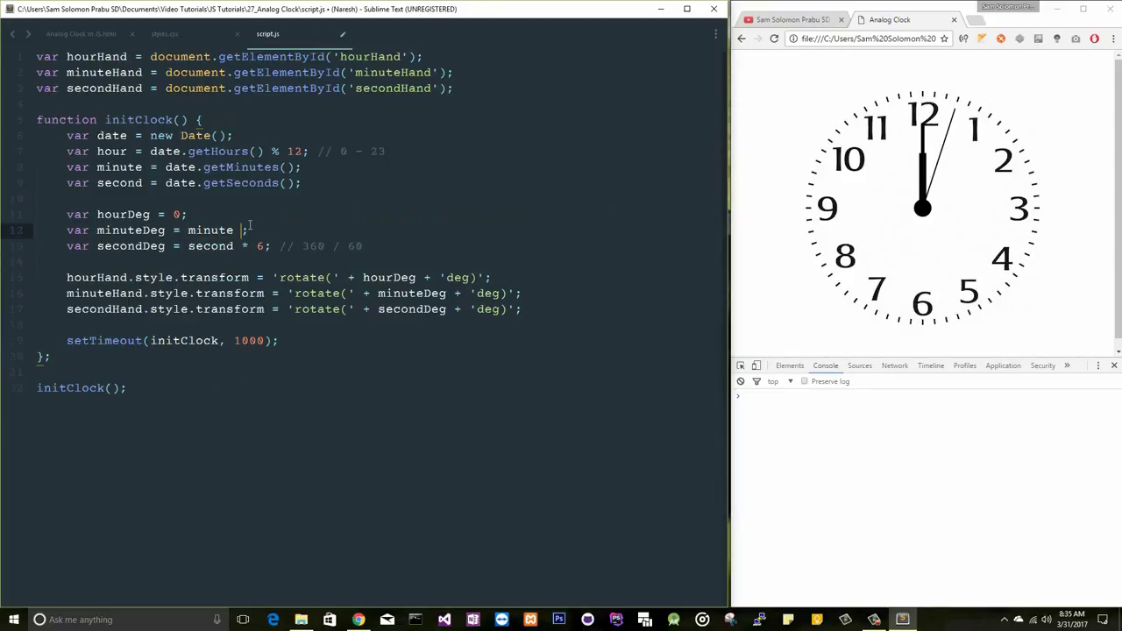
# - Set minuteDeg to minute * 6 and hourDeg to hour * 30, and reload to show the current time
pyautogui.write('* 6')
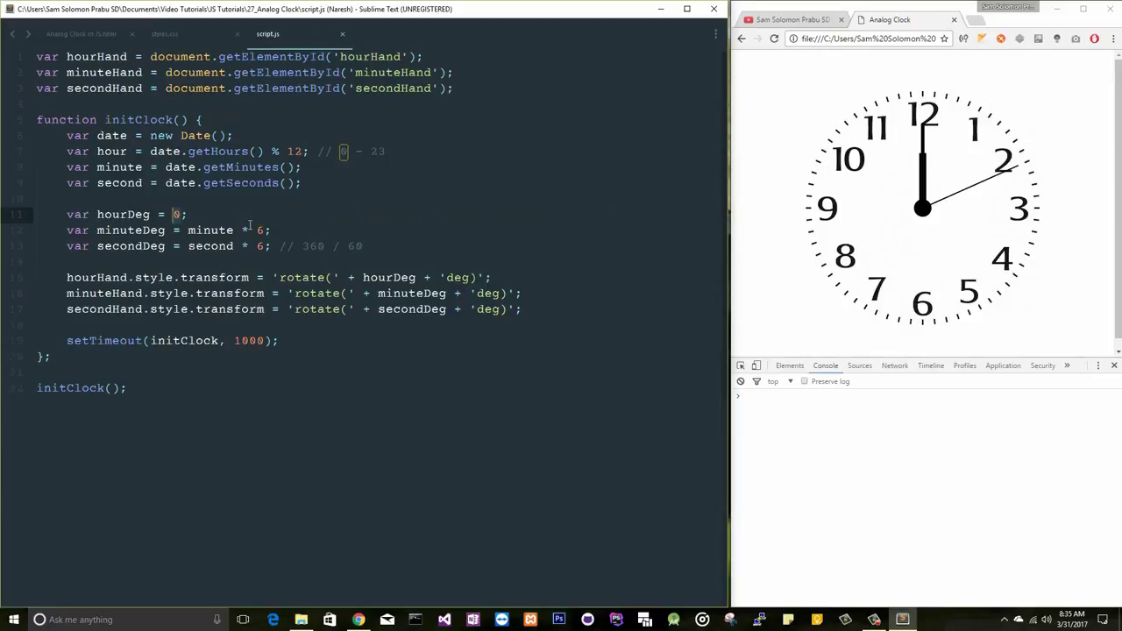
pyautogui.write('hour * 3')
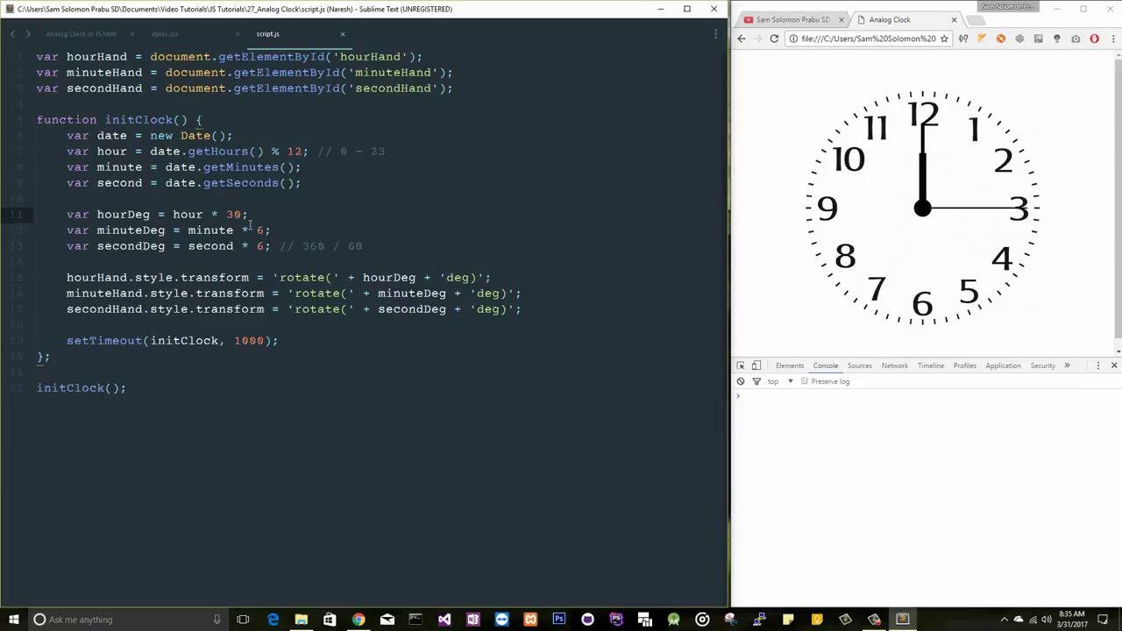
pyautogui.click(775, 39)
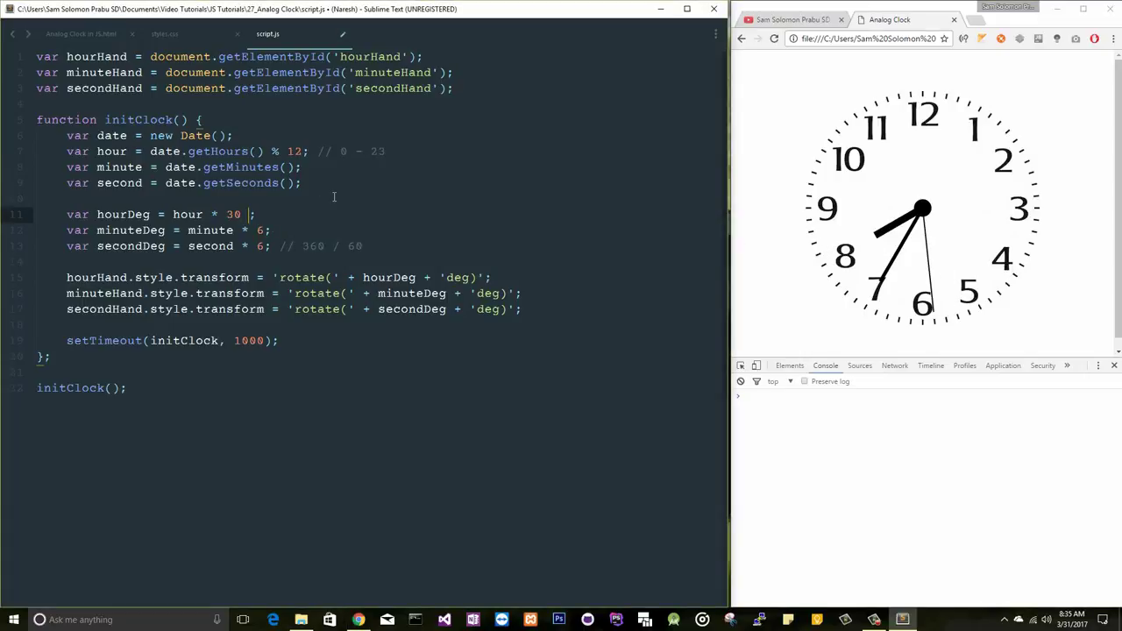
# - Add the comment '// every hour, 30 deg. 30 / 60' above hourDeg
pyautogui.write('//')
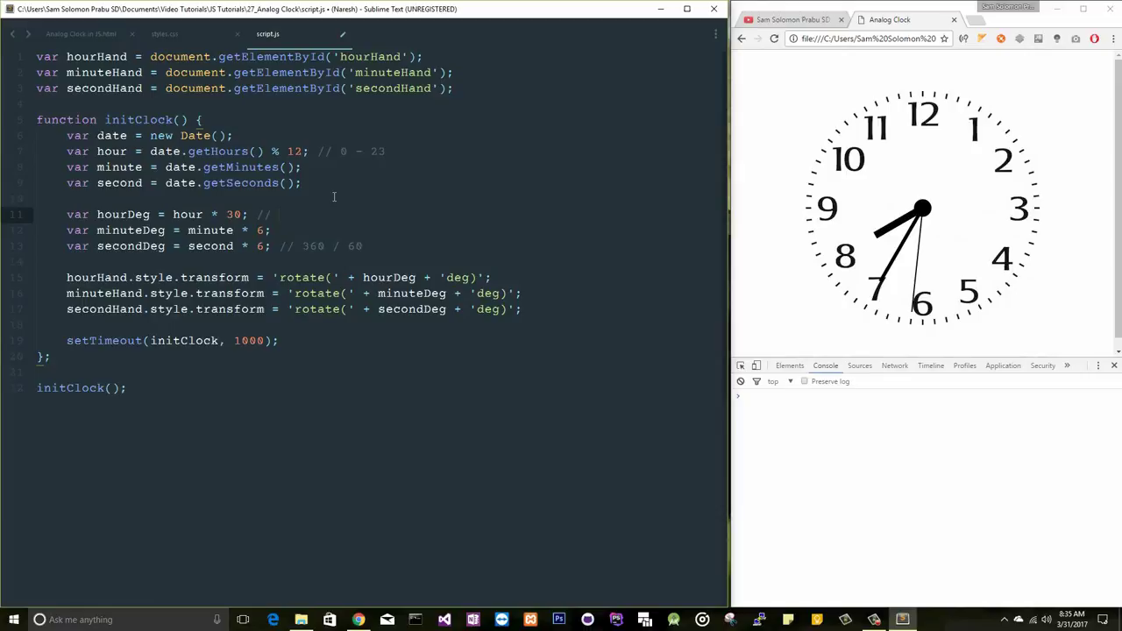
pyautogui.write('every')
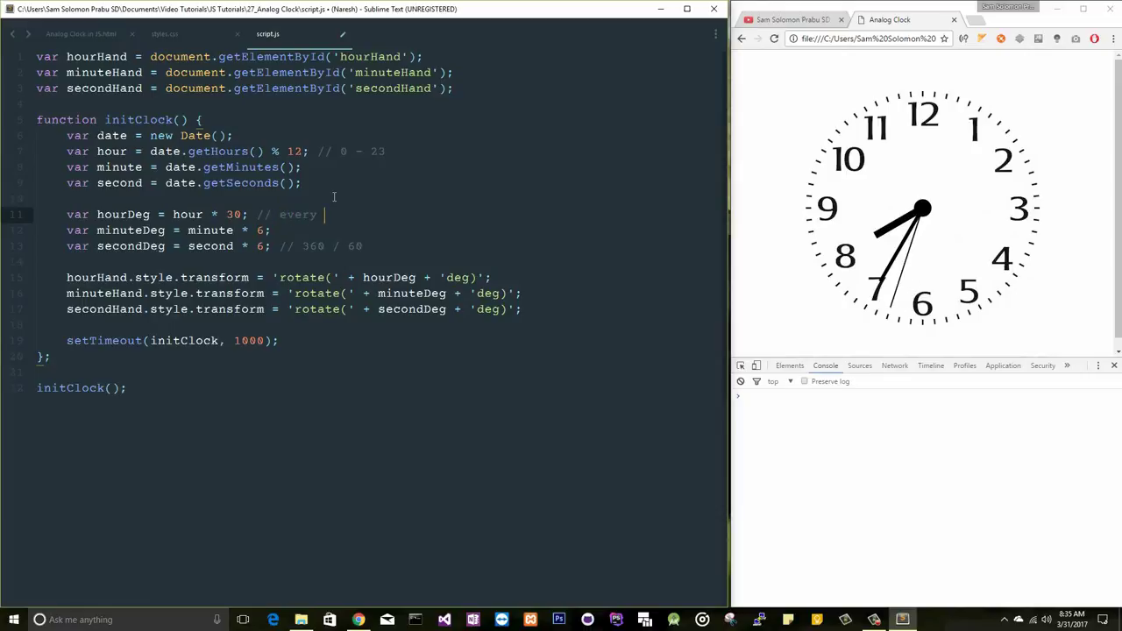
pyautogui.write('hour, 30')
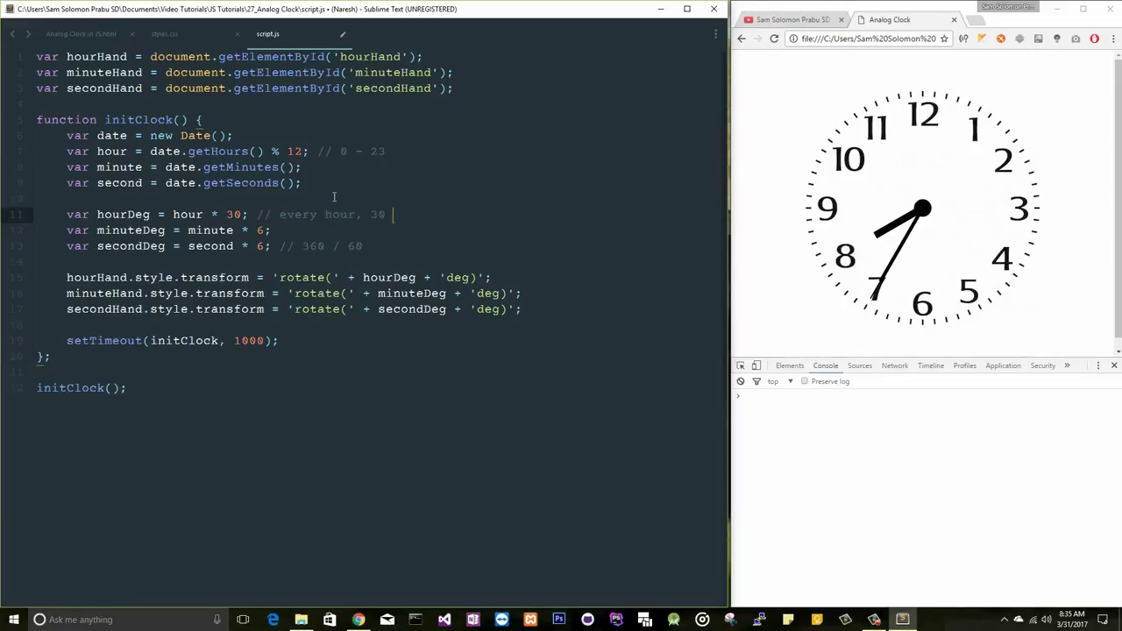
pyautogui.write('deg.')
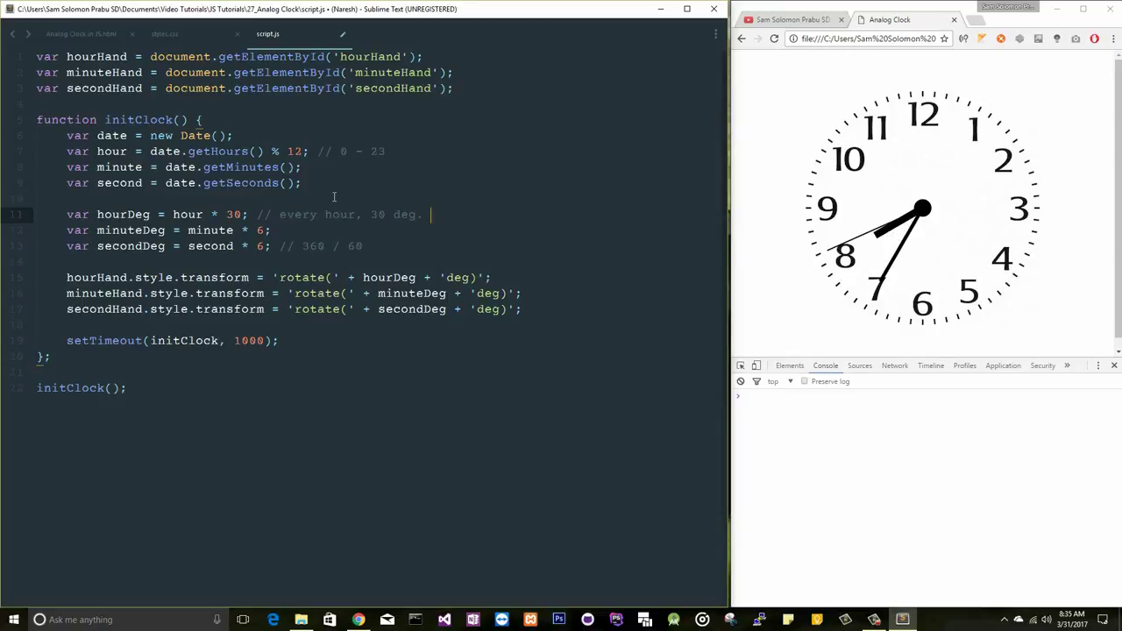
pyautogui.write('60')
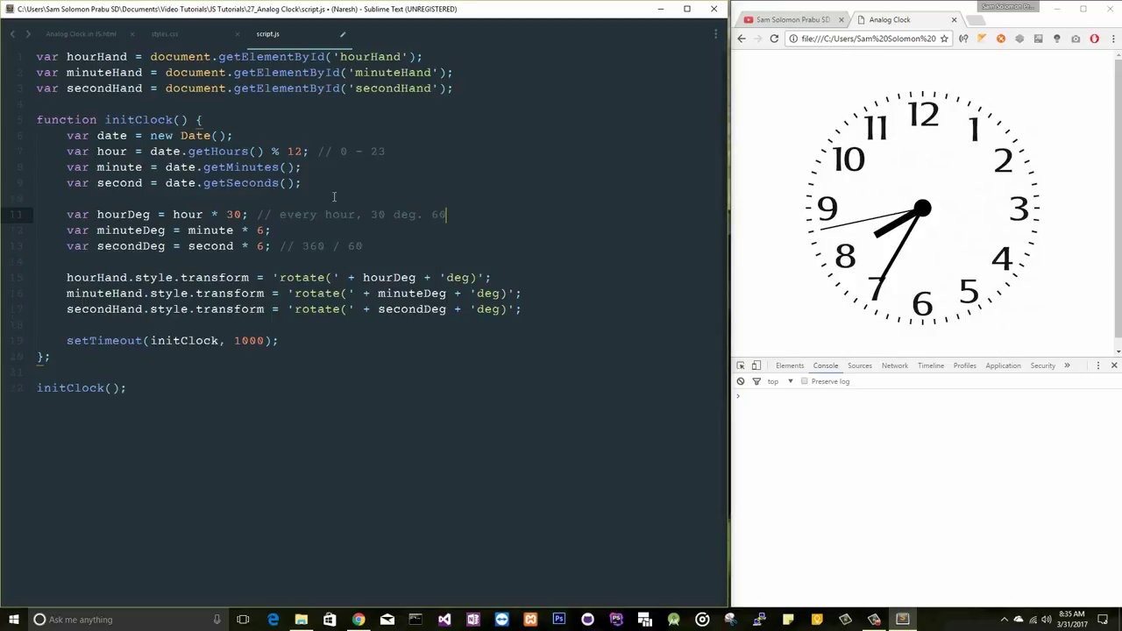
pyautogui.write('30 /')
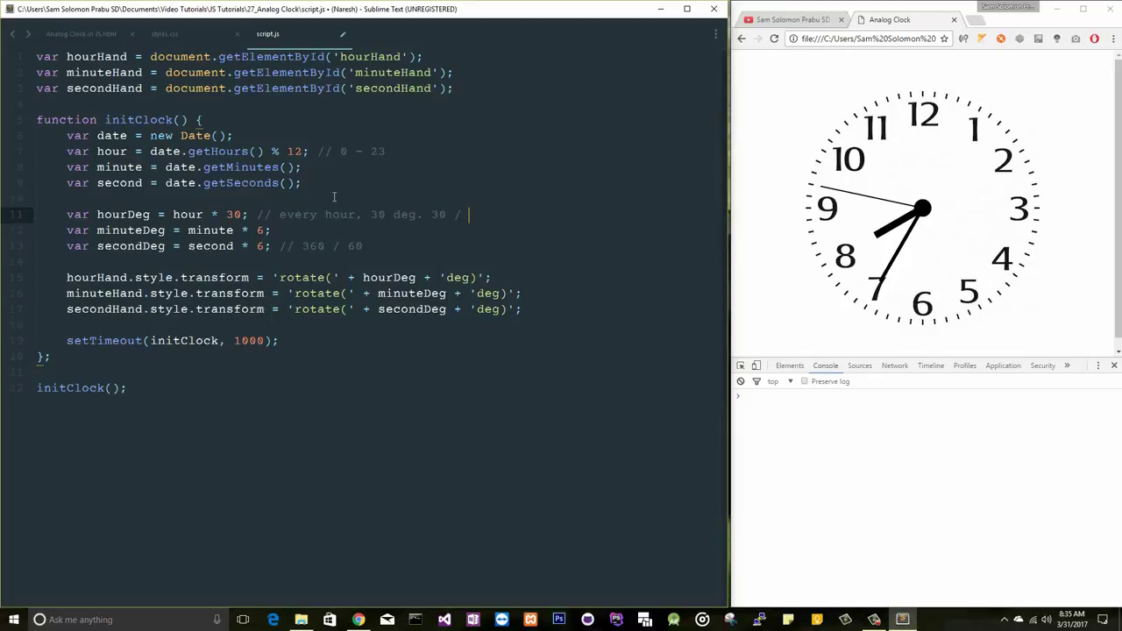
# - Change hourDeg to (hour * 30) + (0.5 * minute) and start adding a term to minuteDeg
pyautogui.write('60')
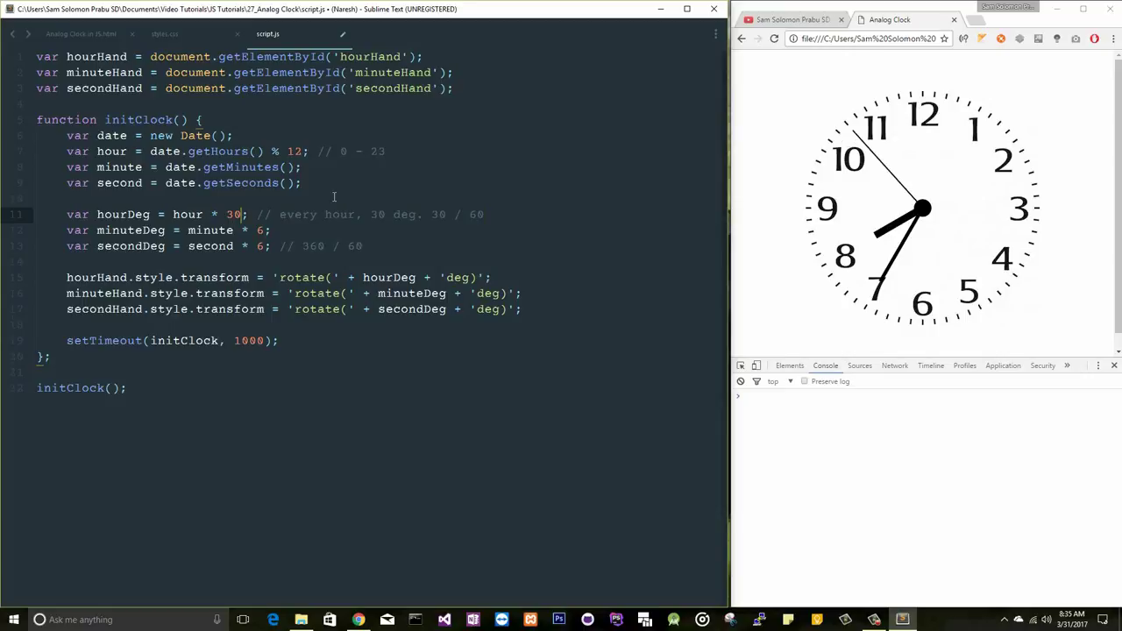
pyautogui.write('+ (0.5')
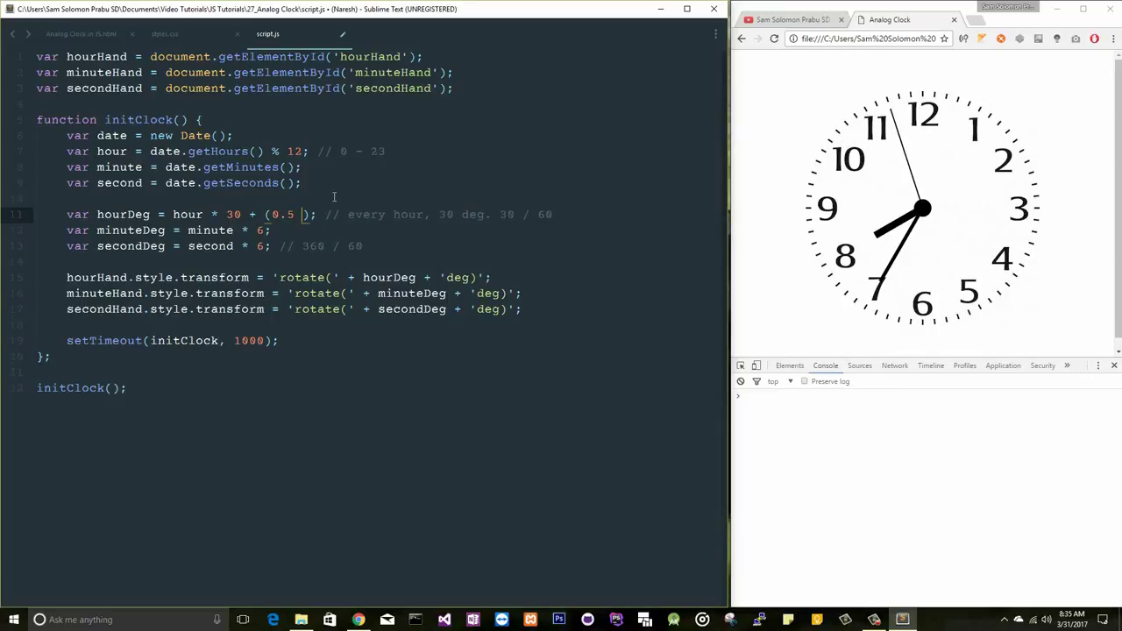
pyautogui.write('minute')
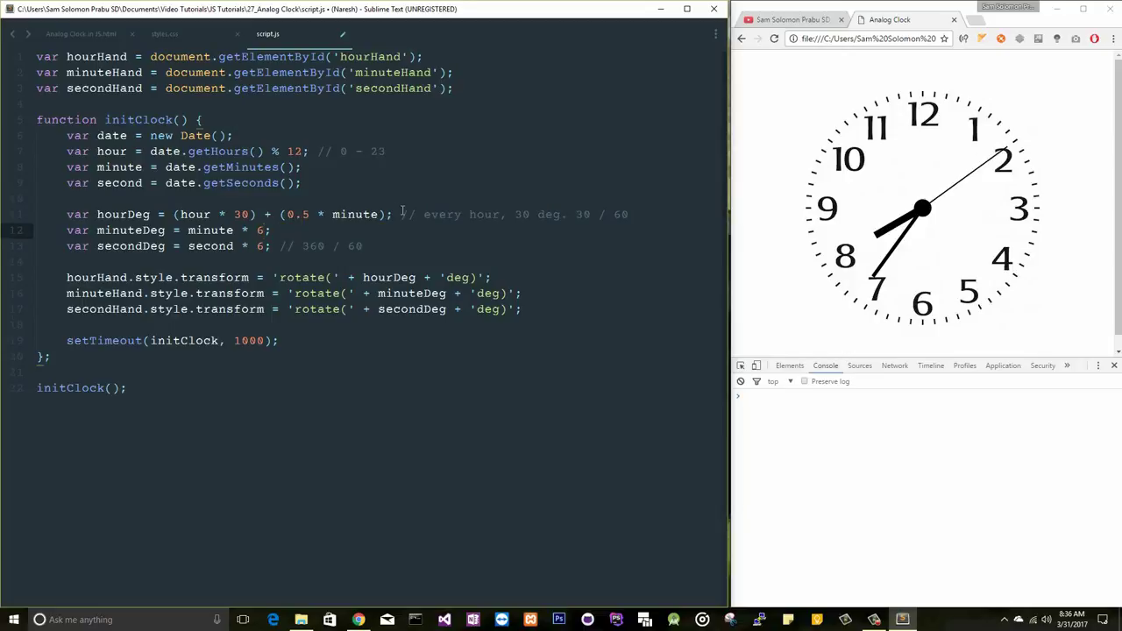
pyautogui.doubleClick(262, 229)
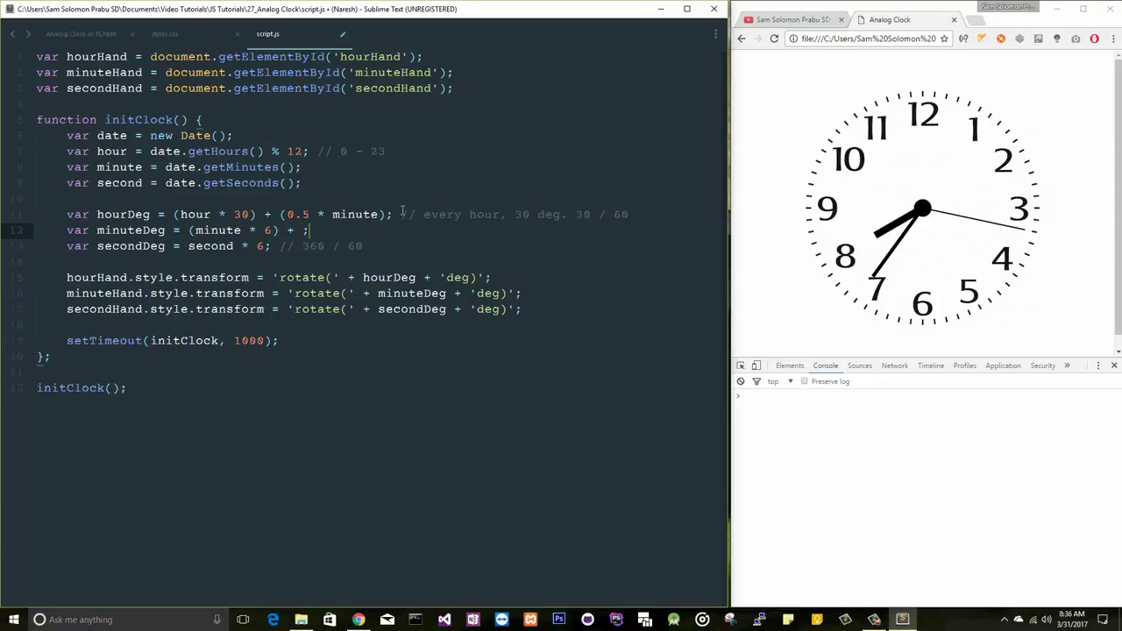
# - Make minuteDeg (minute * 6) + (0.1 * second) with comment '// every minute, 6 deg. 6 / 60' and save
pyautogui.write('// every minute')
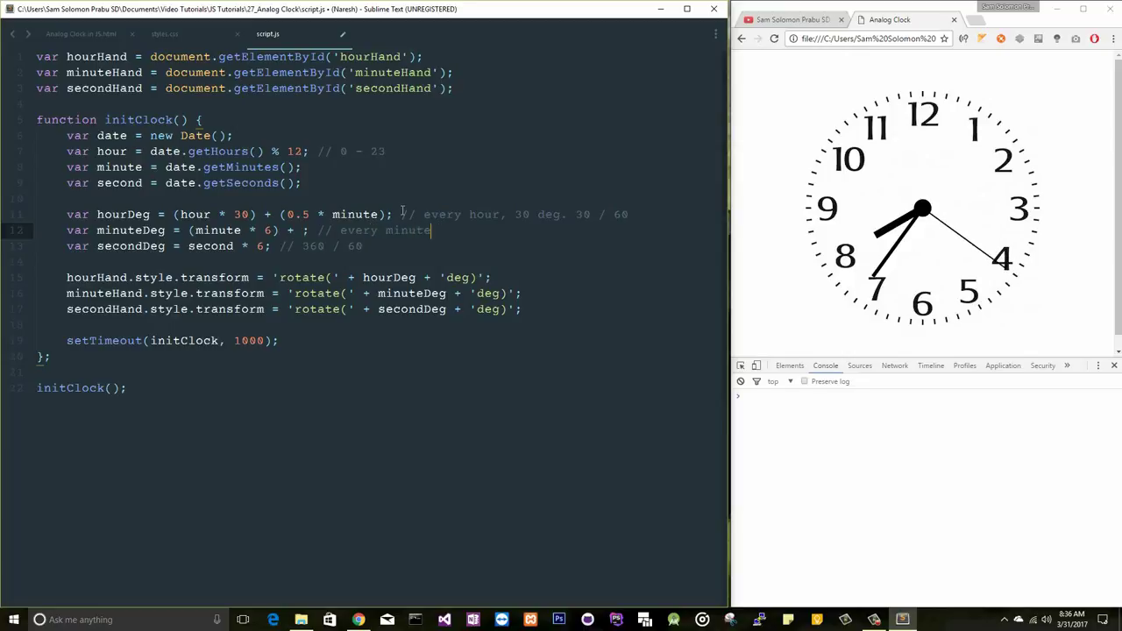
pyautogui.write(', 6 deg')
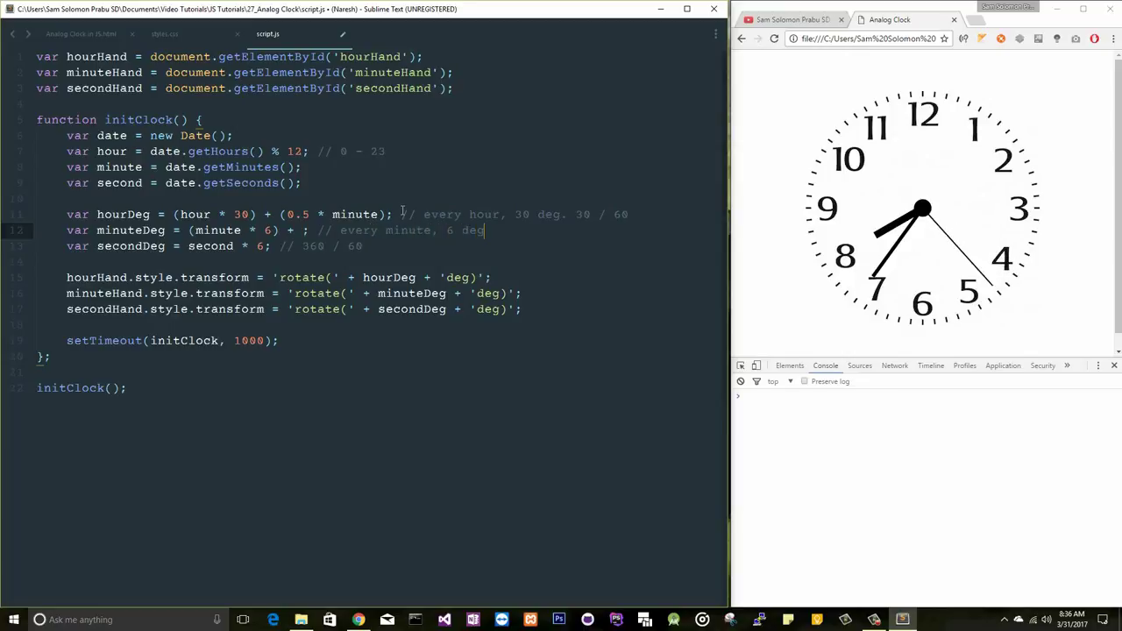
pyautogui.write('.')
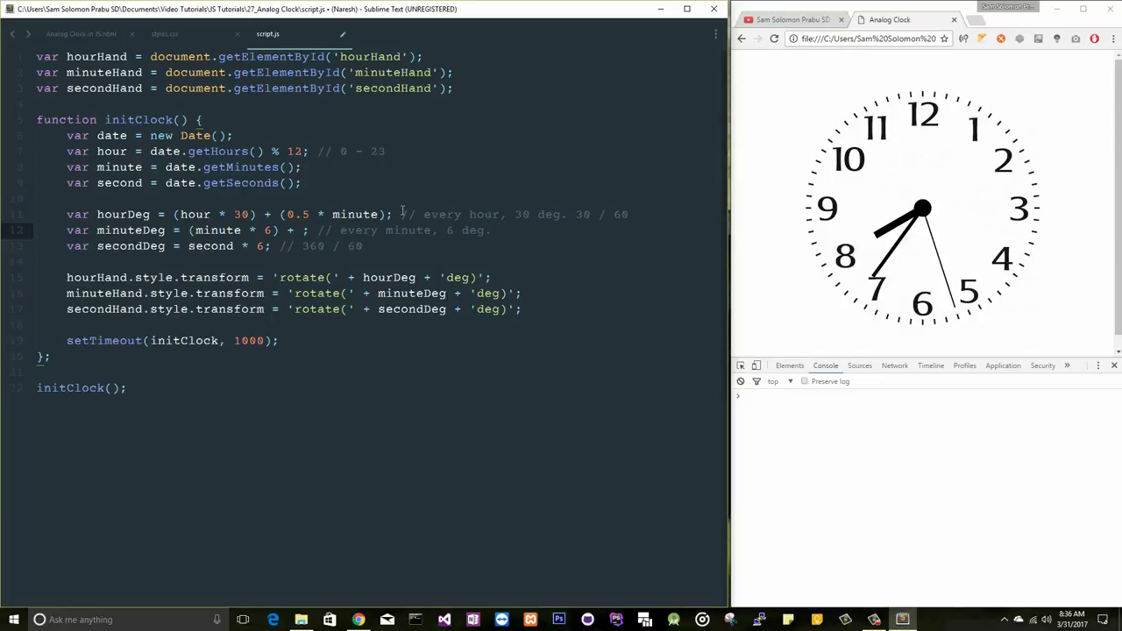
pyautogui.write('60')
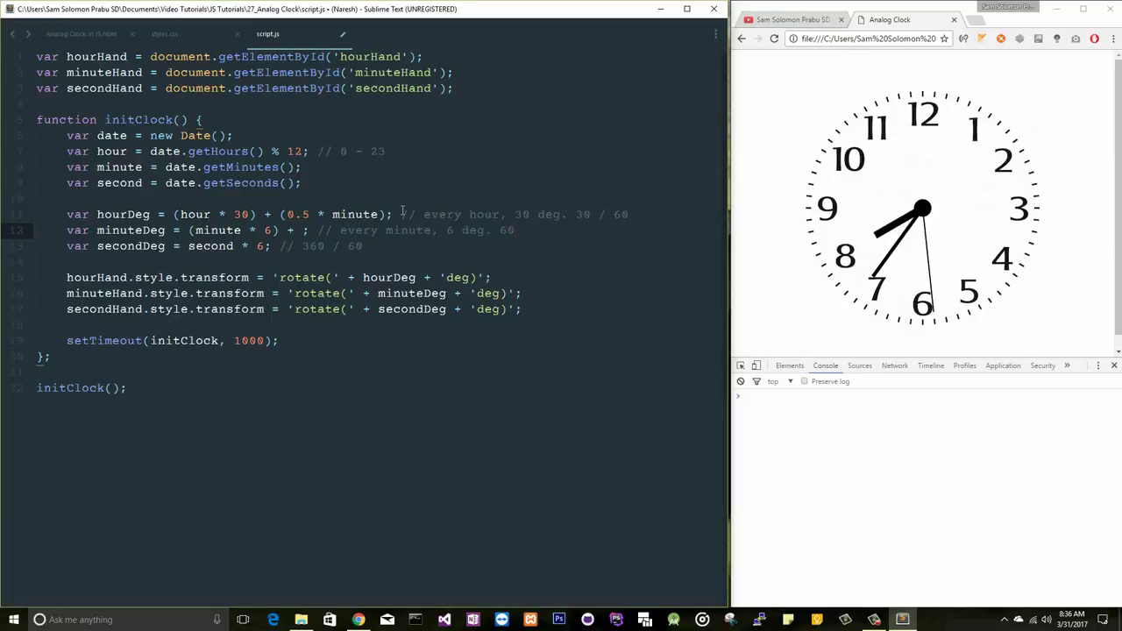
pyautogui.write('/')
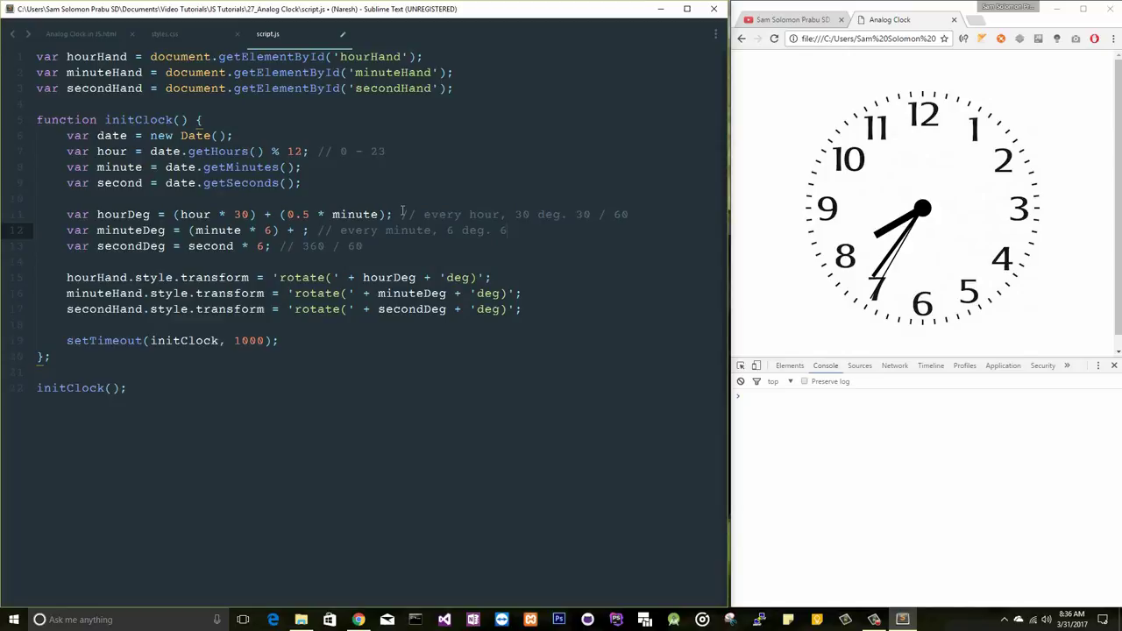
pyautogui.write('/ 60')
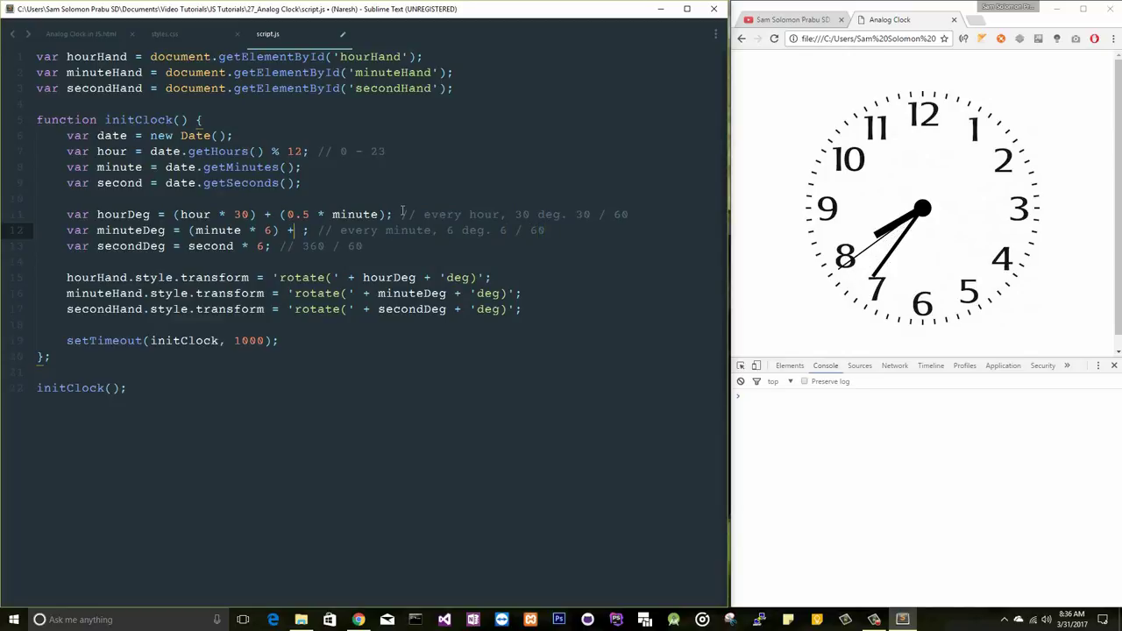
pyautogui.write('(0.1 * second')
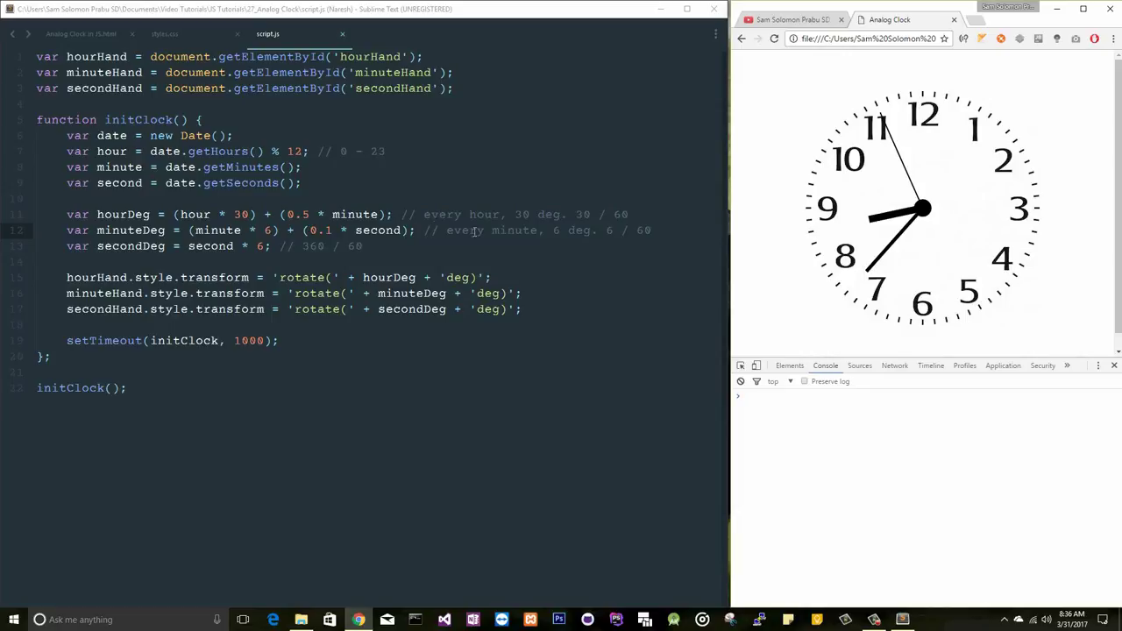
pyautogui.moveTo(964, 158)
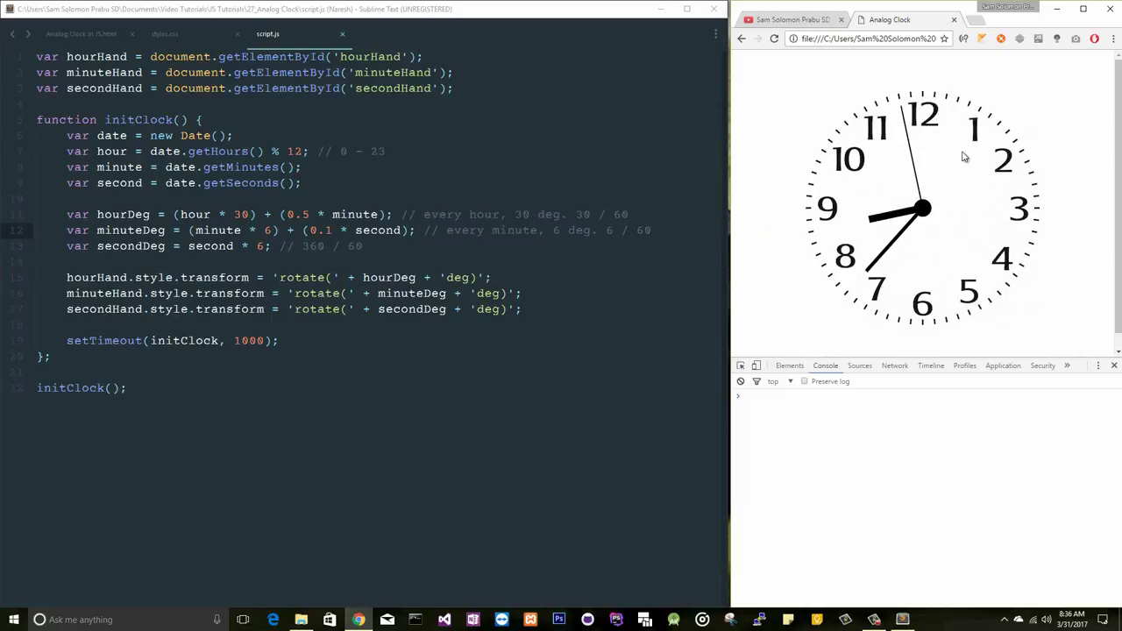